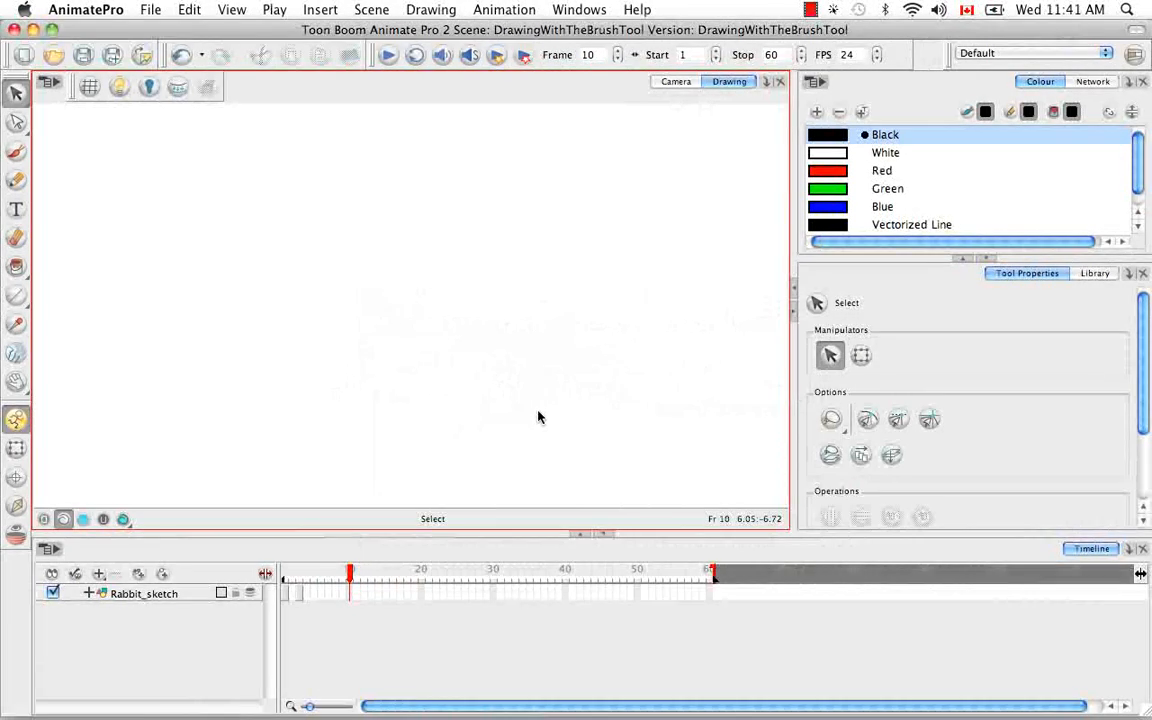
{"action": "mouse_move", "coordinate": [373, 417]}
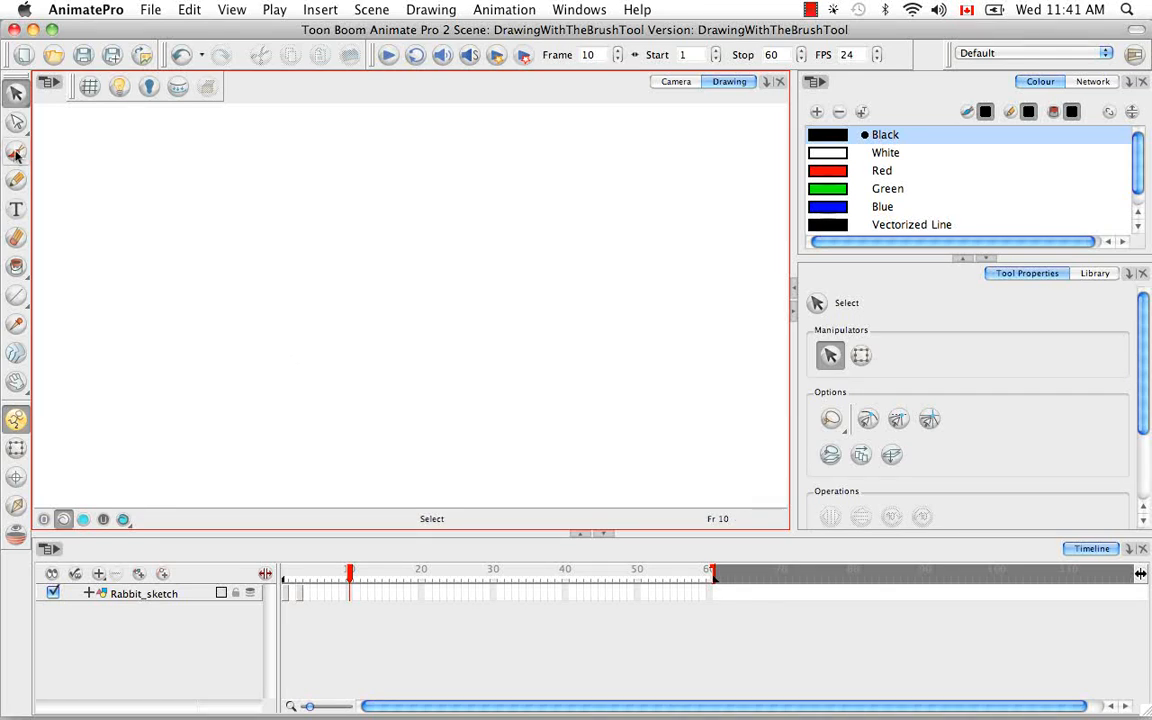
{"action": "mouse_move", "coordinate": [388, 372]}
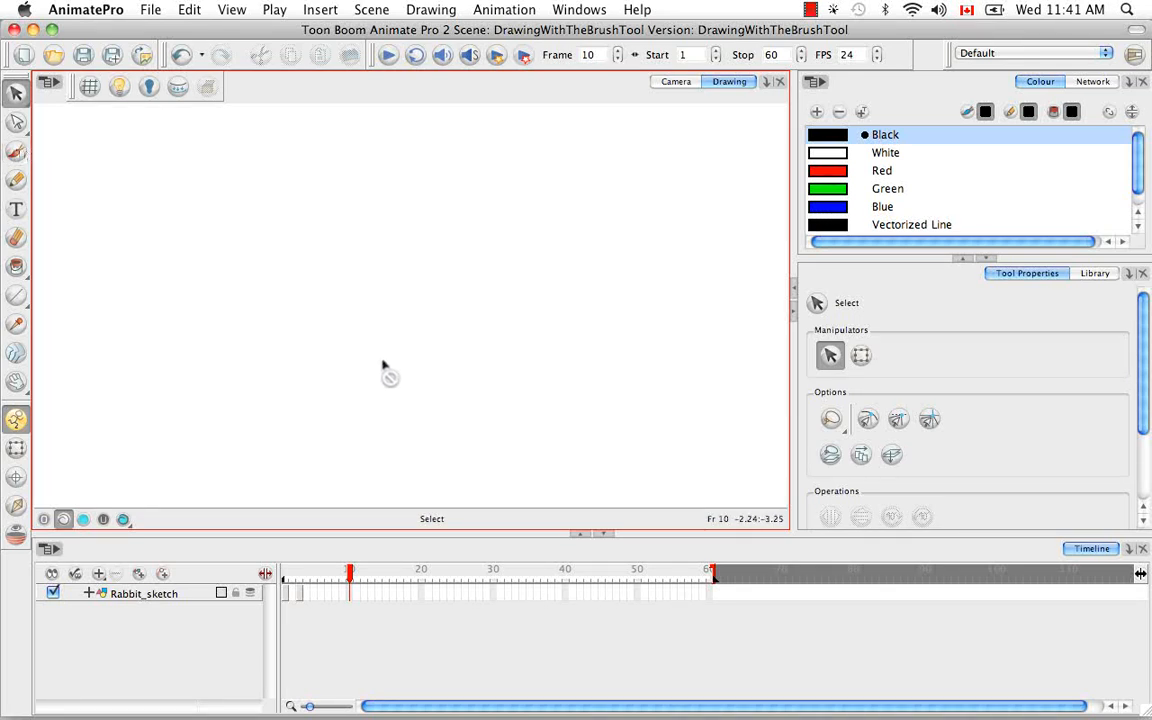
{"action": "mouse_move", "coordinate": [395, 387]}
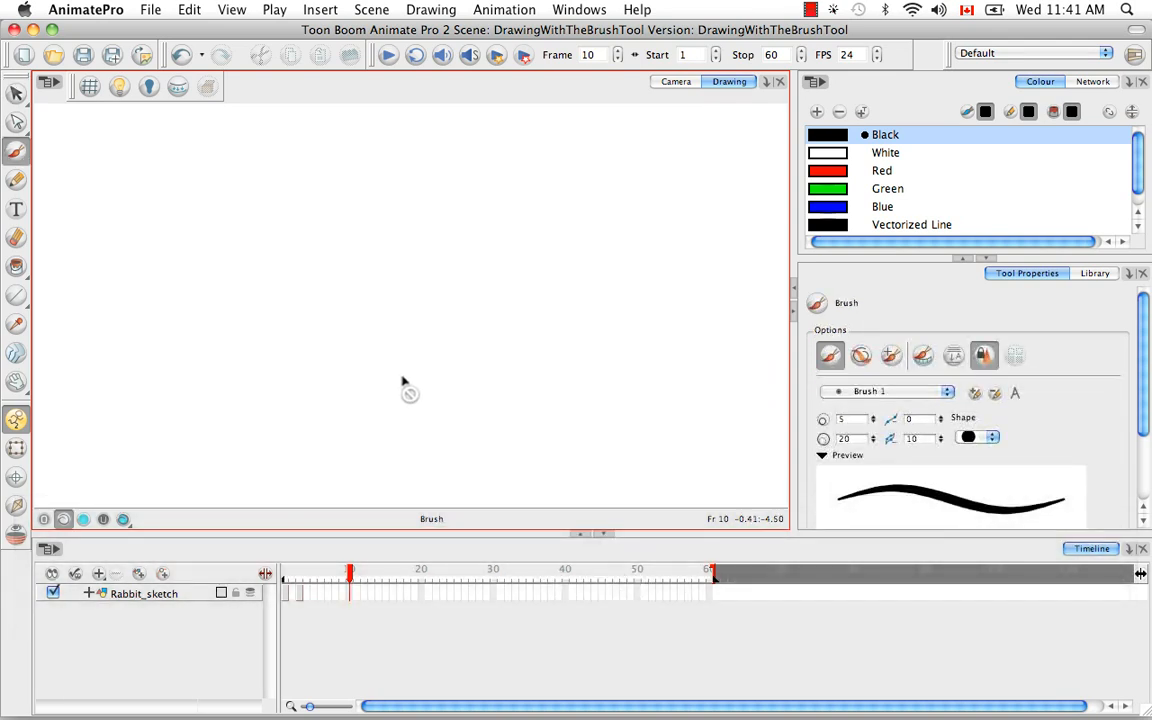
{"action": "mouse_move", "coordinate": [1085, 313]}
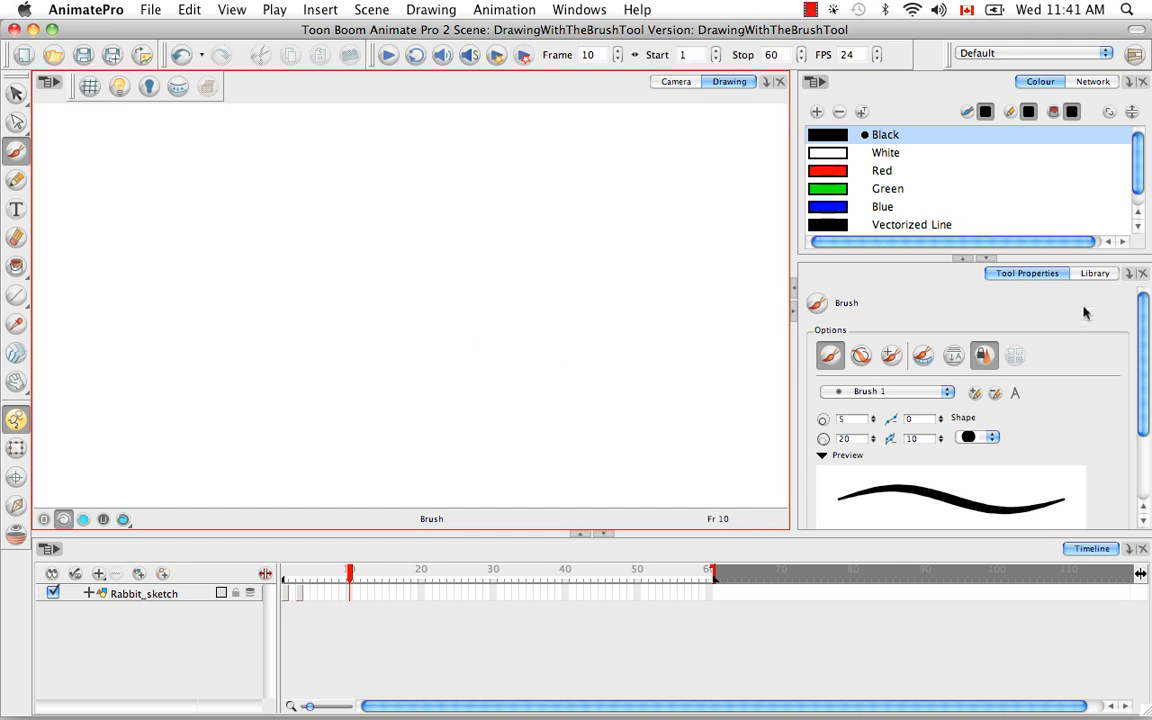
{"action": "mouse_move", "coordinate": [1048, 348]}
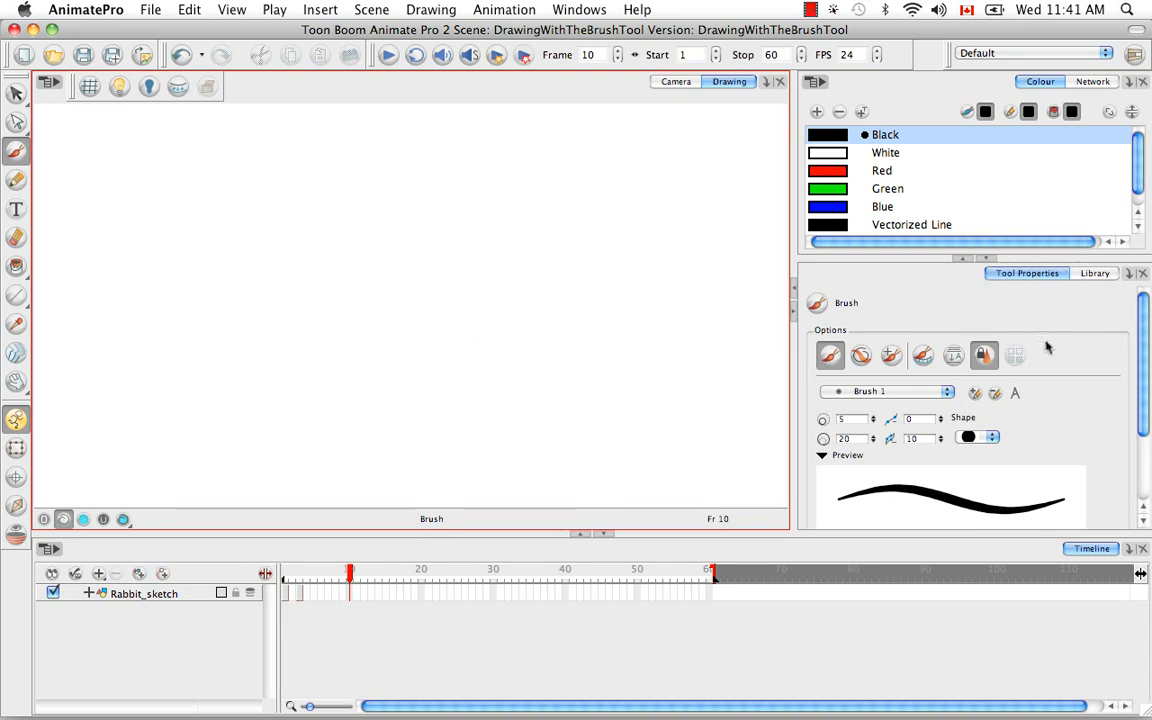
Switch the brush to the thick Brush 5 preset, with sizes 64.1.
{"action": "left_click", "coordinate": [887, 391]}
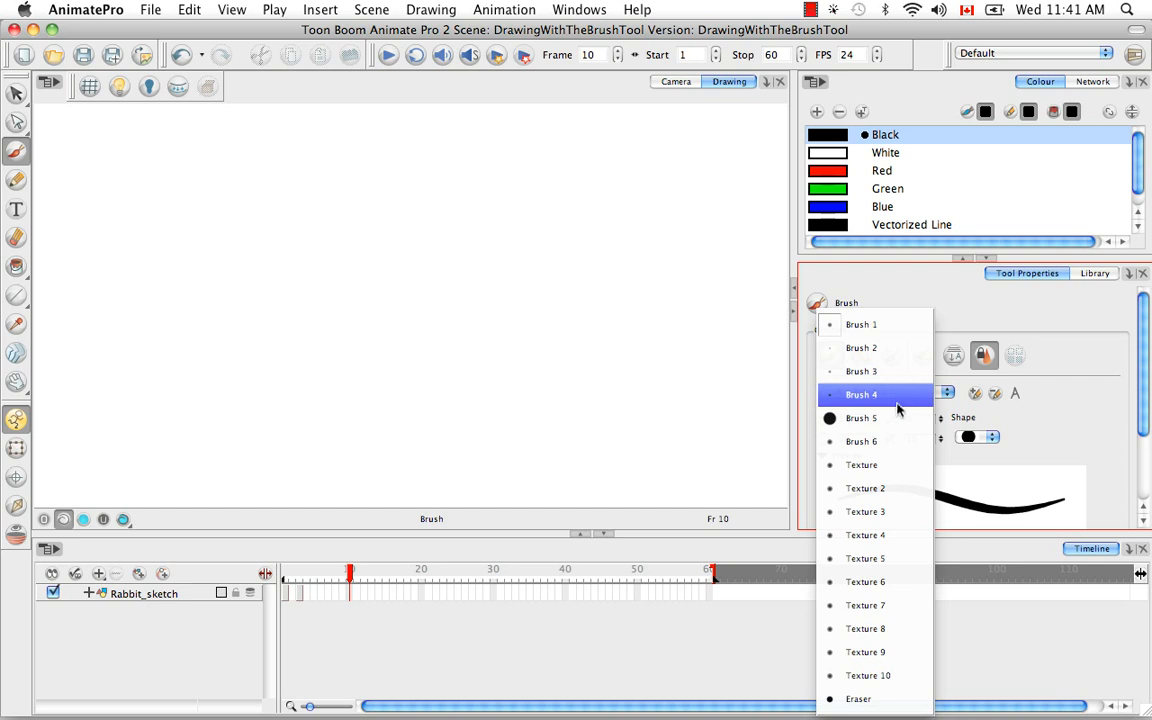
{"action": "left_click", "coordinate": [861, 418]}
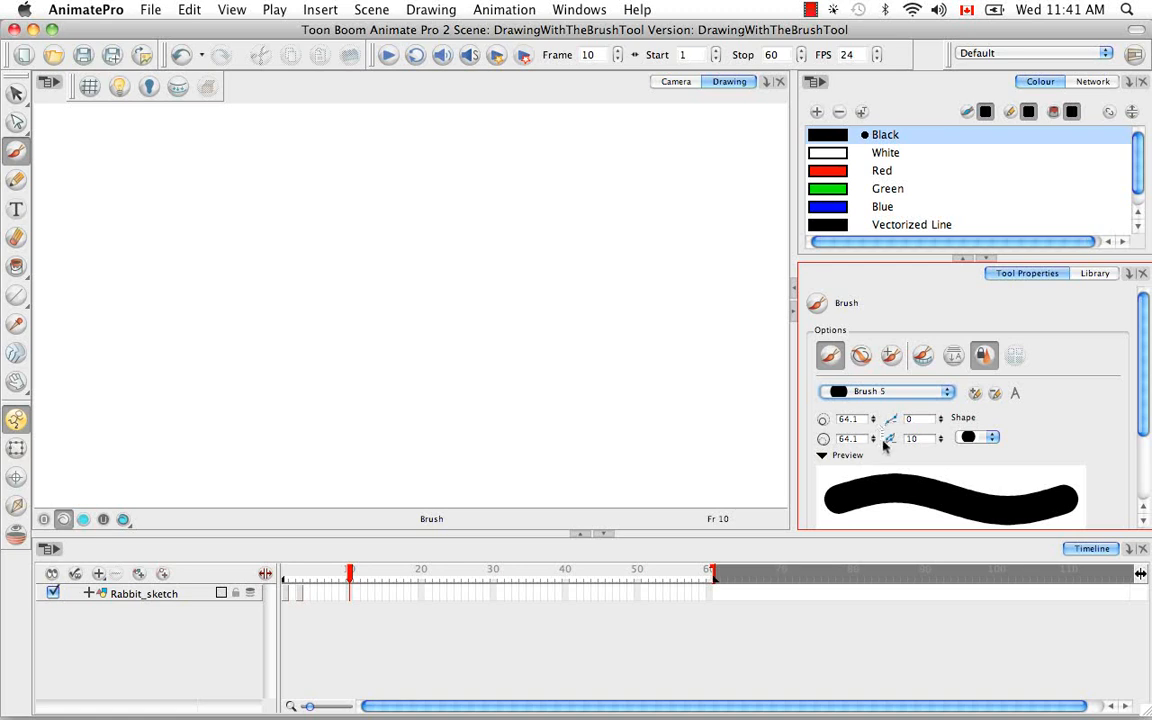
{"action": "mouse_move", "coordinate": [1008, 452]}
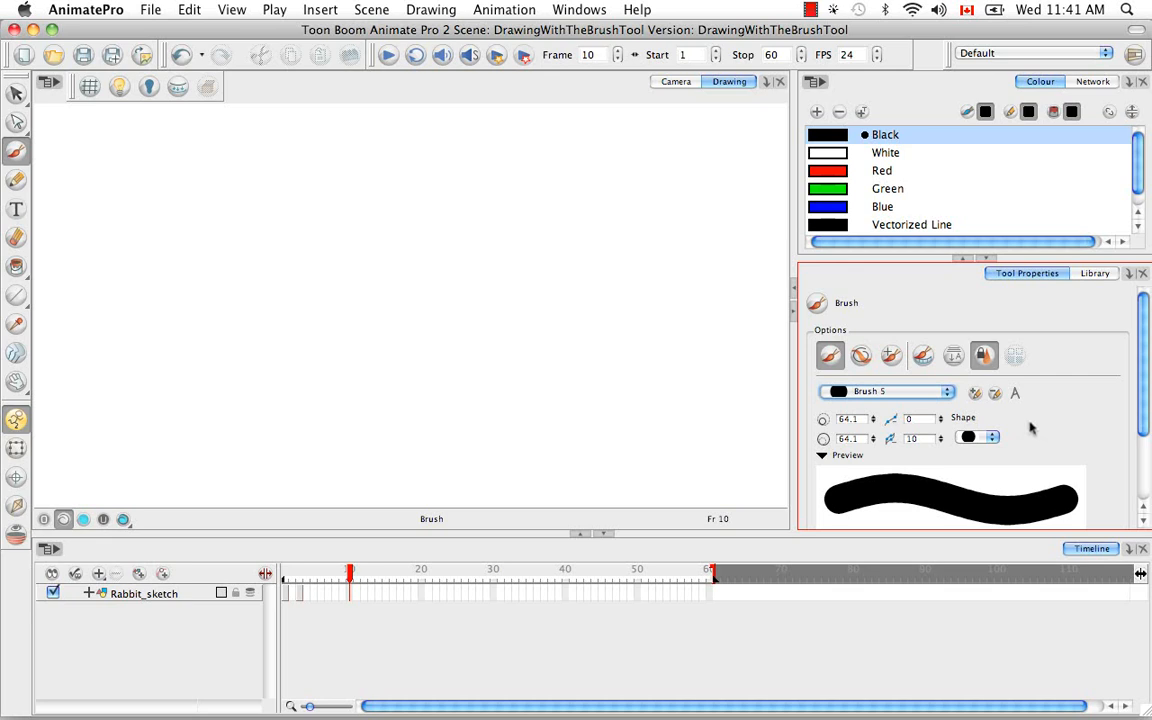
{"action": "mouse_move", "coordinate": [1034, 428]}
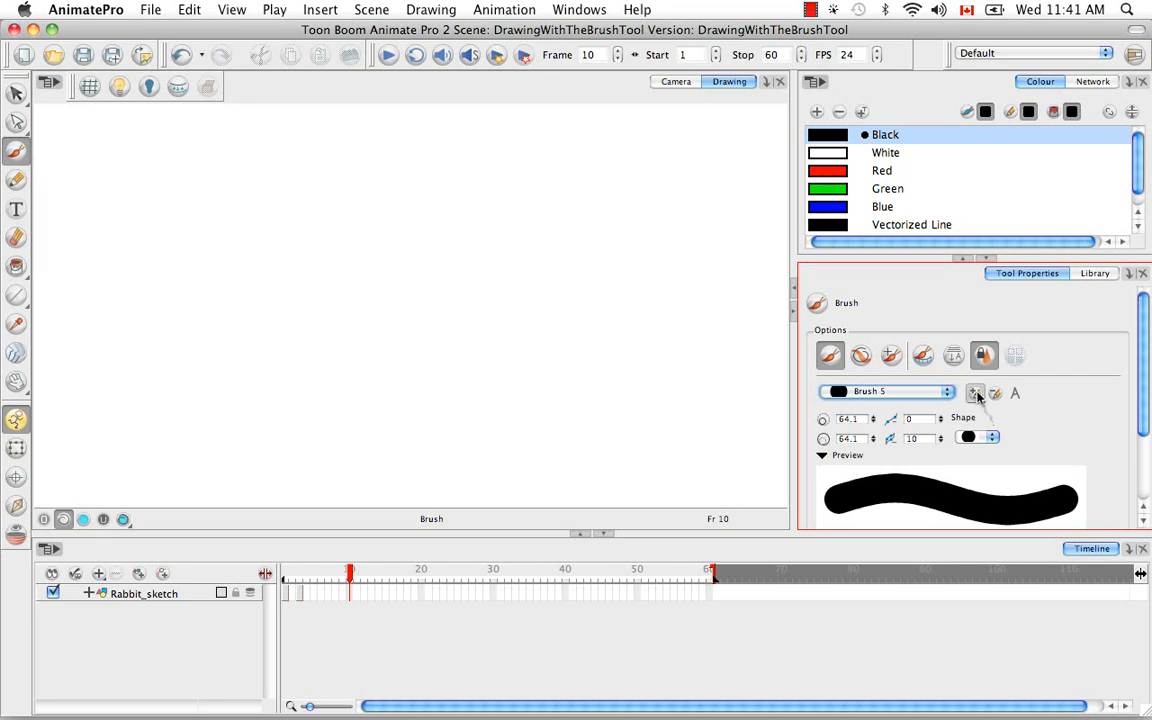
Duplicate the current preset as a new brush and rename it 'mybrush'.
{"action": "left_click", "coordinate": [975, 392]}
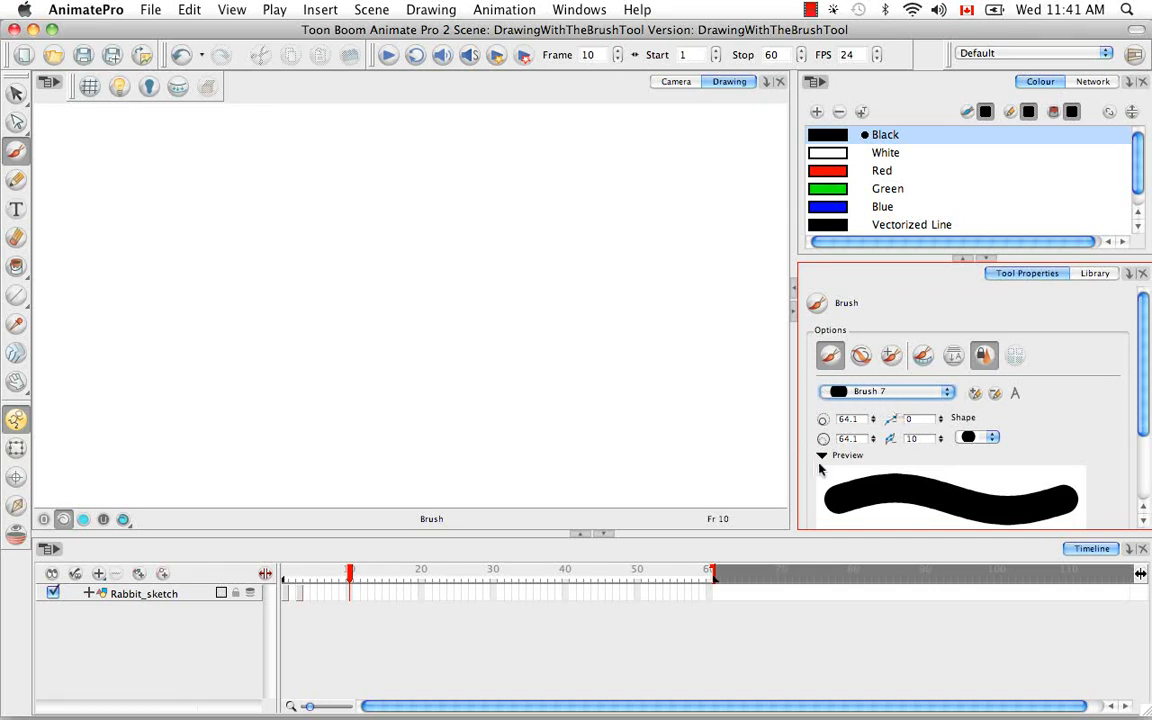
{"action": "mouse_move", "coordinate": [901, 411]}
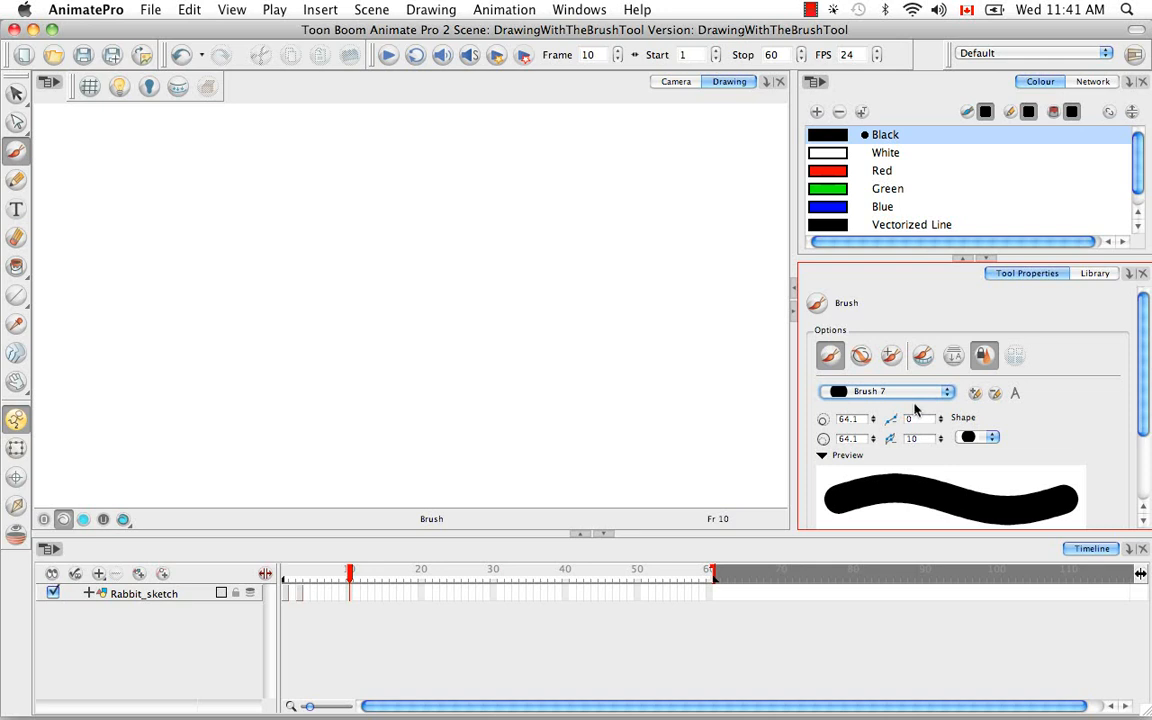
{"action": "mouse_move", "coordinate": [1020, 420]}
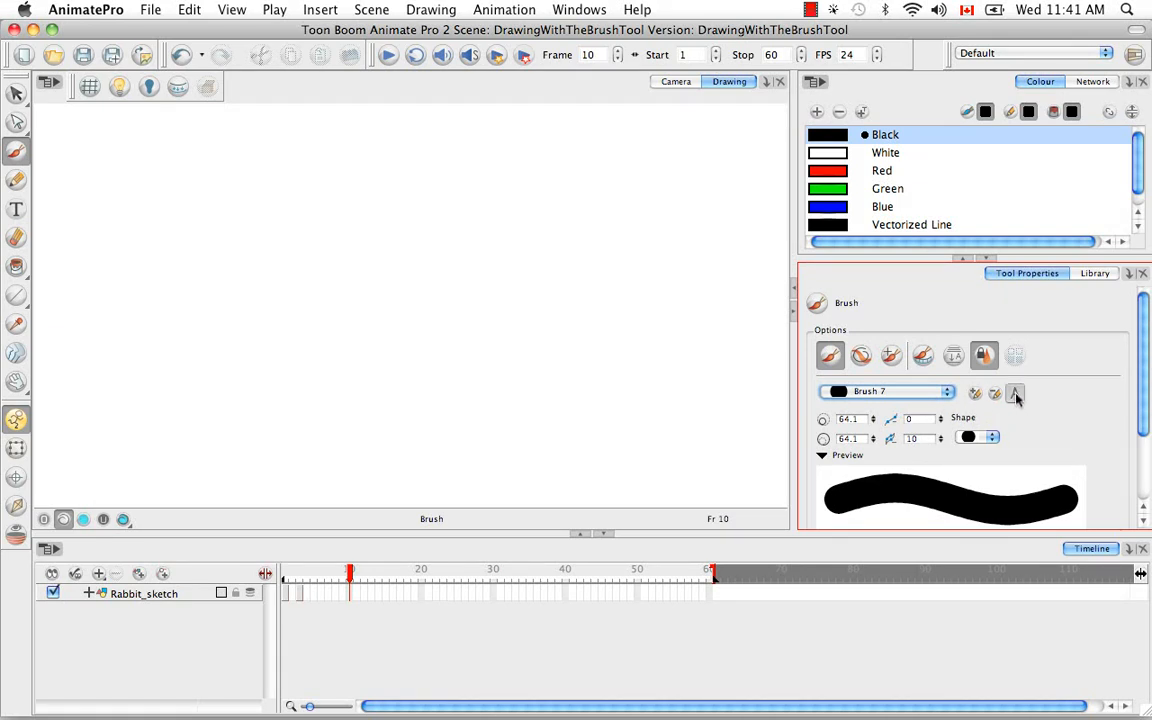
{"action": "left_click", "coordinate": [1015, 391]}
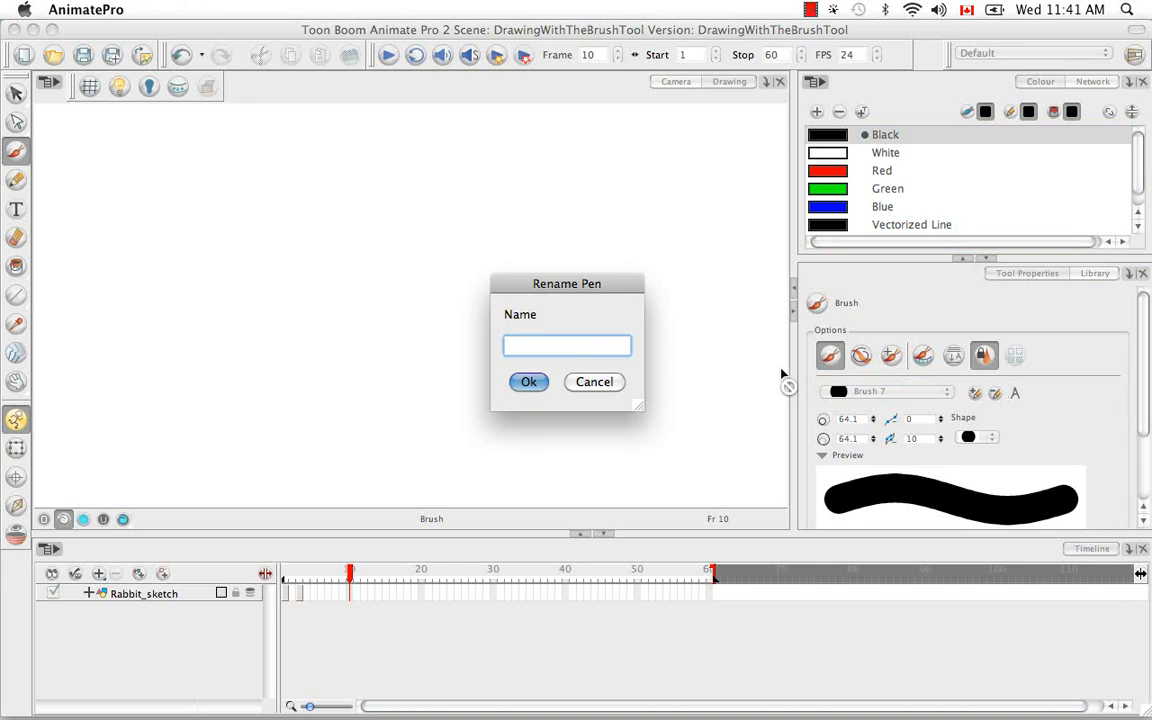
{"action": "type", "text": "mybru"}
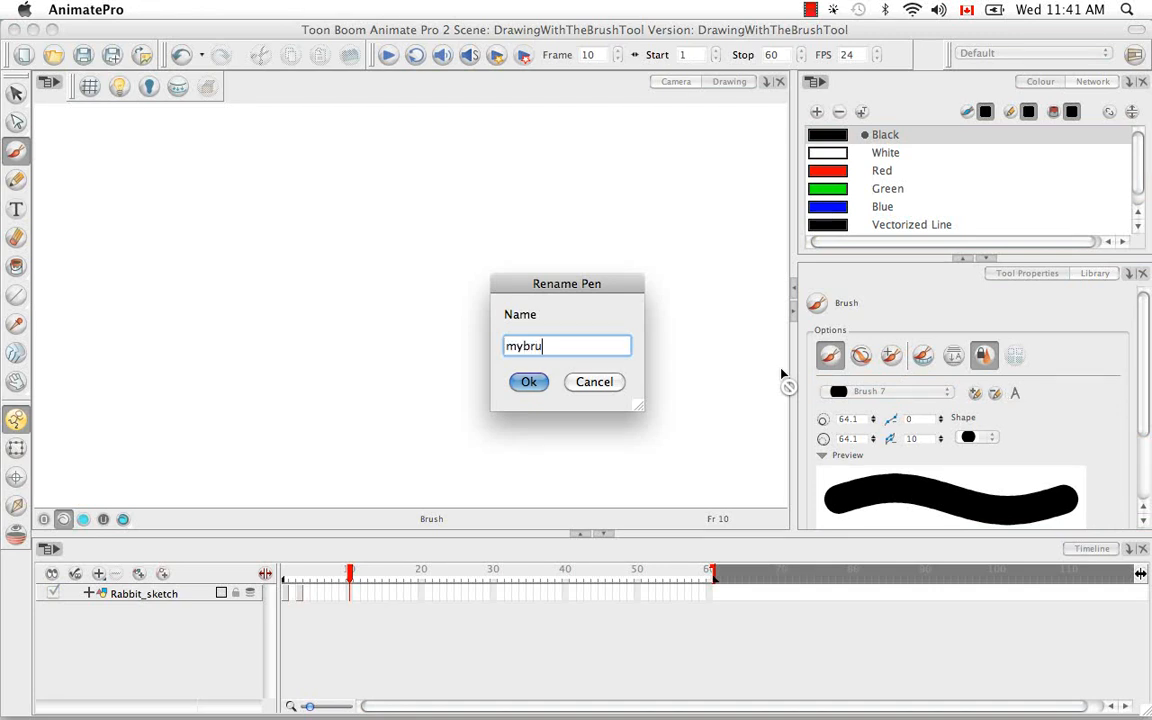
{"action": "left_click", "coordinate": [528, 382]}
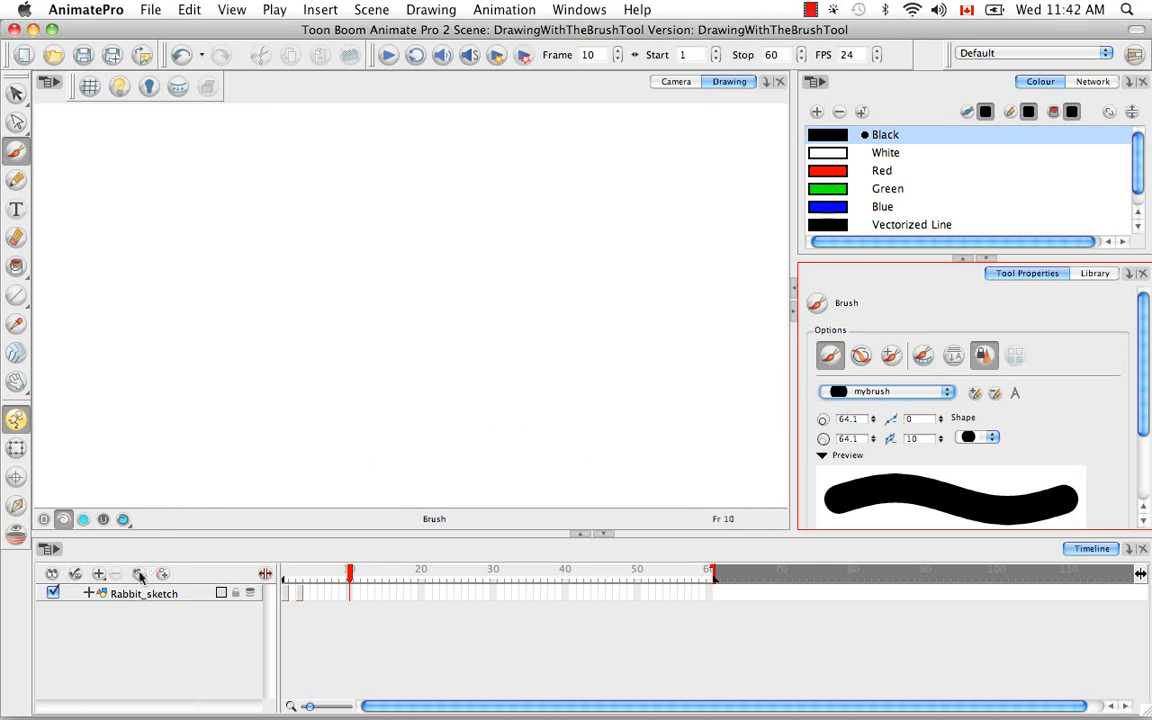
Add a Drawing layer, then expand and collapse the brush texture settings.
{"action": "left_click", "coordinate": [99, 573]}
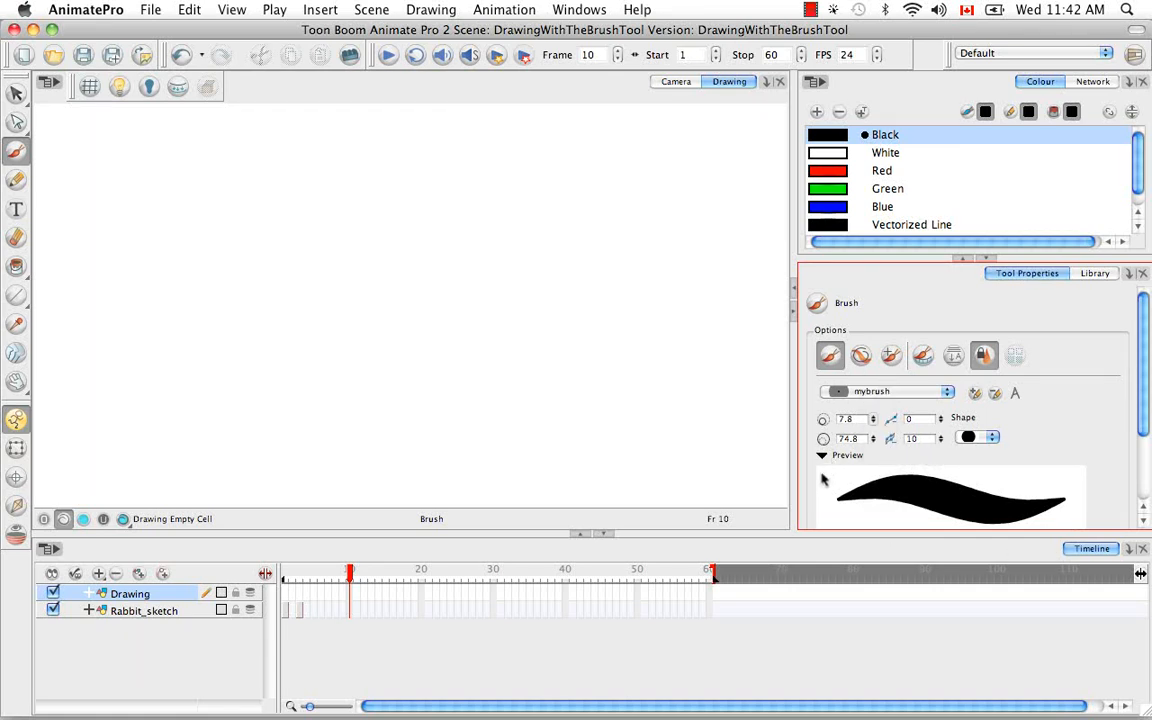
{"action": "left_click", "coordinate": [822, 455]}
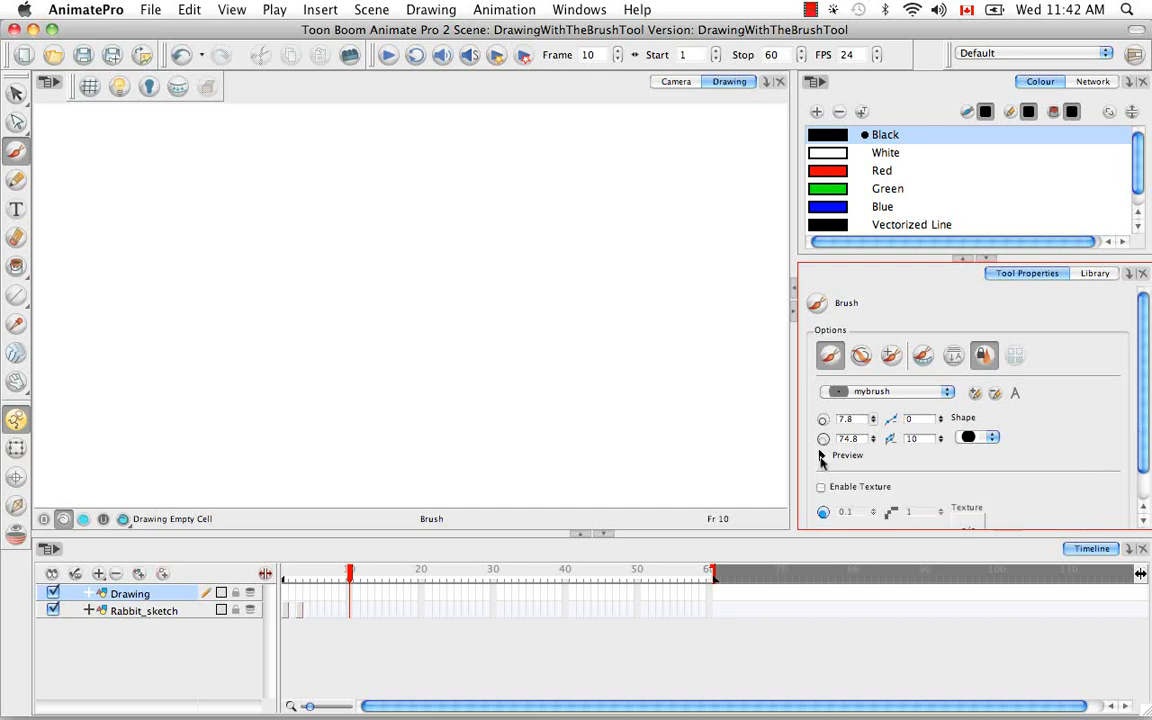
{"action": "left_click", "coordinate": [822, 455]}
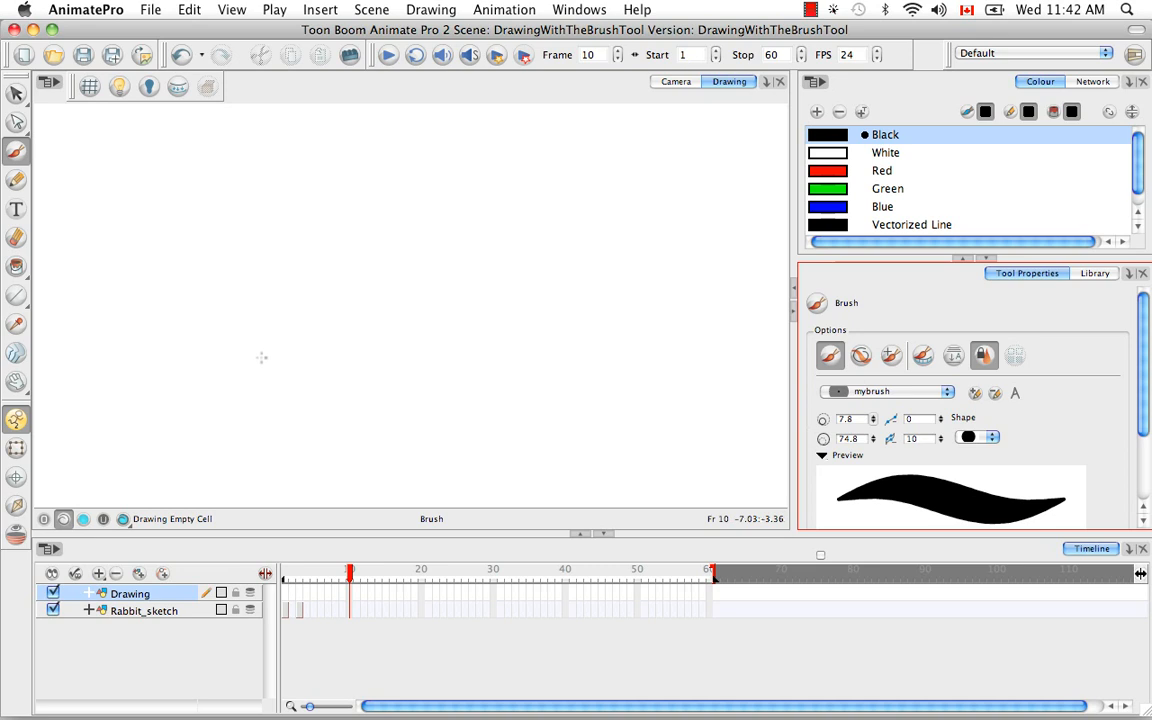
{"action": "mouse_move", "coordinate": [362, 313]}
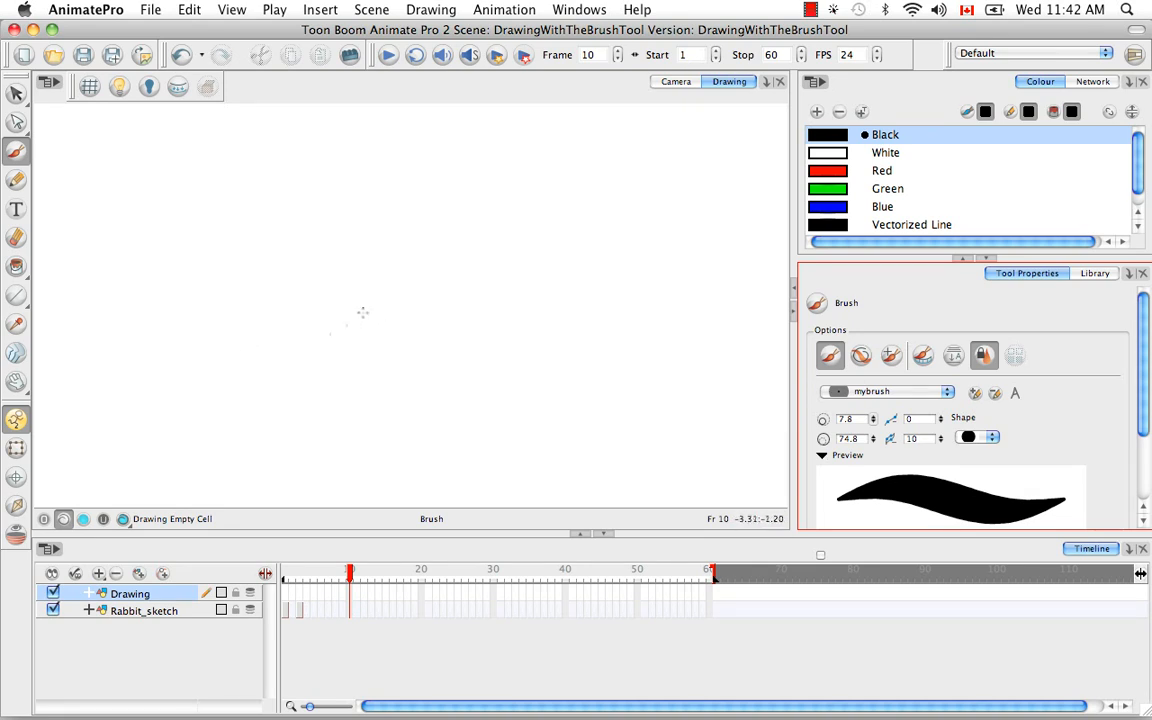
{"action": "mouse_move", "coordinate": [265, 344]}
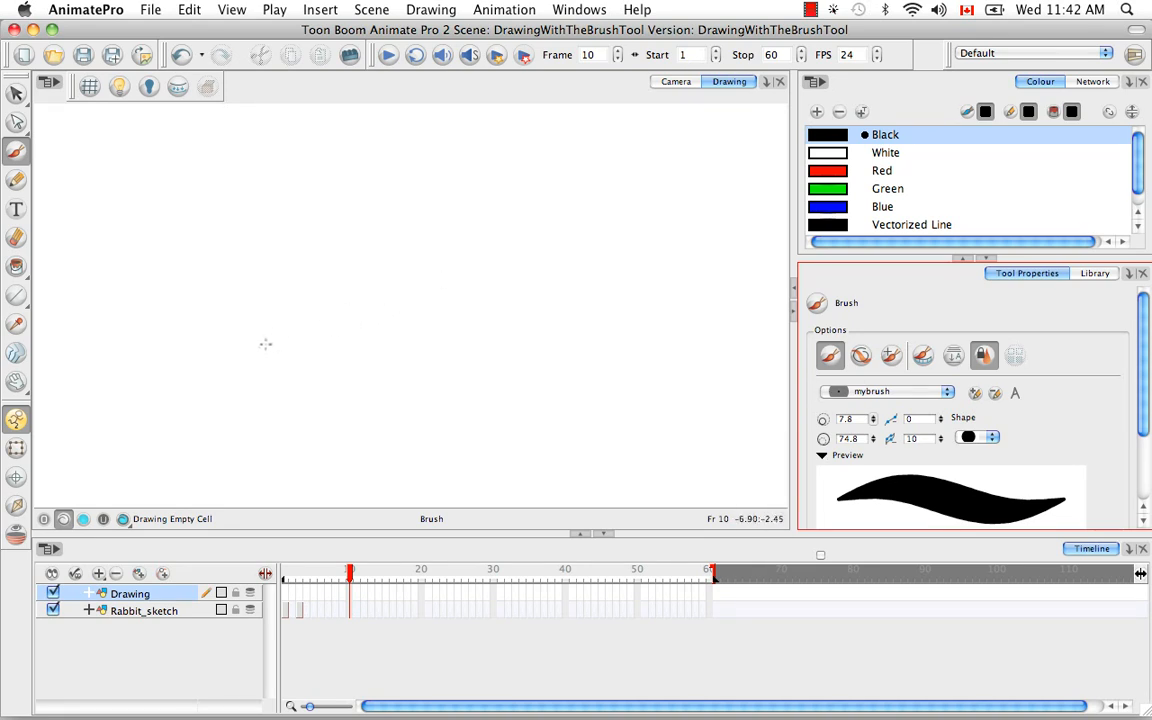
Paint a tapered black curved stroke across the canvas centre.
{"action": "left_click_drag", "start_coordinate": [275, 340], "coordinate": [555, 255]}
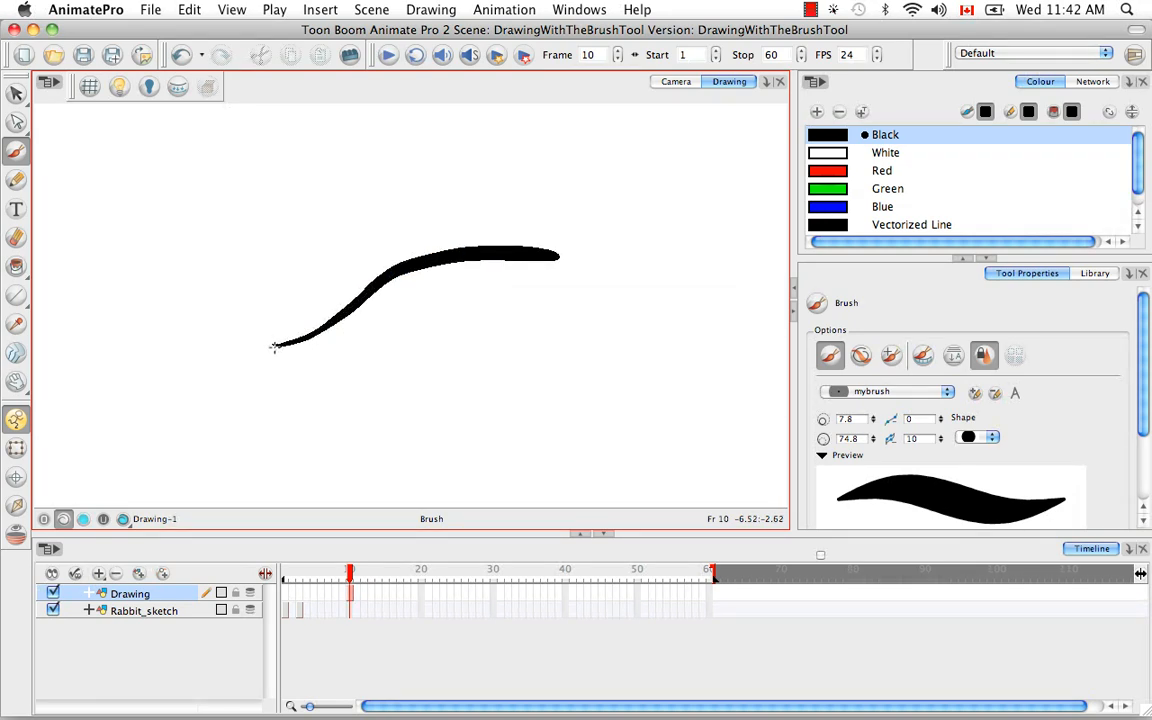
{"action": "mouse_move", "coordinate": [560, 228]}
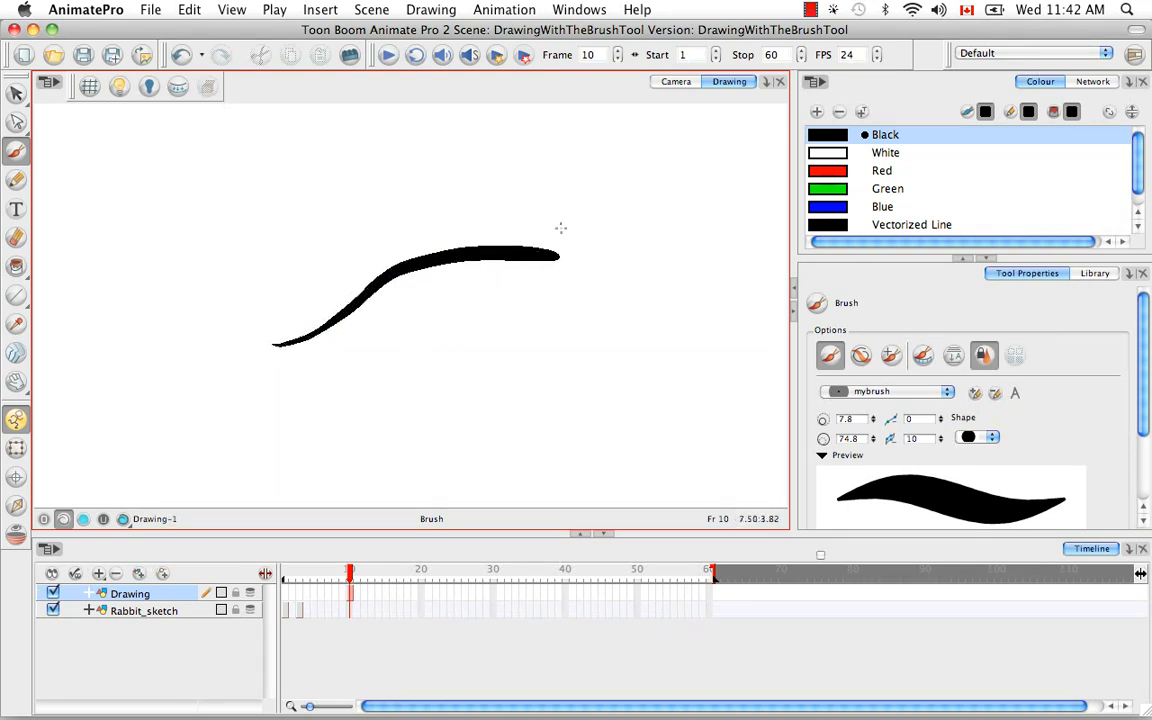
{"action": "mouse_move", "coordinate": [855, 485]}
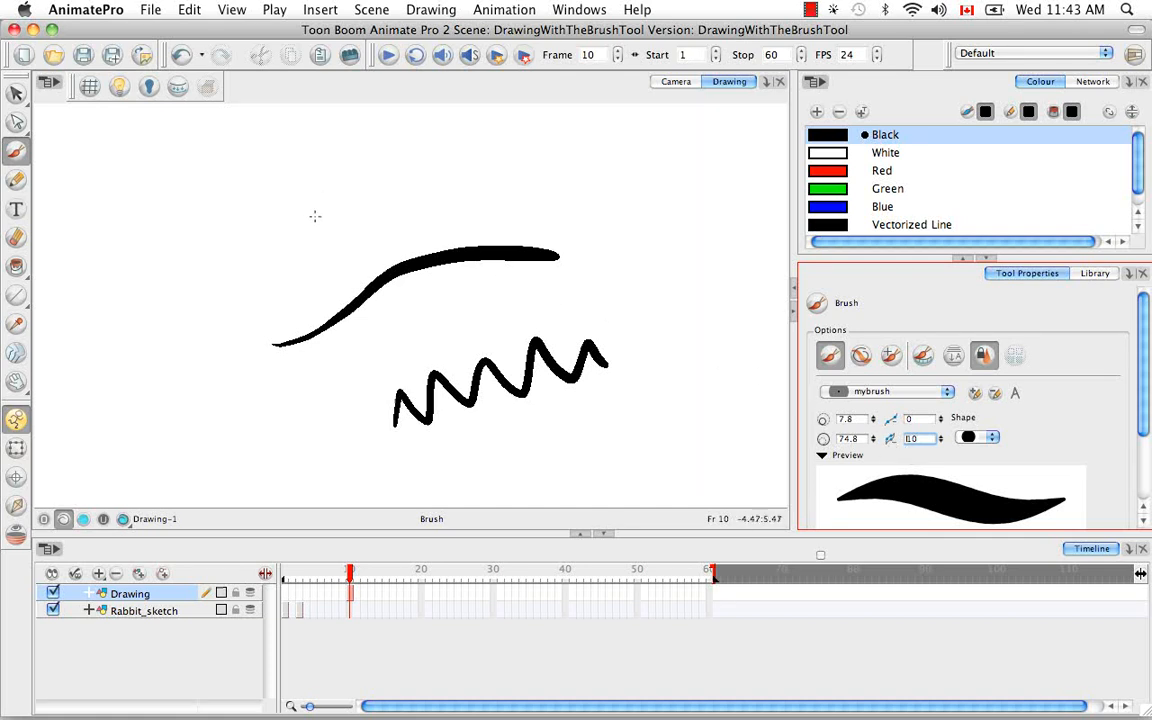
Paint a zigzag above the curve and a two-part zigzag to its right.
{"action": "left_click_drag", "start_coordinate": [320, 210], "coordinate": [520, 195]}
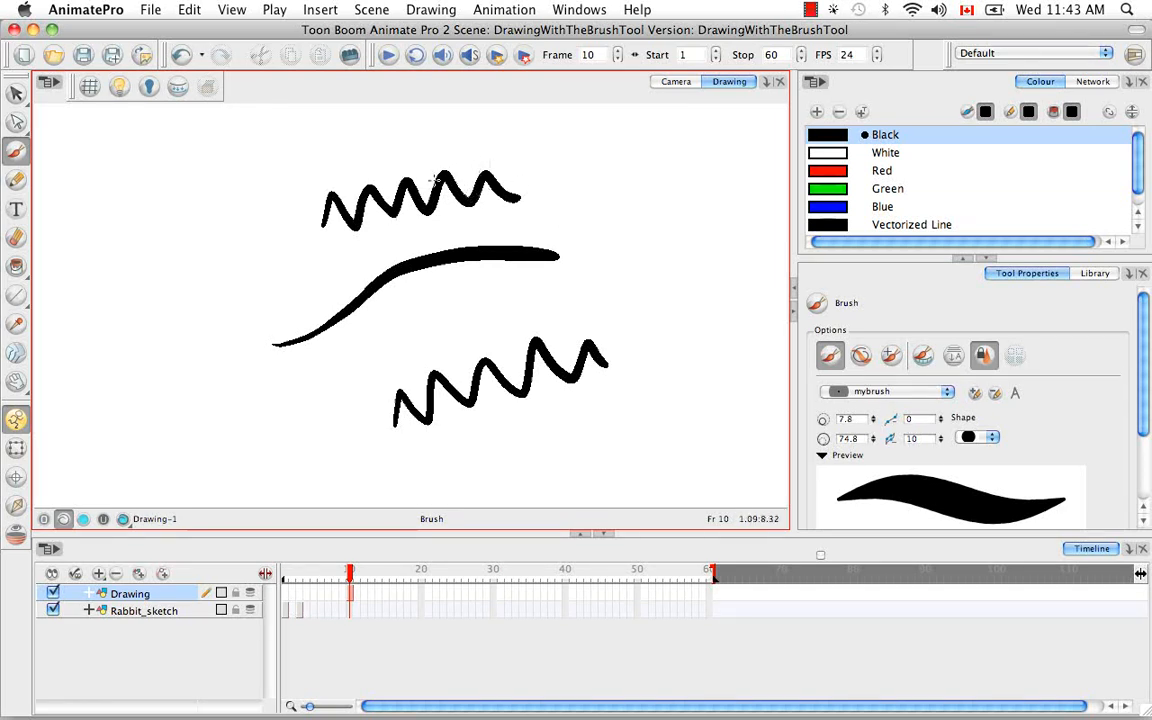
{"action": "mouse_move", "coordinate": [570, 194]}
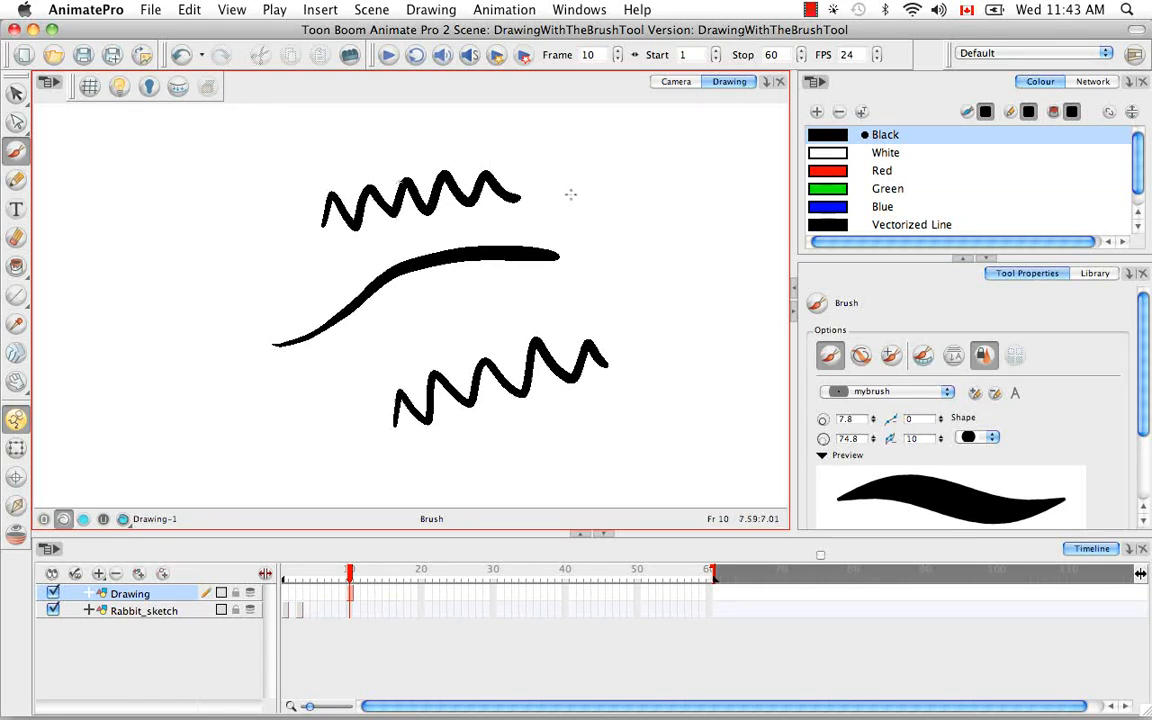
{"action": "mouse_move", "coordinate": [558, 194]}
{"action": "type", "text": "5"}
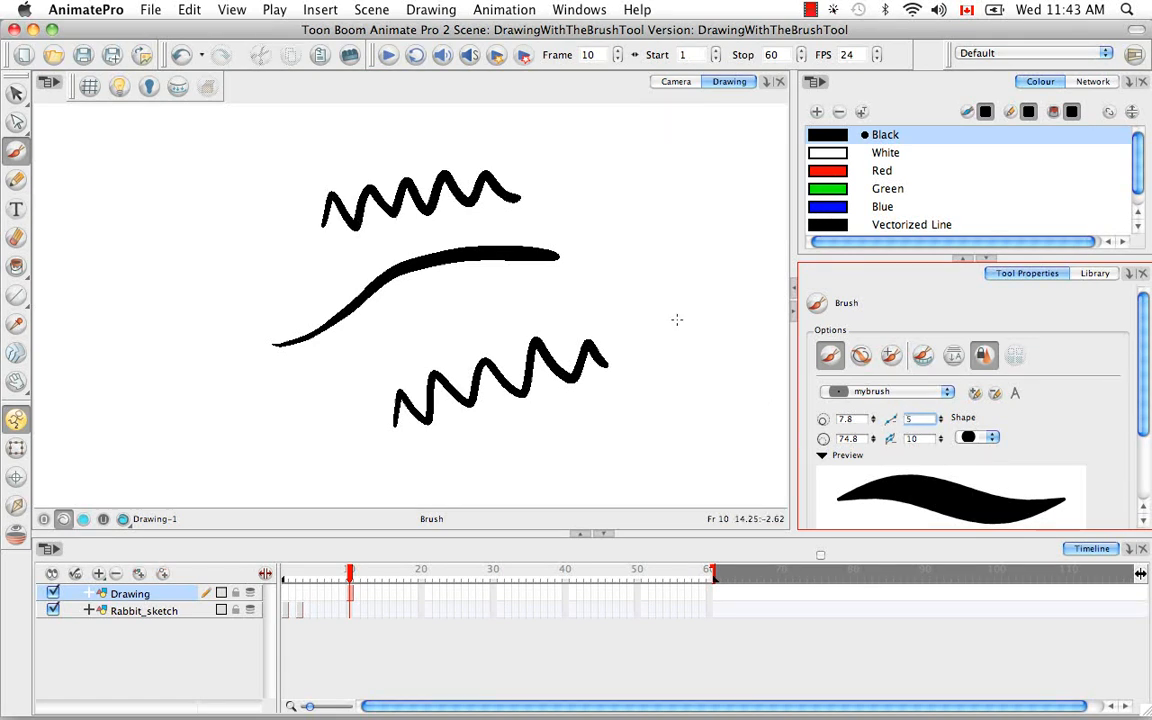
{"action": "left_click_drag", "start_coordinate": [505, 305], "coordinate": [585, 295]}
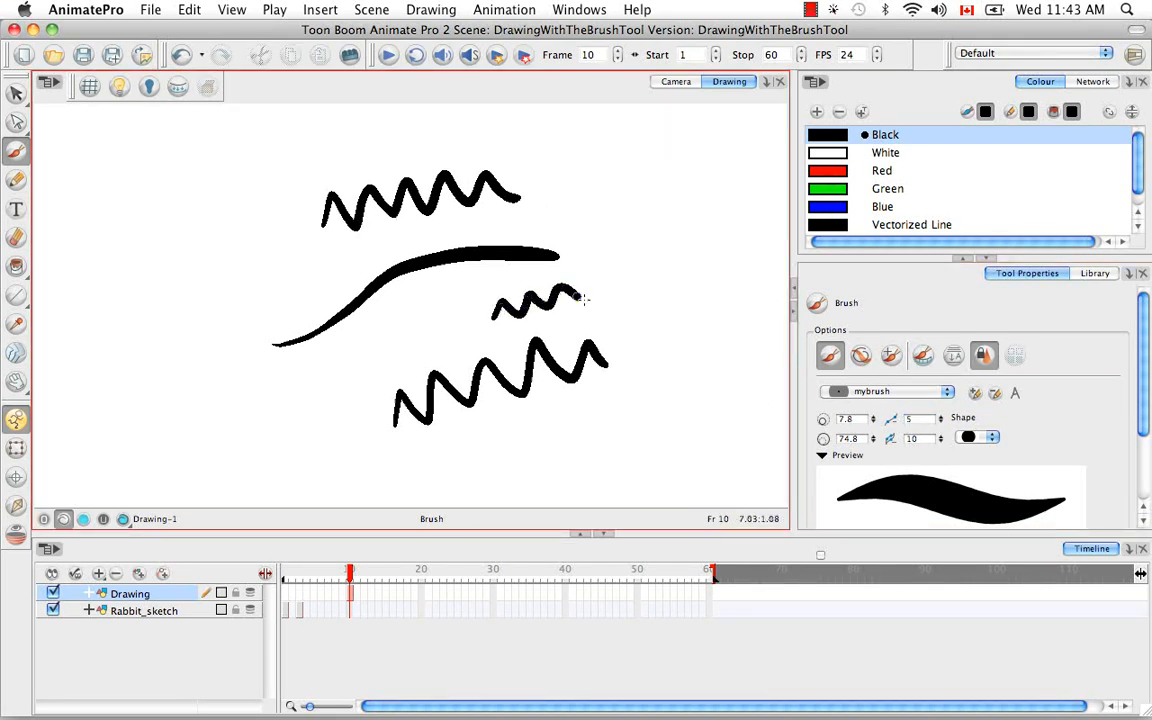
{"action": "left_click_drag", "start_coordinate": [585, 295], "coordinate": [705, 260]}
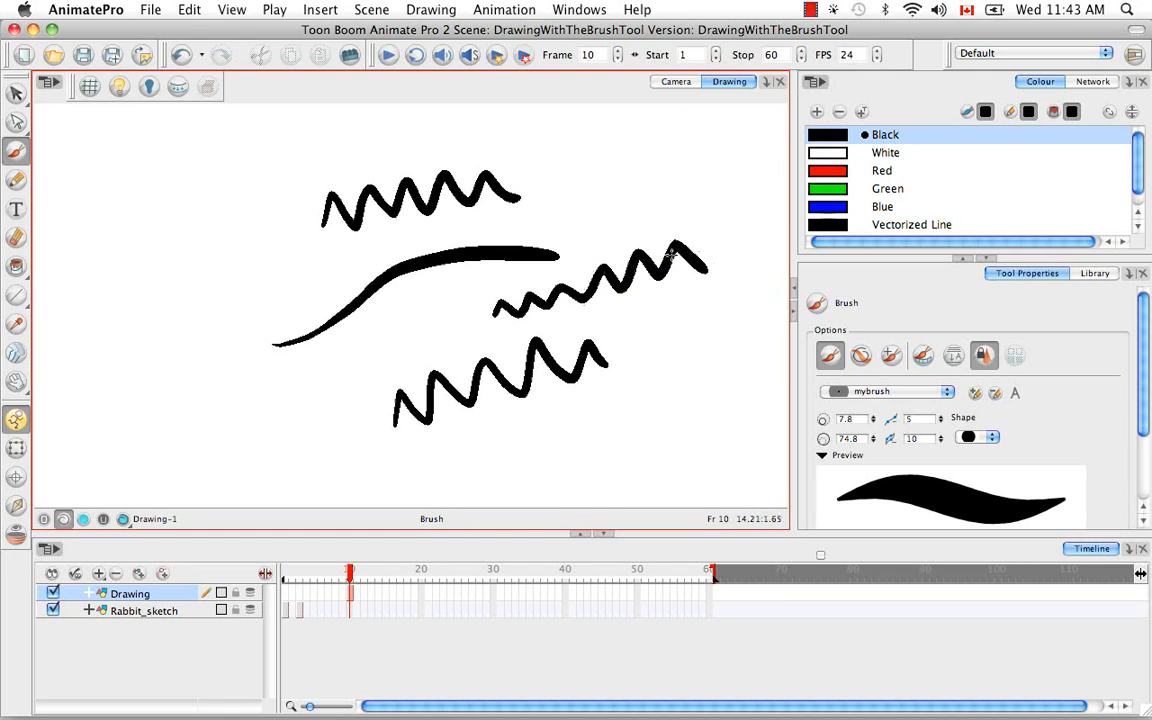
{"action": "mouse_move", "coordinate": [687, 311]}
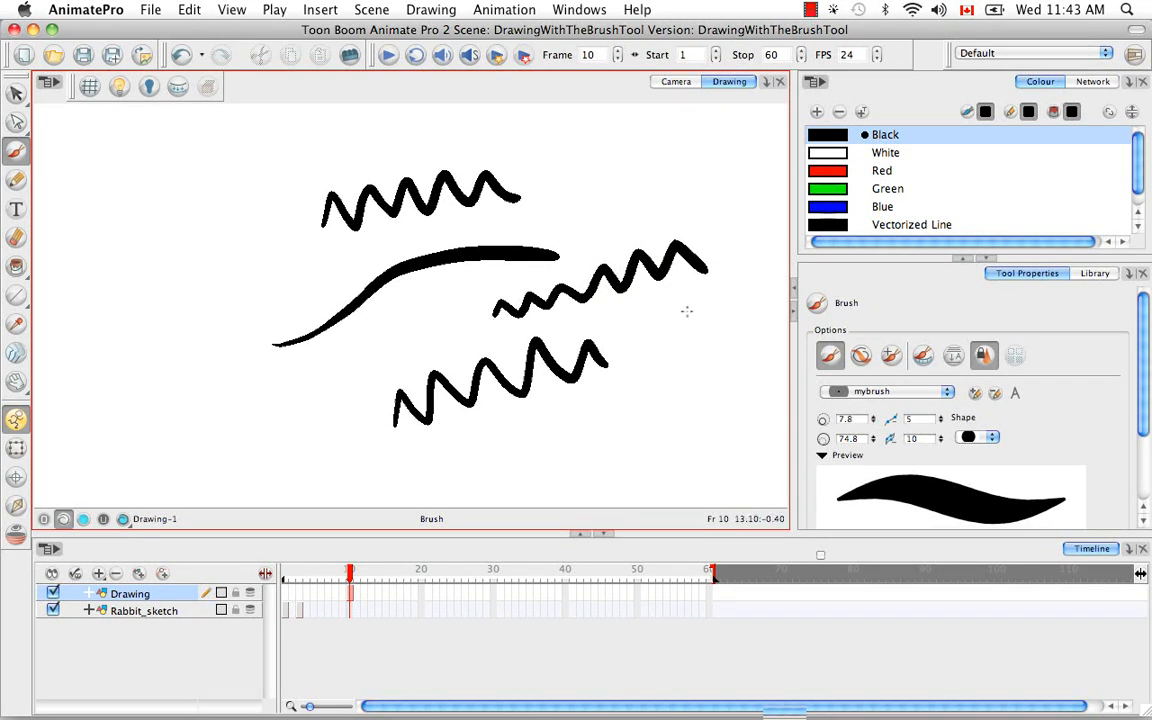
{"action": "mouse_move", "coordinate": [491, 325]}
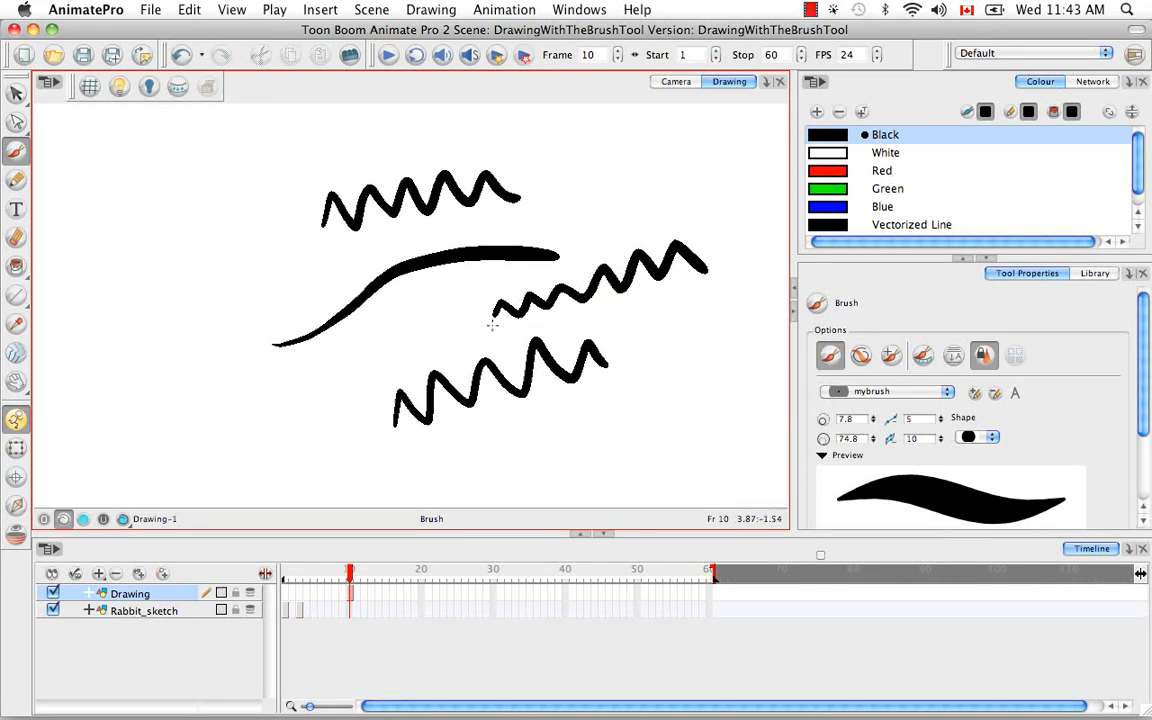
{"action": "mouse_move", "coordinate": [690, 280]}
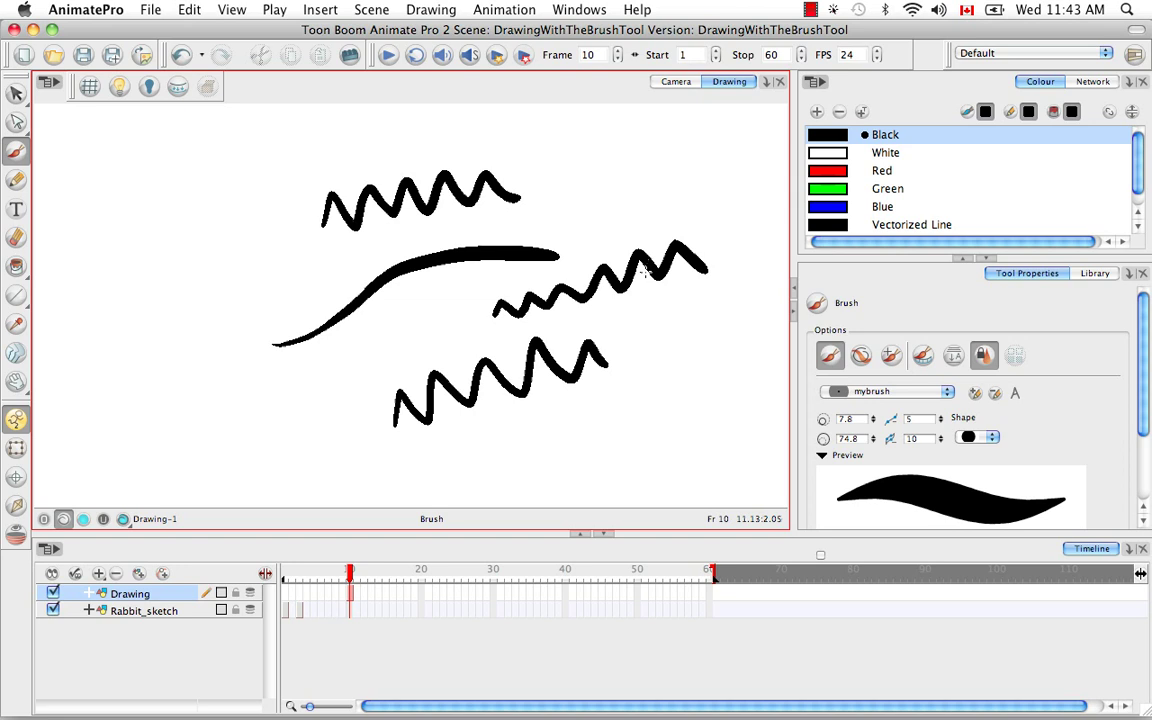
{"action": "mouse_move", "coordinate": [697, 281]}
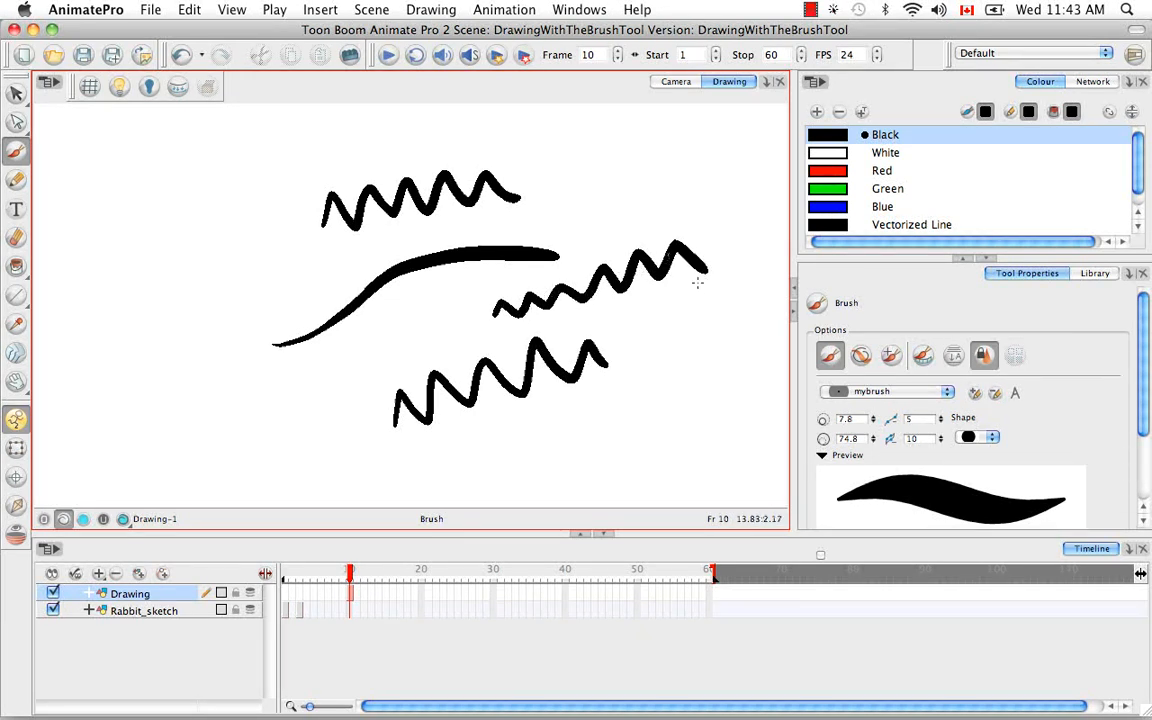
{"action": "mouse_move", "coordinate": [1007, 473]}
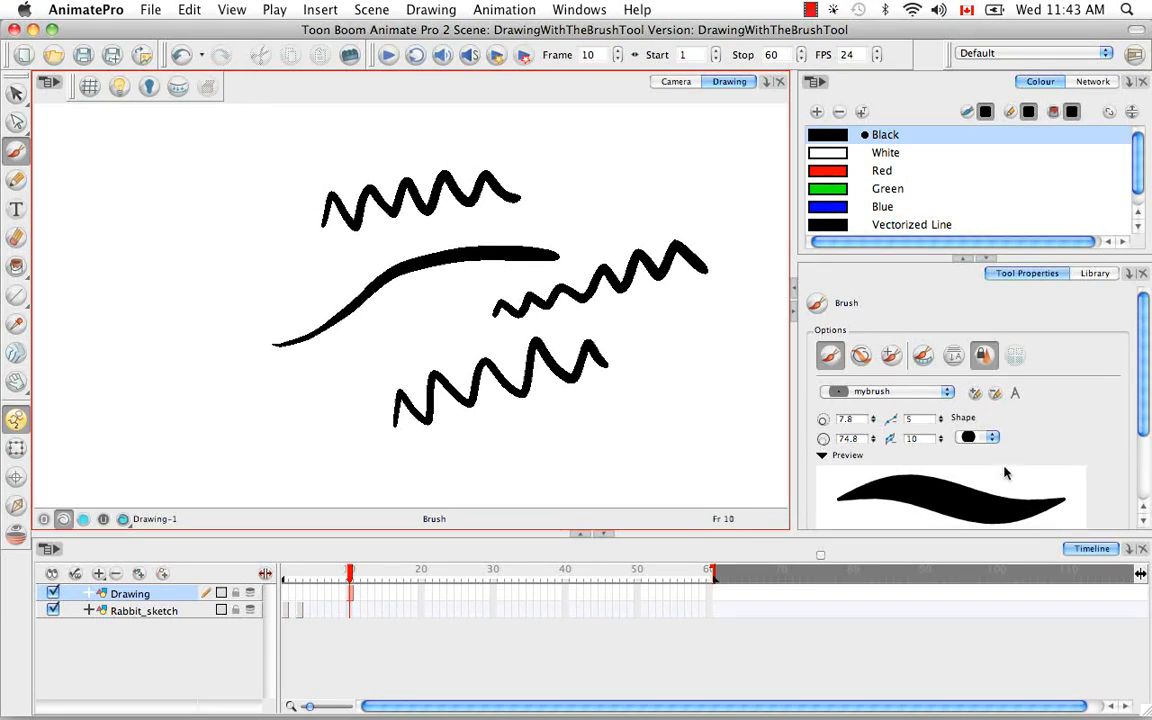
{"action": "mouse_move", "coordinate": [1005, 452]}
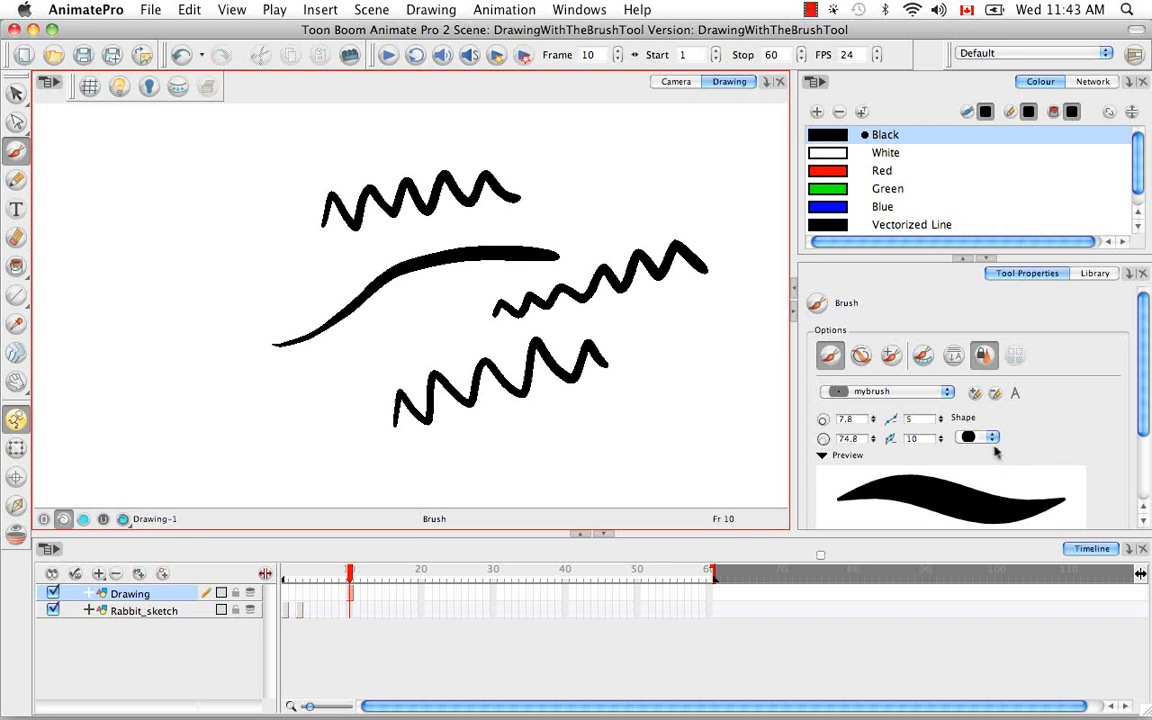
Switch brush tip shapes to draw a wavy calligraphic stroke and sketchy multi-line leaf strokes.
{"action": "left_click", "coordinate": [991, 437]}
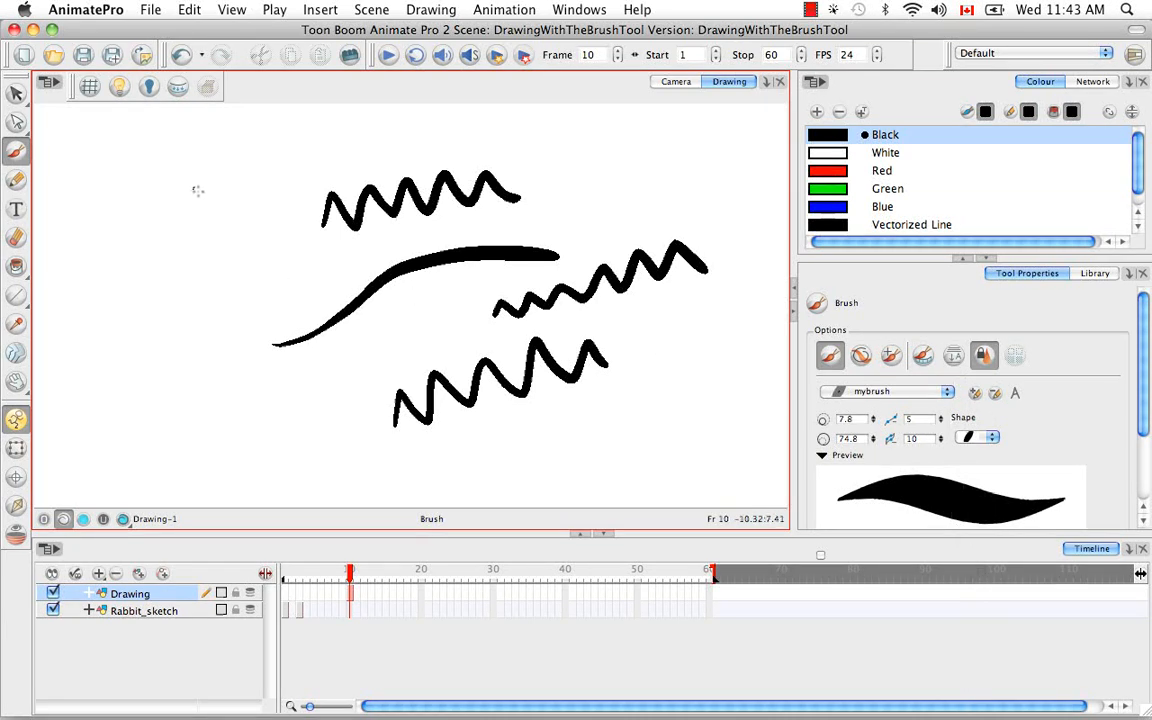
{"action": "left_click_drag", "start_coordinate": [195, 185], "coordinate": [250, 410]}
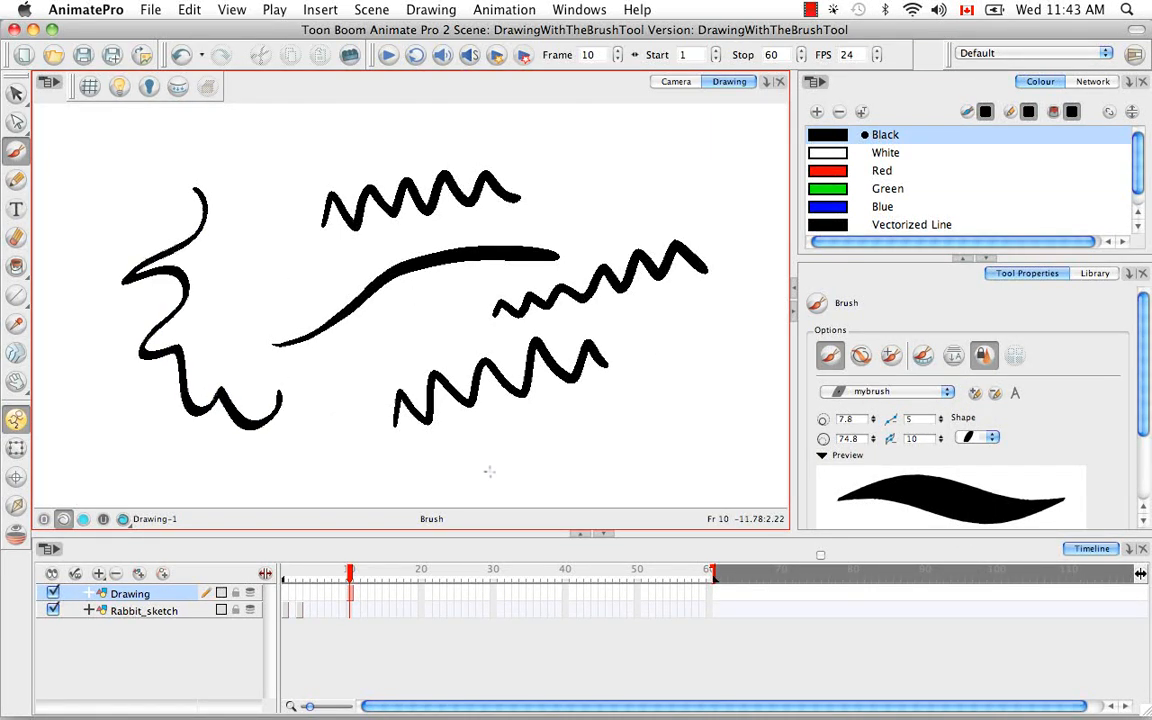
{"action": "left_click", "coordinate": [993, 437]}
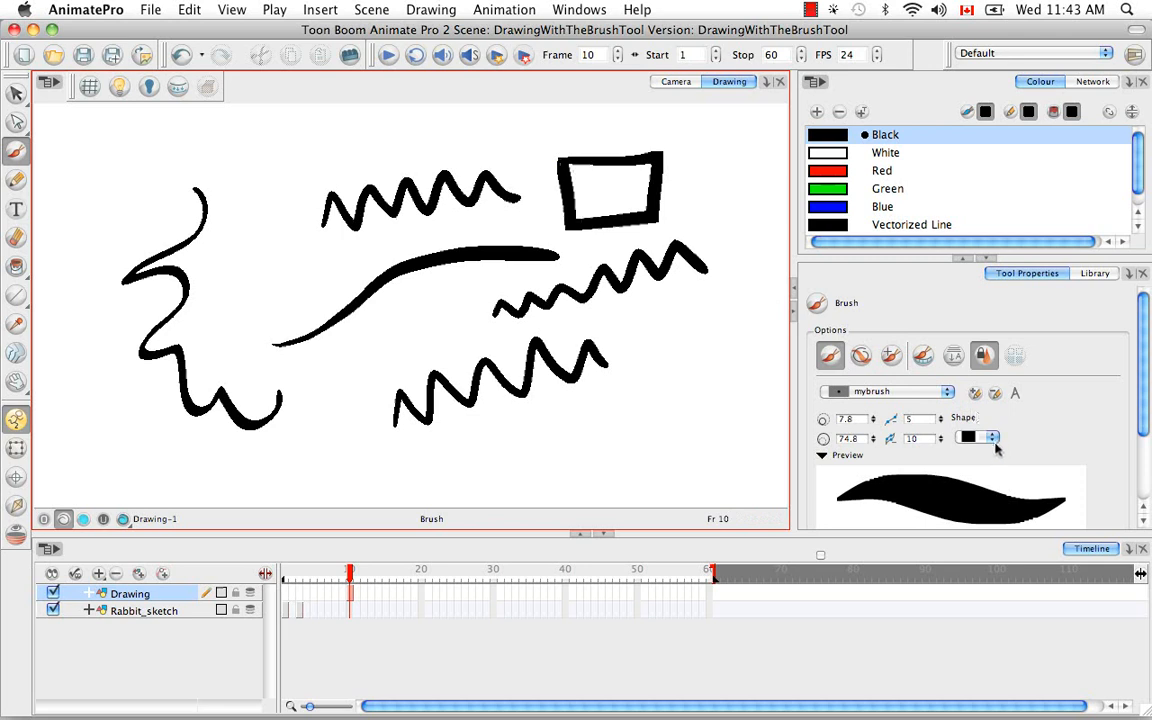
{"action": "left_click", "coordinate": [978, 437]}
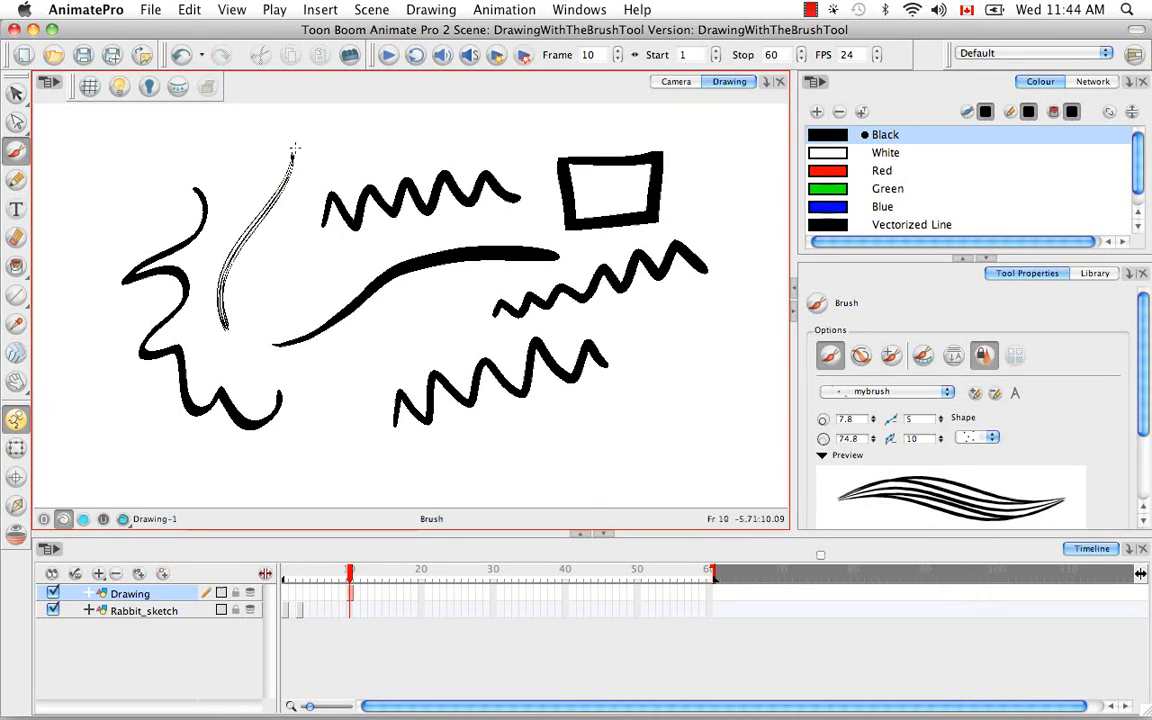
{"action": "left_click_drag", "start_coordinate": [295, 150], "coordinate": [240, 410]}
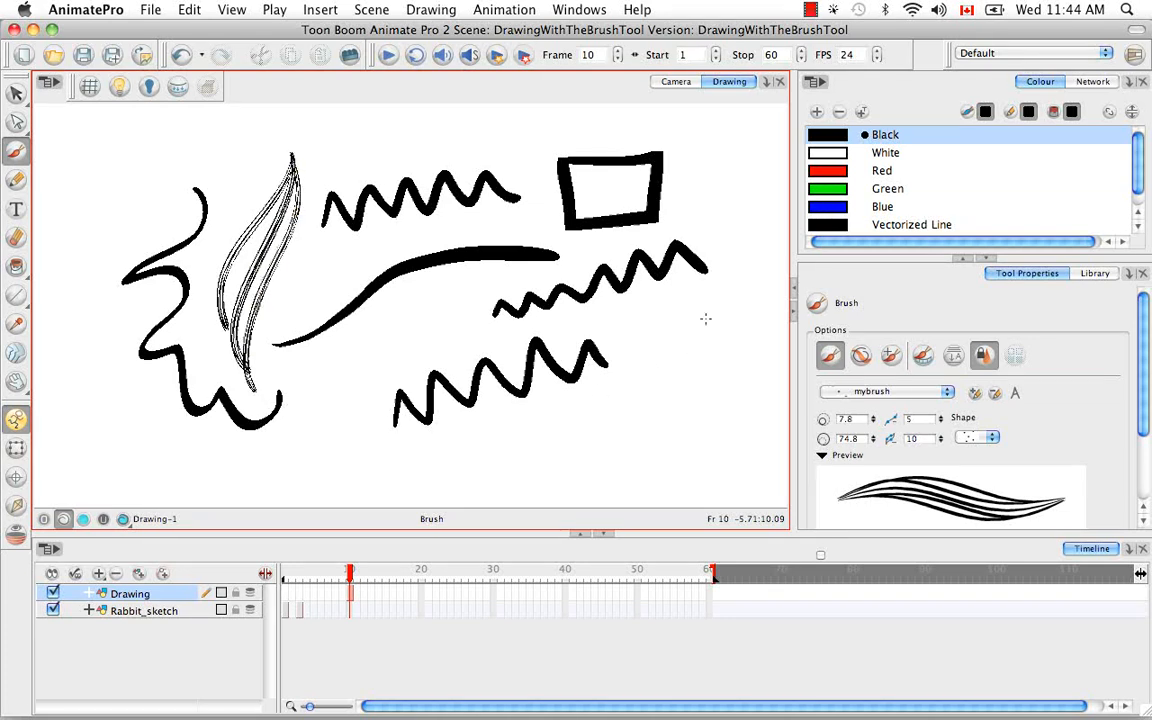
{"action": "mouse_move", "coordinate": [687, 366]}
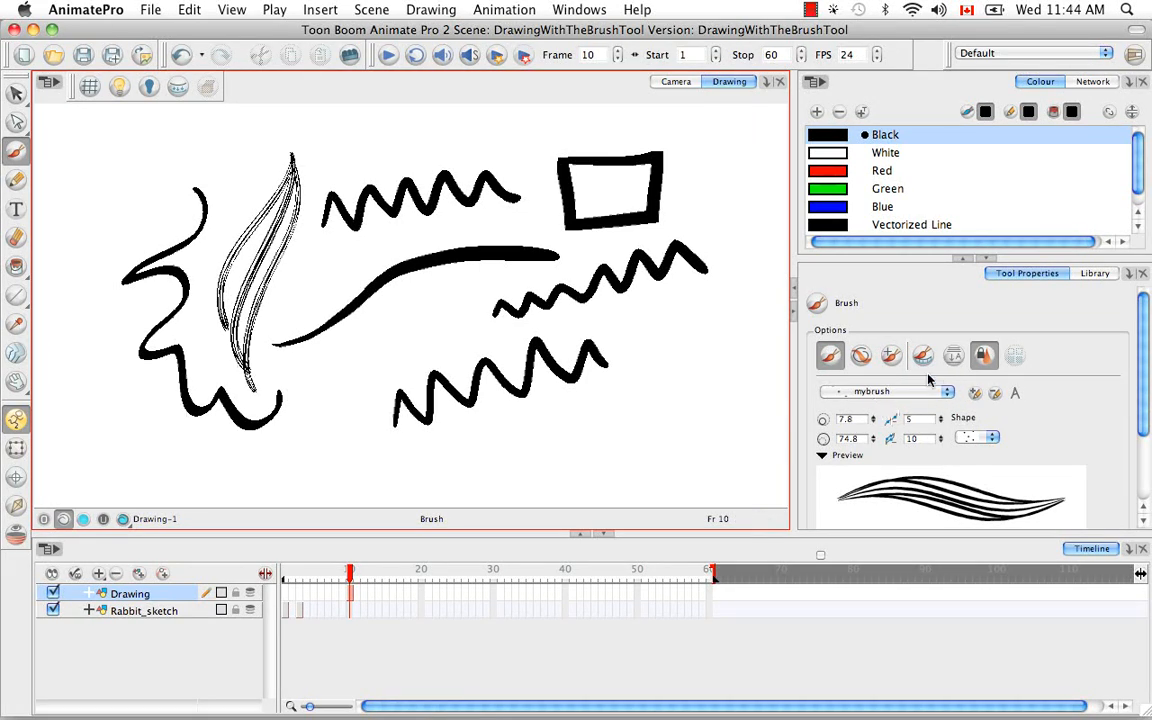
Select the Eraser preset and delete the custom mybrush preset.
{"action": "left_click", "coordinate": [946, 391]}
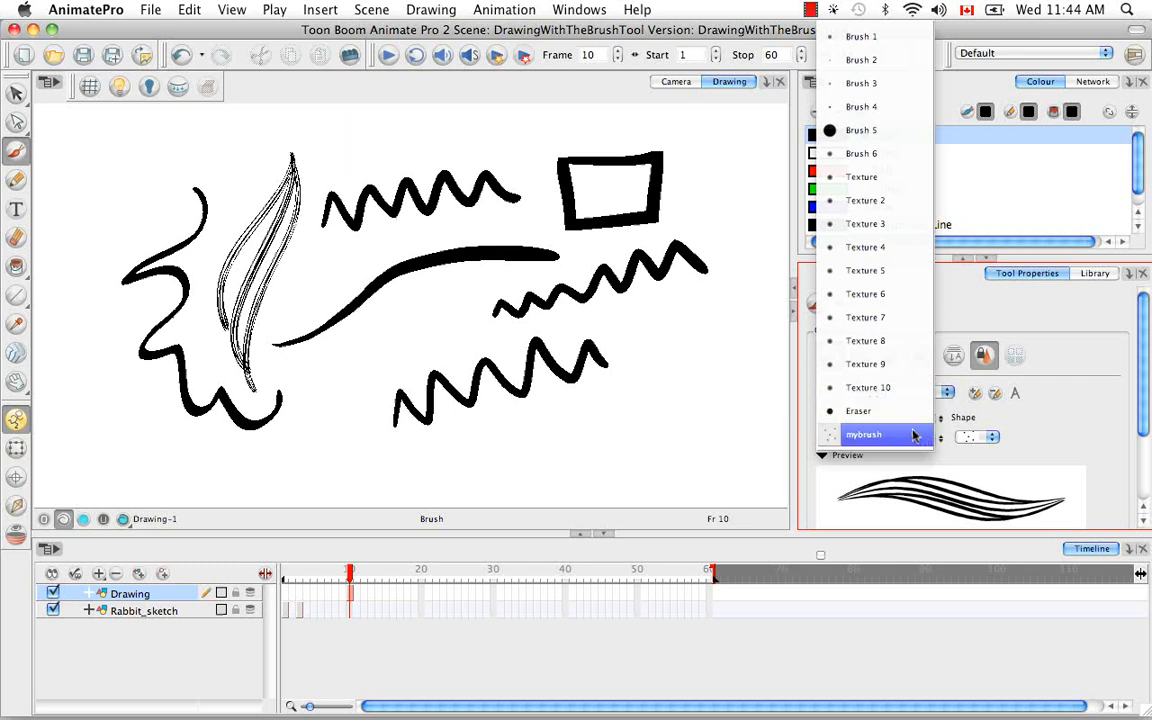
{"action": "left_click", "coordinate": [863, 434]}
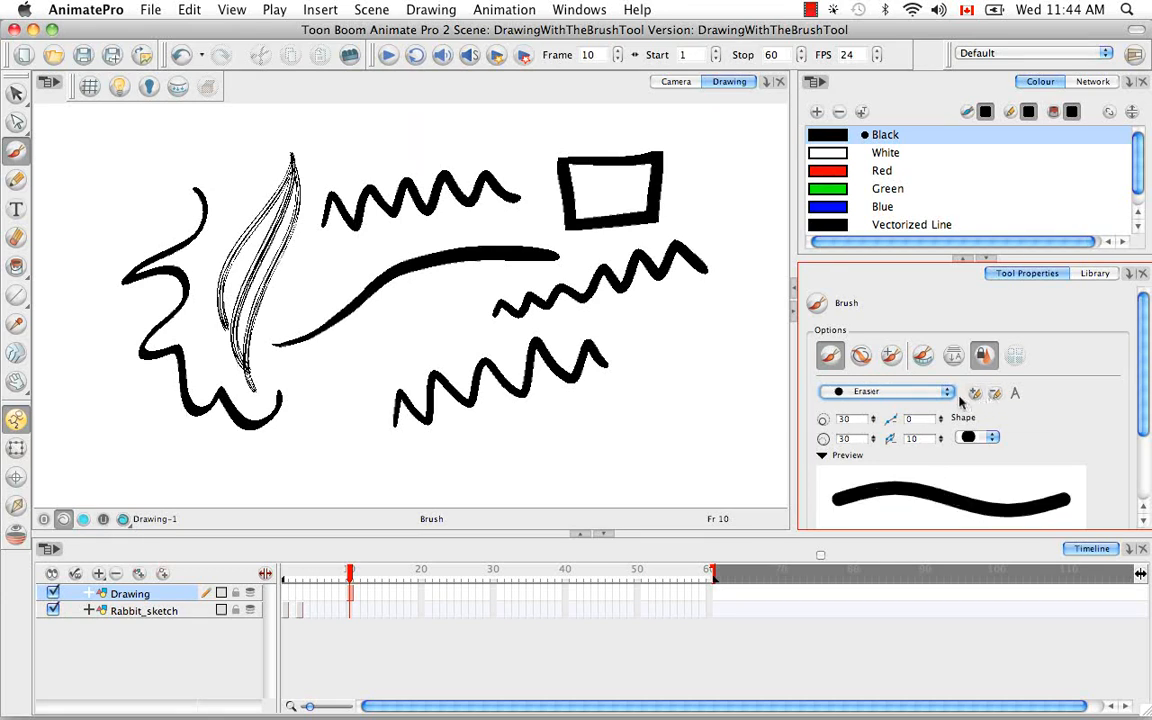
{"action": "left_click", "coordinate": [947, 391]}
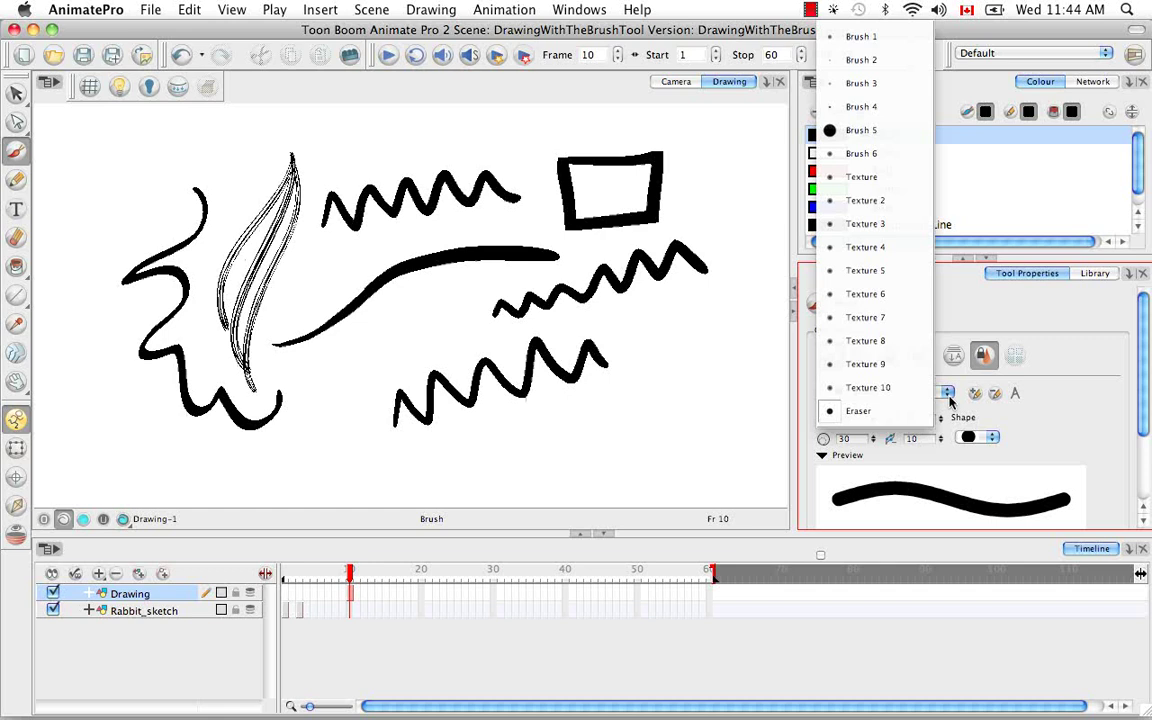
{"action": "left_click", "coordinate": [858, 411]}
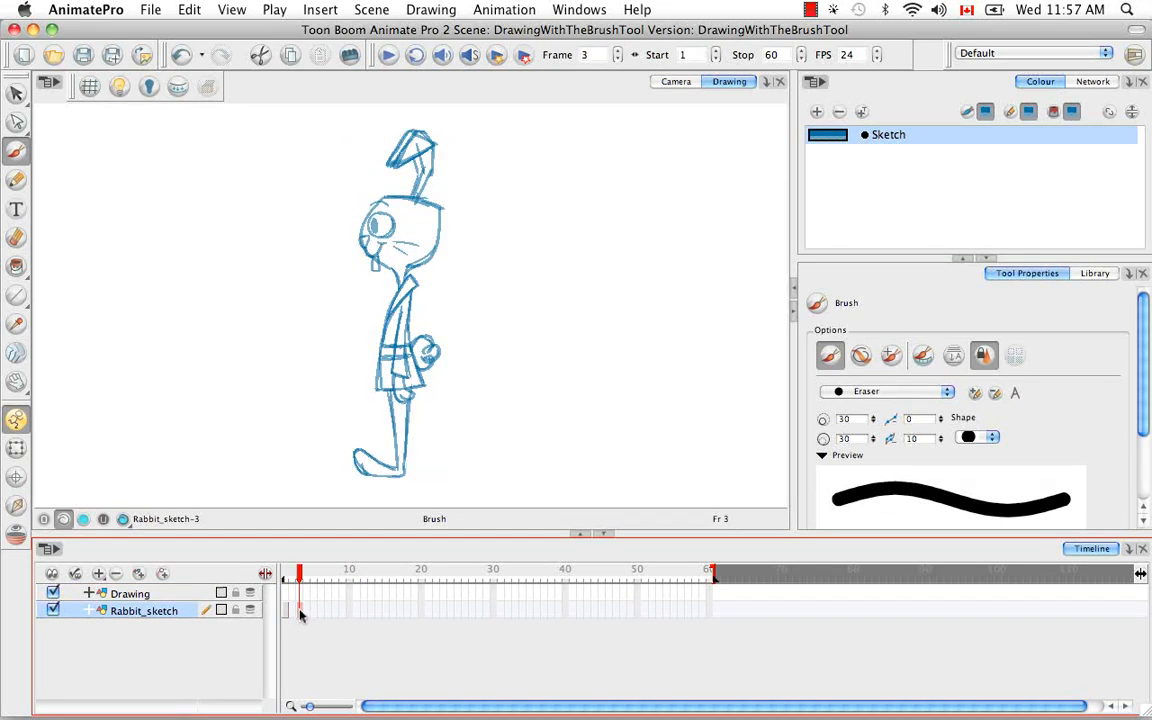
Select frame 1 of Rabbit_sketch to show the front-view rabbit sketch.
{"action": "left_click", "coordinate": [285, 575]}
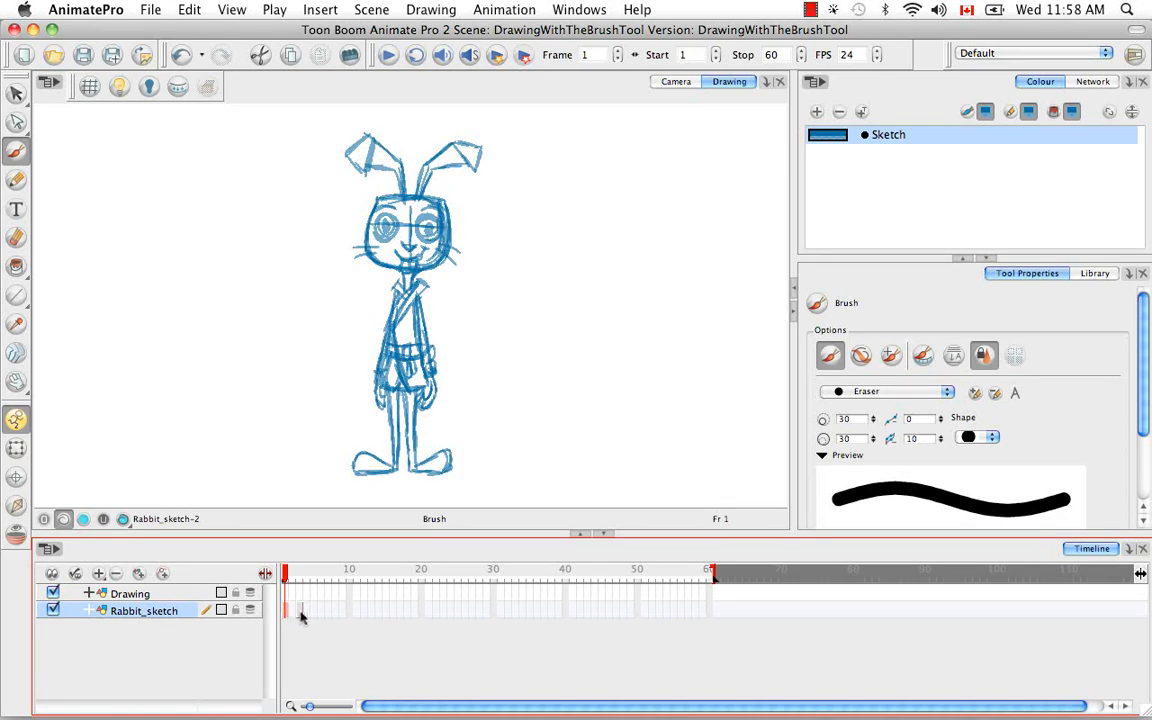
{"action": "left_click", "coordinate": [299, 575]}
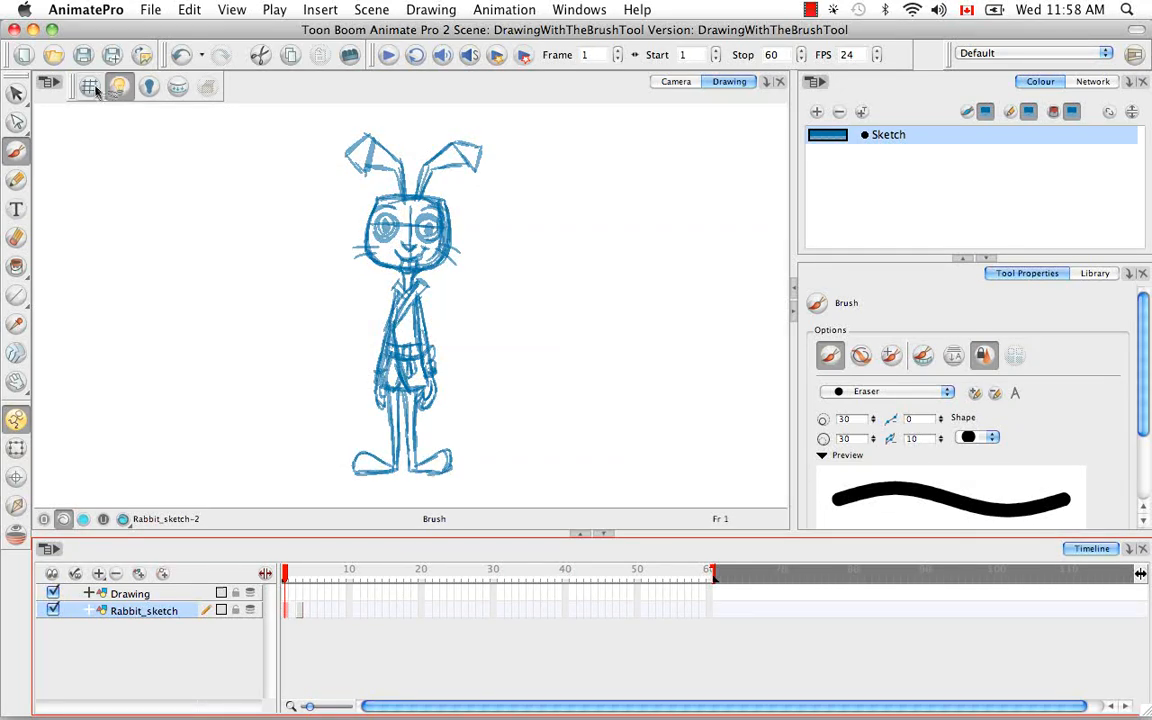
Turn on the drawing grid over the rabbit sketch.
{"action": "left_click", "coordinate": [88, 86]}
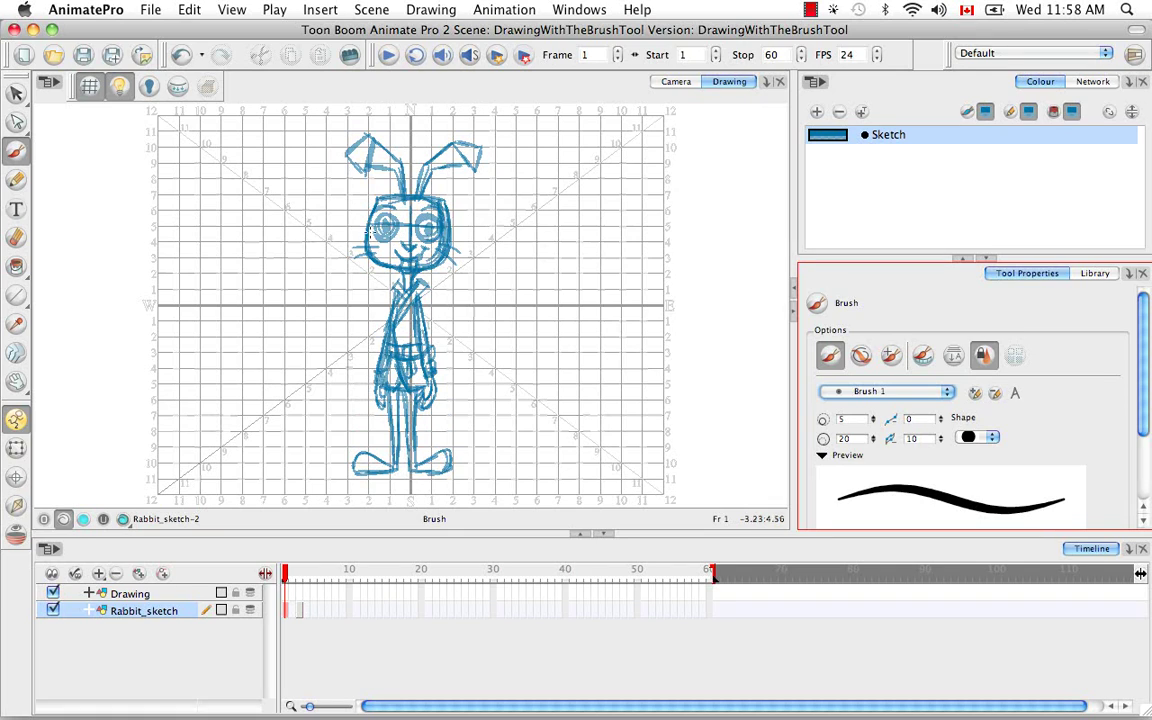
{"action": "mouse_move", "coordinate": [487, 277]}
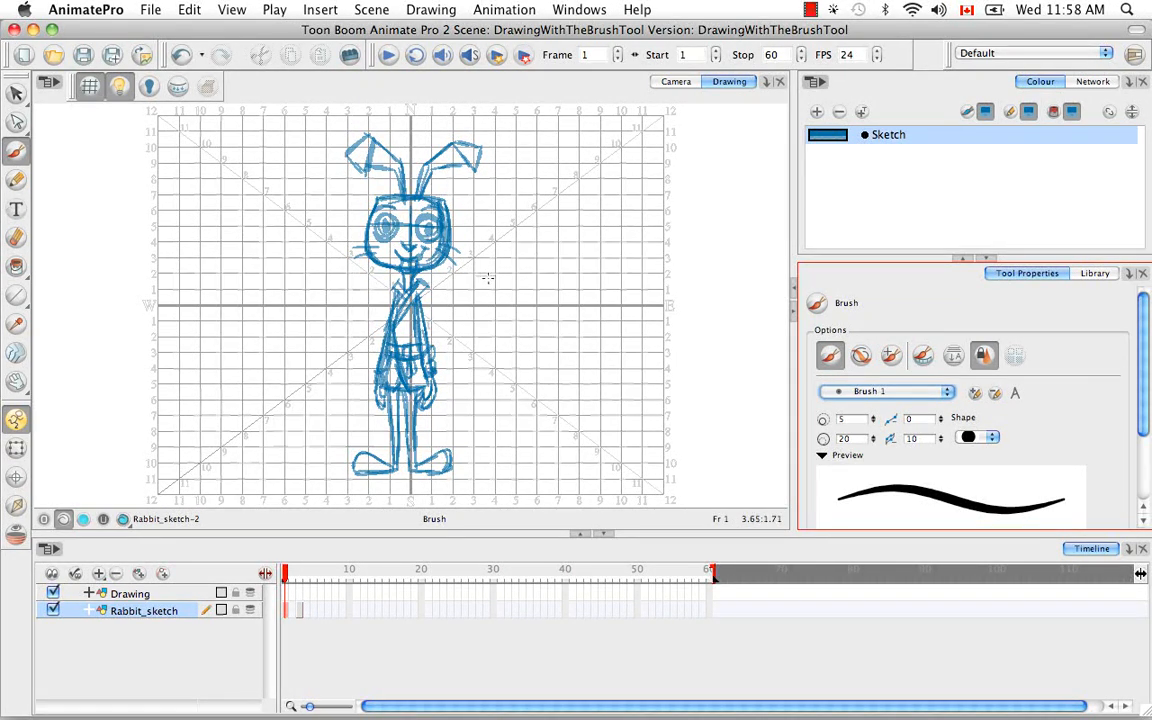
{"action": "mouse_move", "coordinate": [293, 615]}
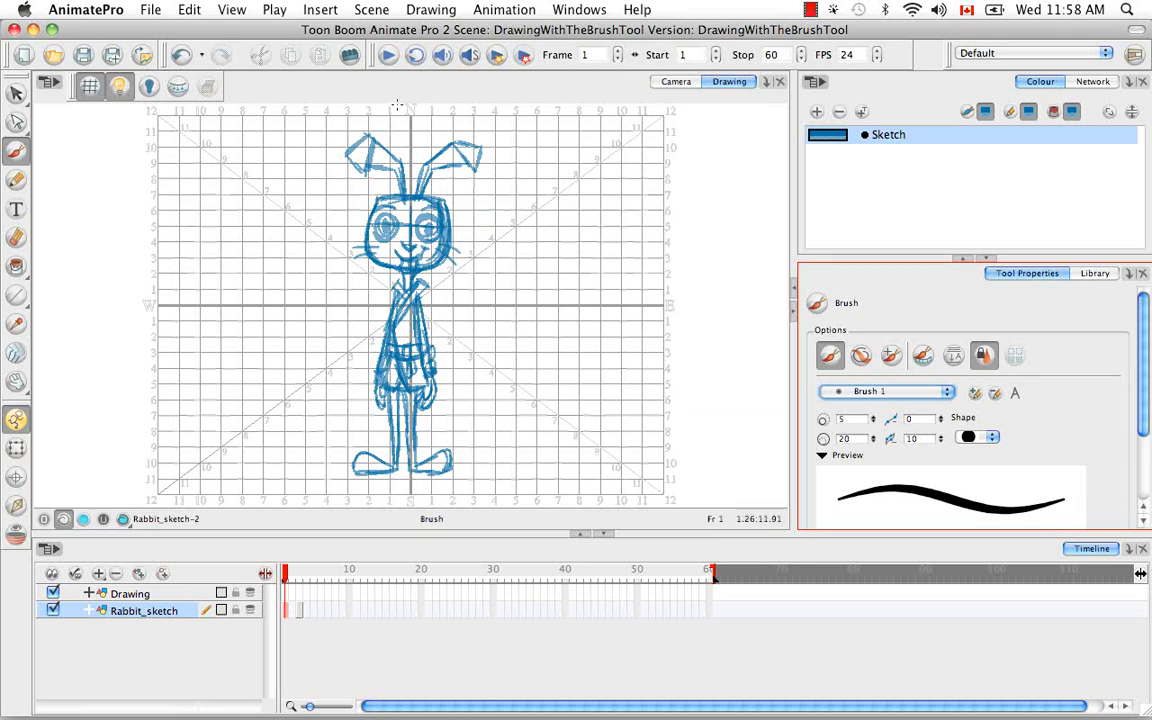
{"action": "mouse_move", "coordinate": [557, 335]}
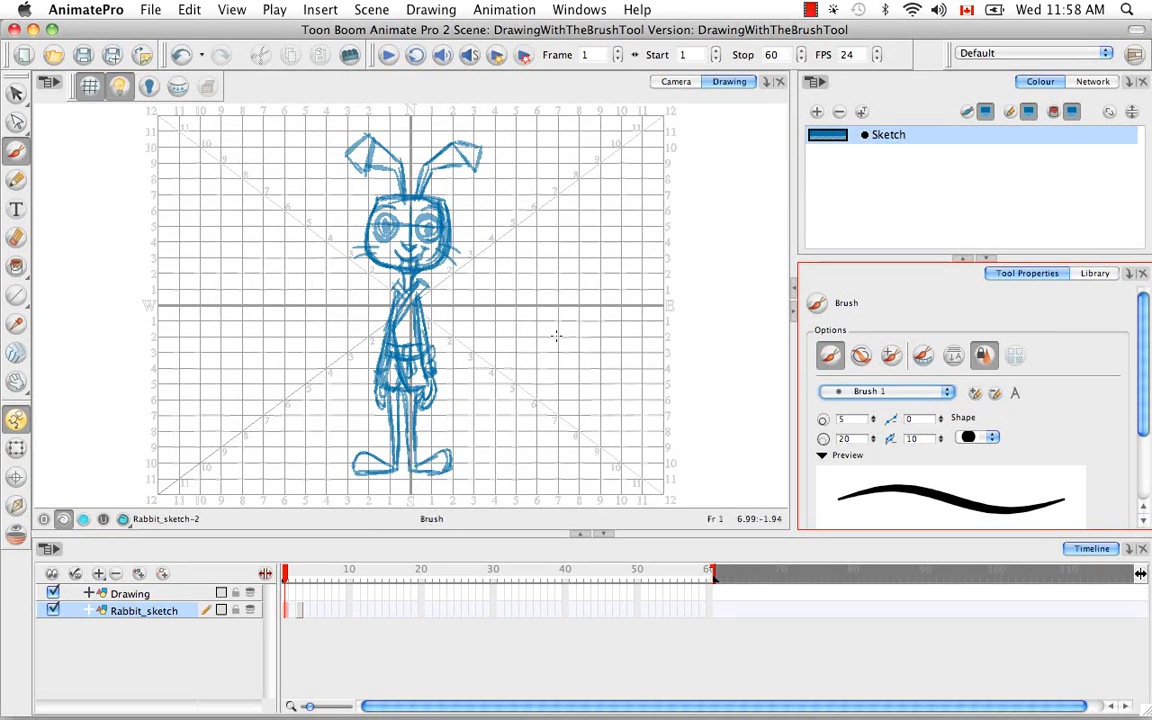
{"action": "mouse_move", "coordinate": [519, 410]}
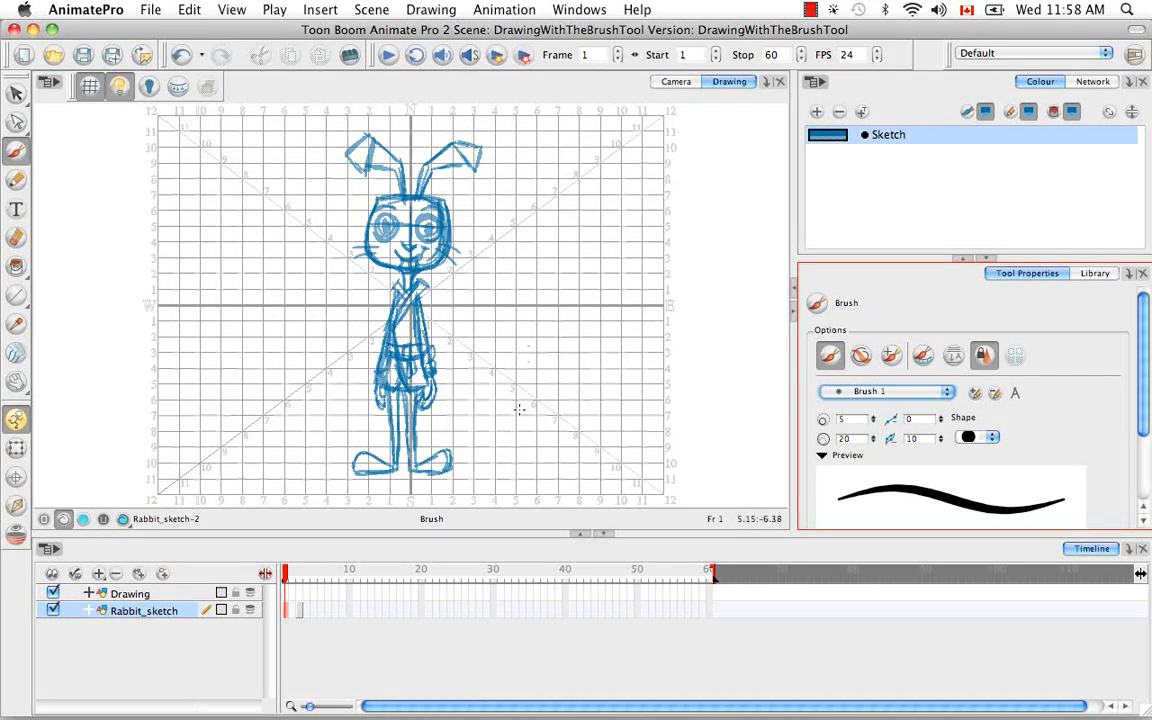
{"action": "mouse_move", "coordinate": [475, 340]}
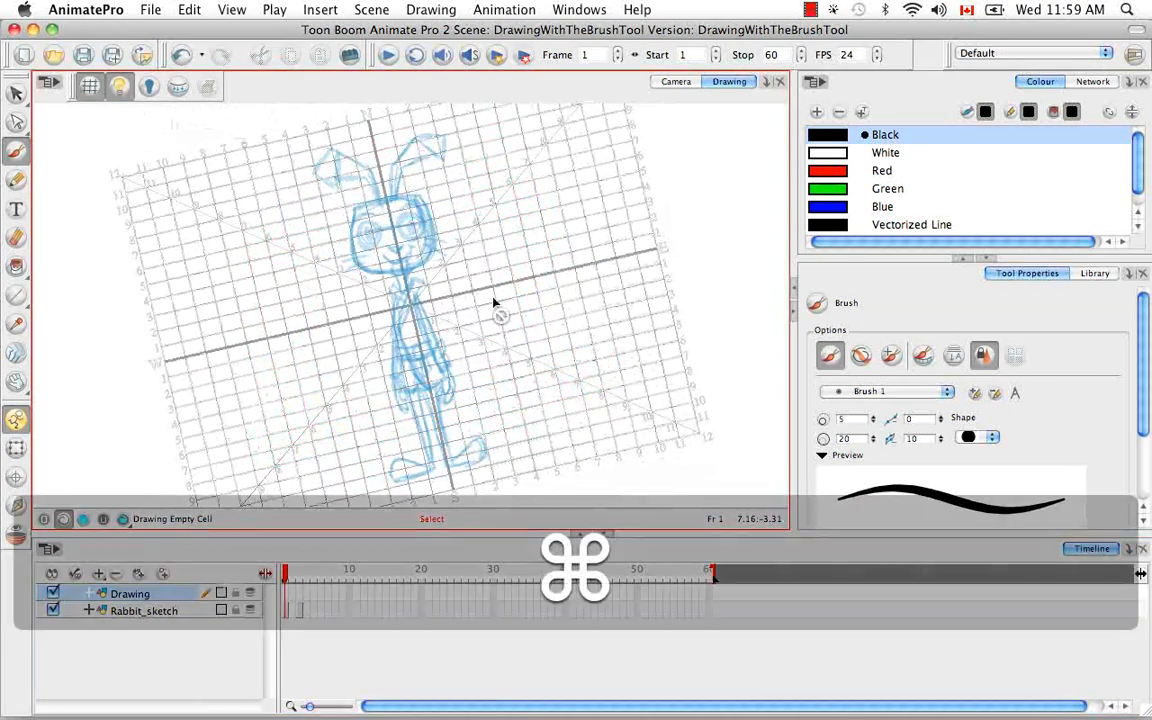
Draw a black guide line across the head top, then pan over ears, waist and feet.
{"action": "key", "text": "space"}
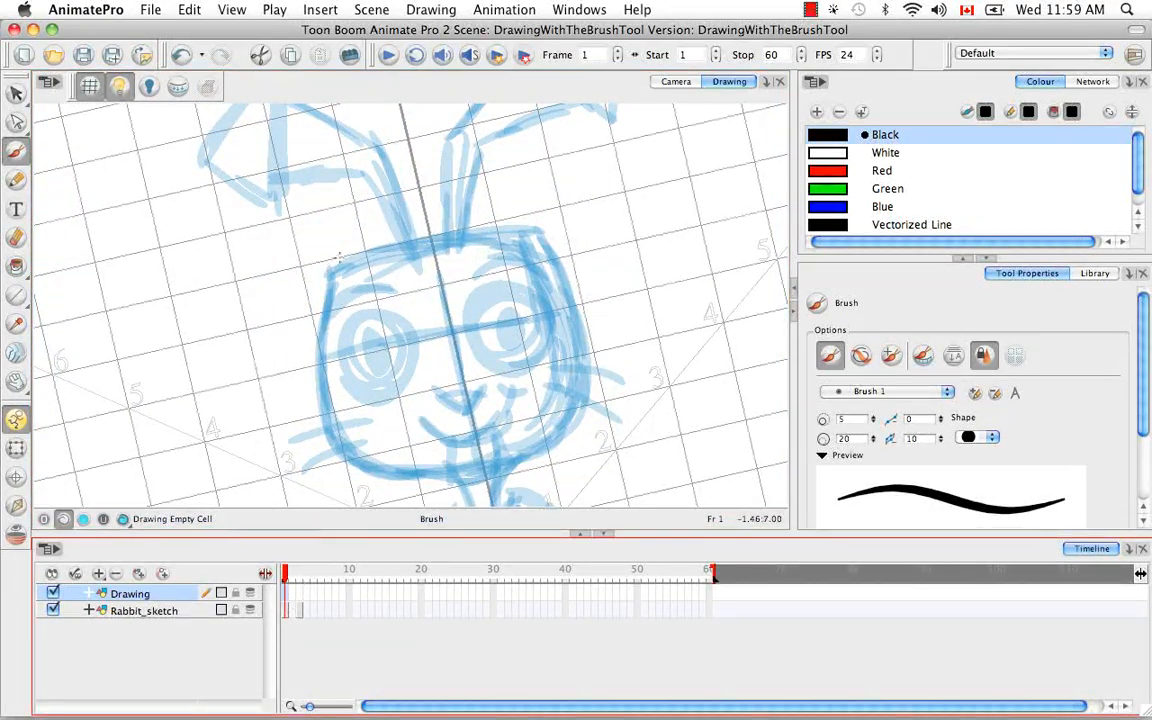
{"action": "left_click_drag", "start_coordinate": [297, 270], "coordinate": [575, 203]}
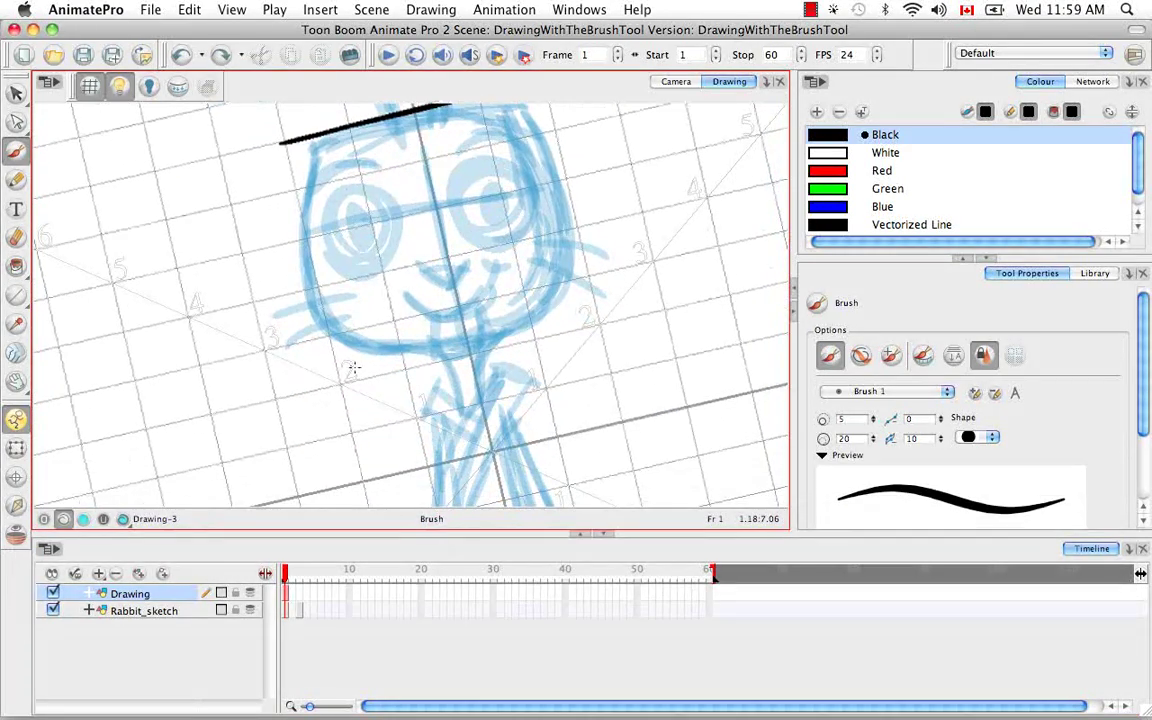
{"action": "key", "text": "space"}
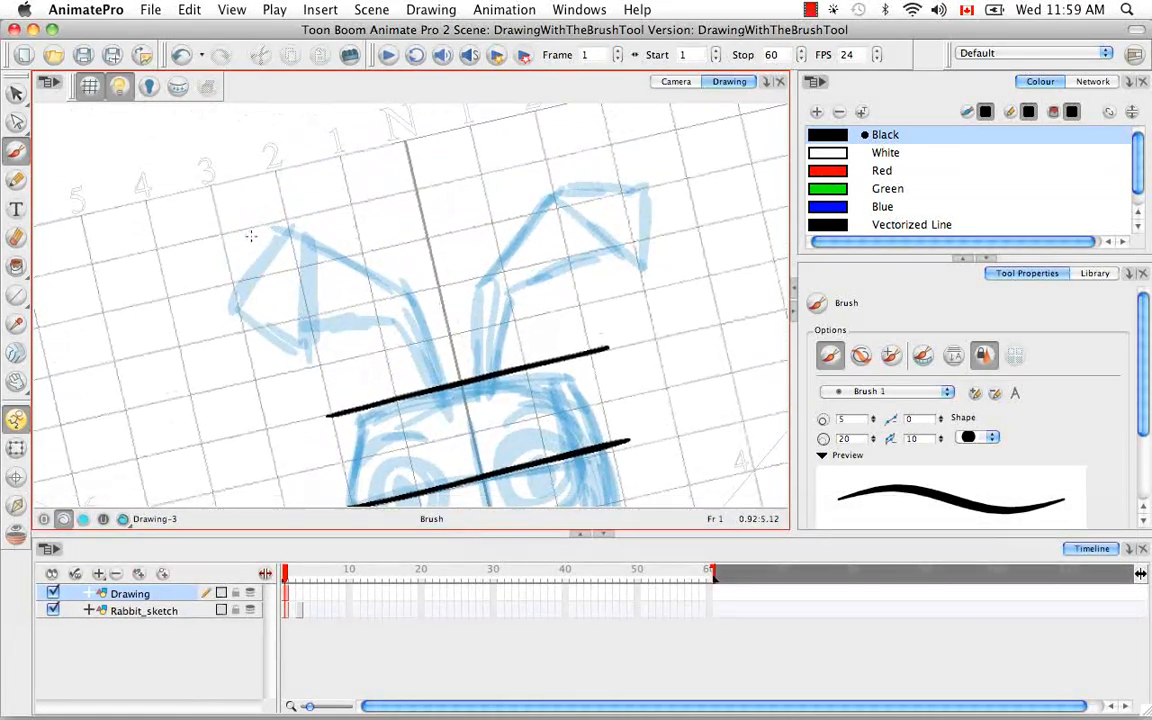
{"action": "key", "text": "space"}
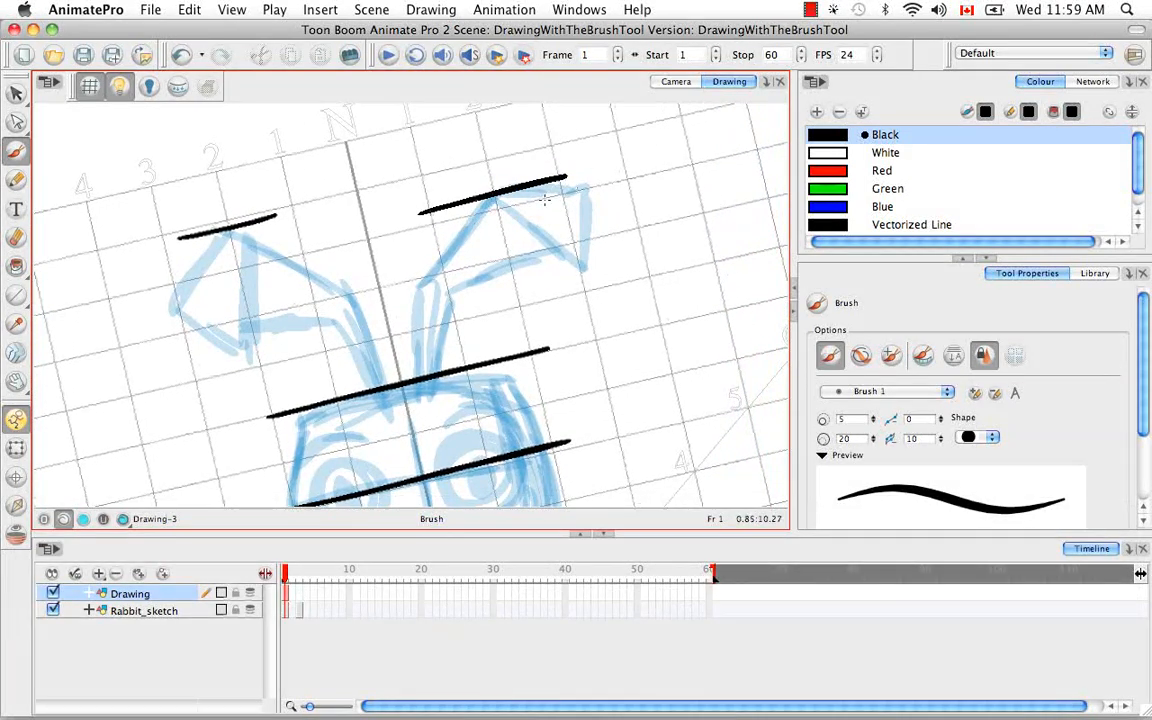
{"action": "key", "text": "space"}
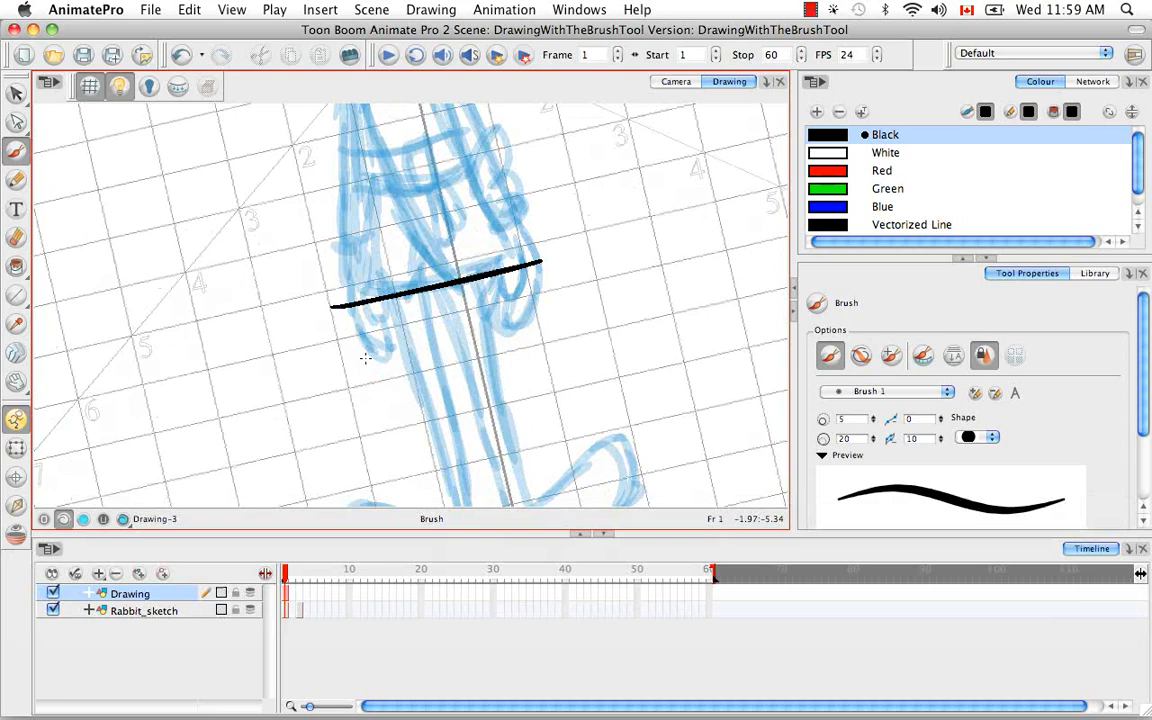
{"action": "key", "text": "space"}
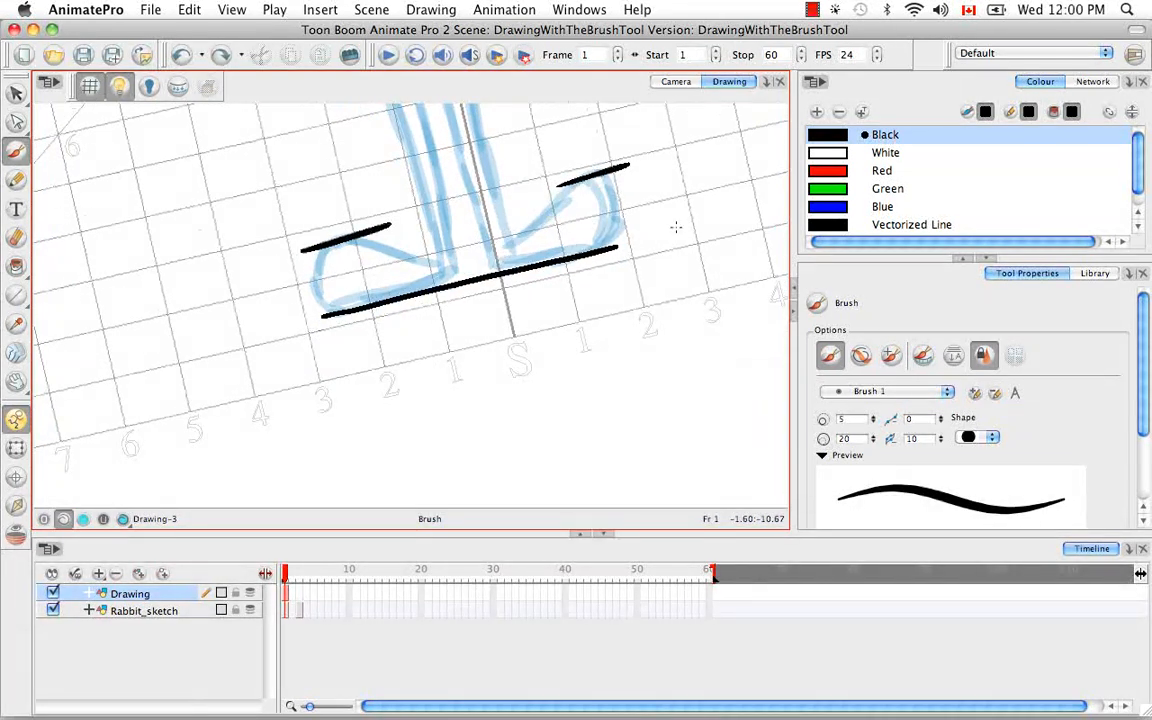
{"action": "key", "text": "space"}
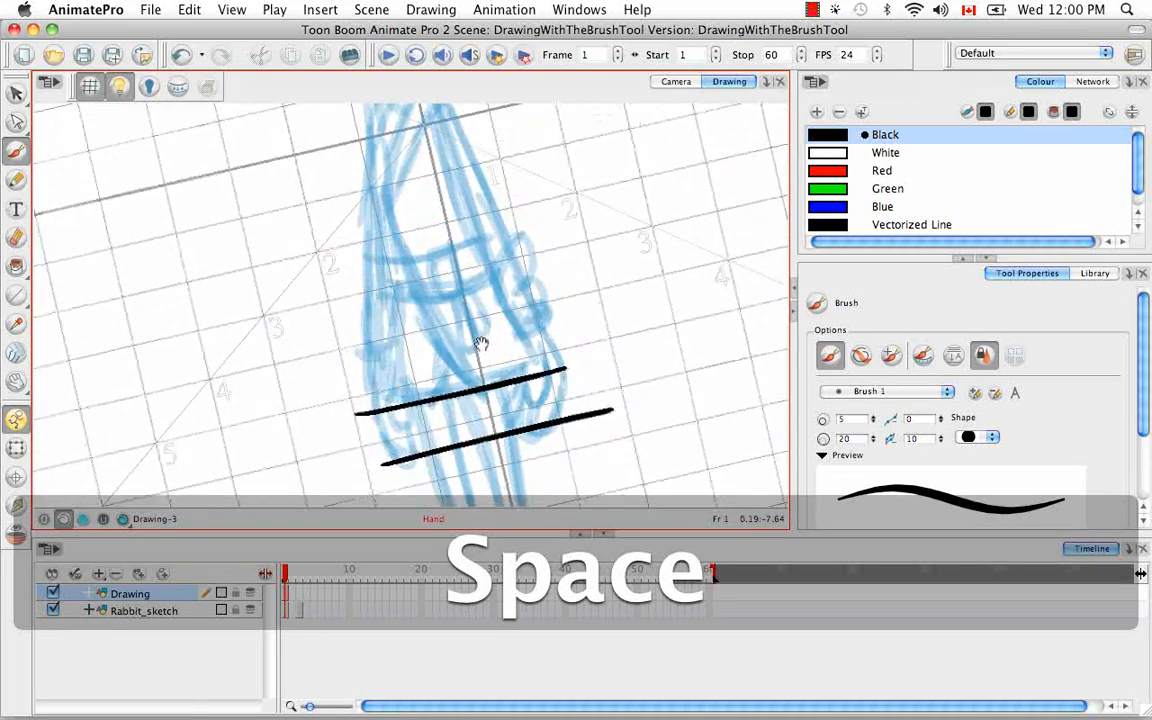
{"action": "key", "text": "space"}
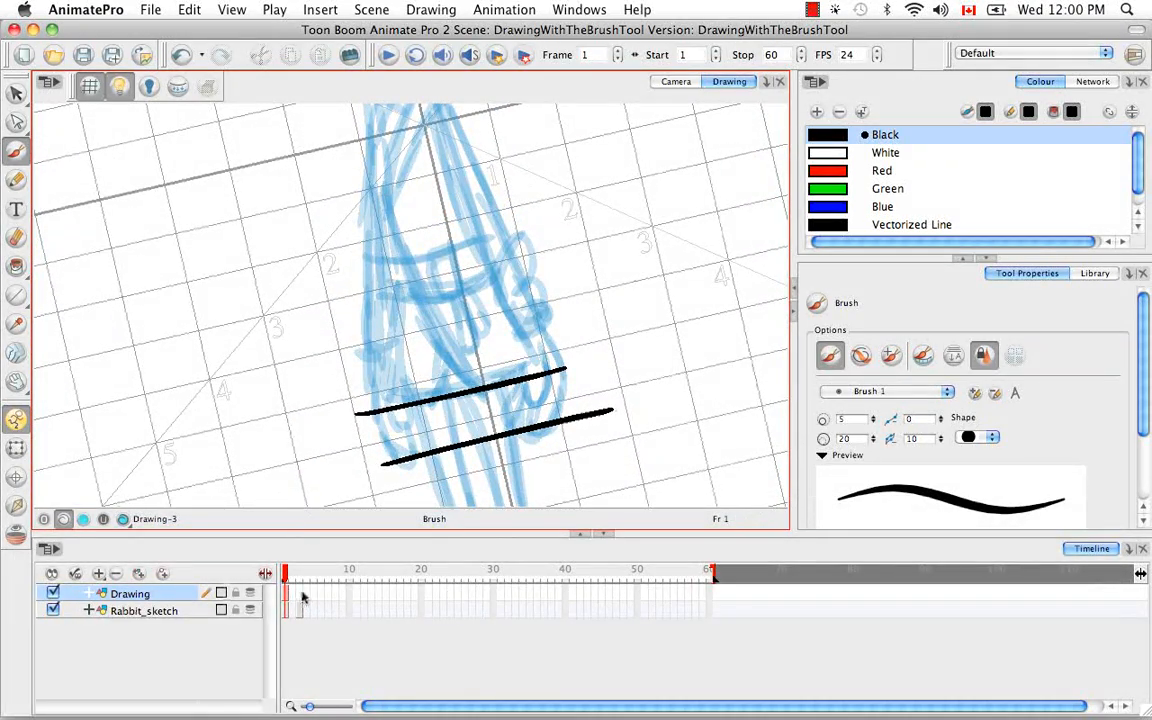
On frame 3, brush black horizontal guide lines across the side-view rabbit's ears, head, waist and feet.
{"action": "right_click", "coordinate": [300, 590]}
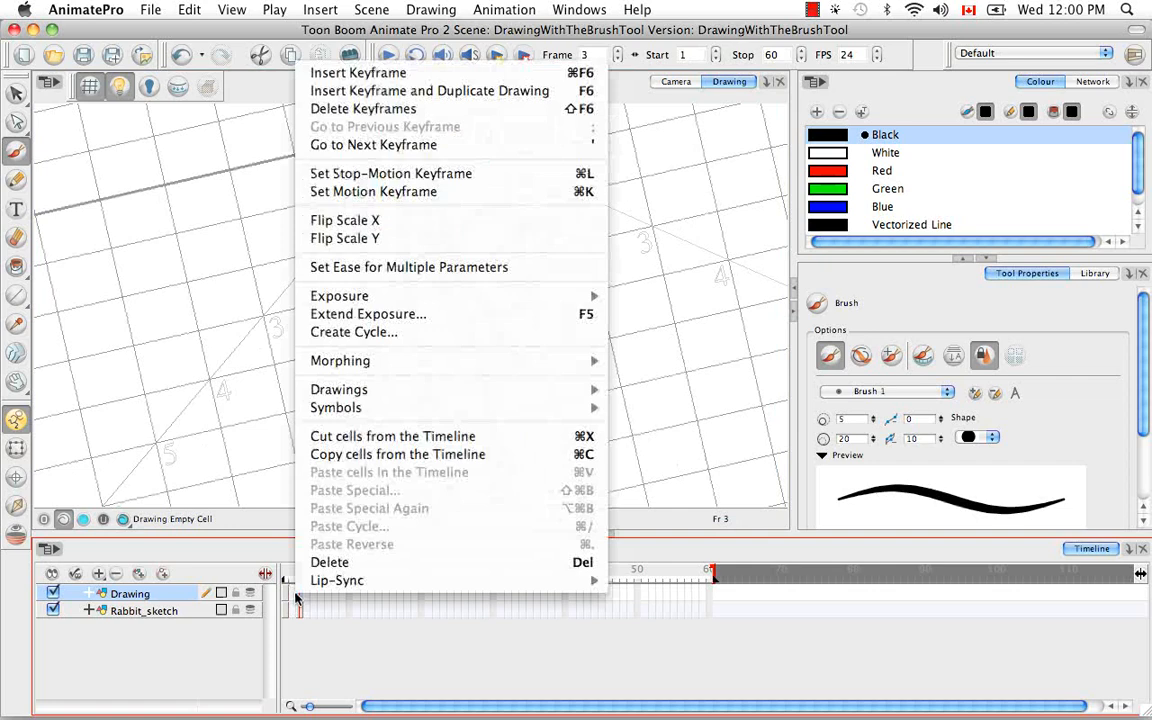
{"action": "mouse_move", "coordinate": [339, 295]}
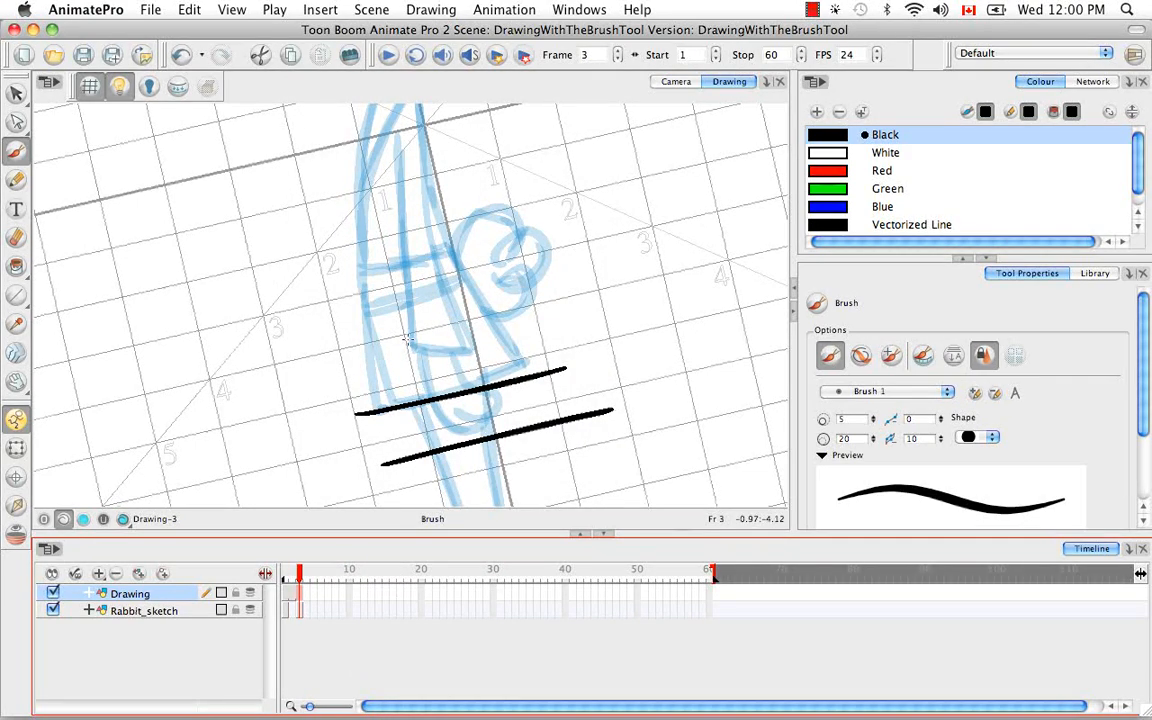
{"action": "key", "text": "space"}
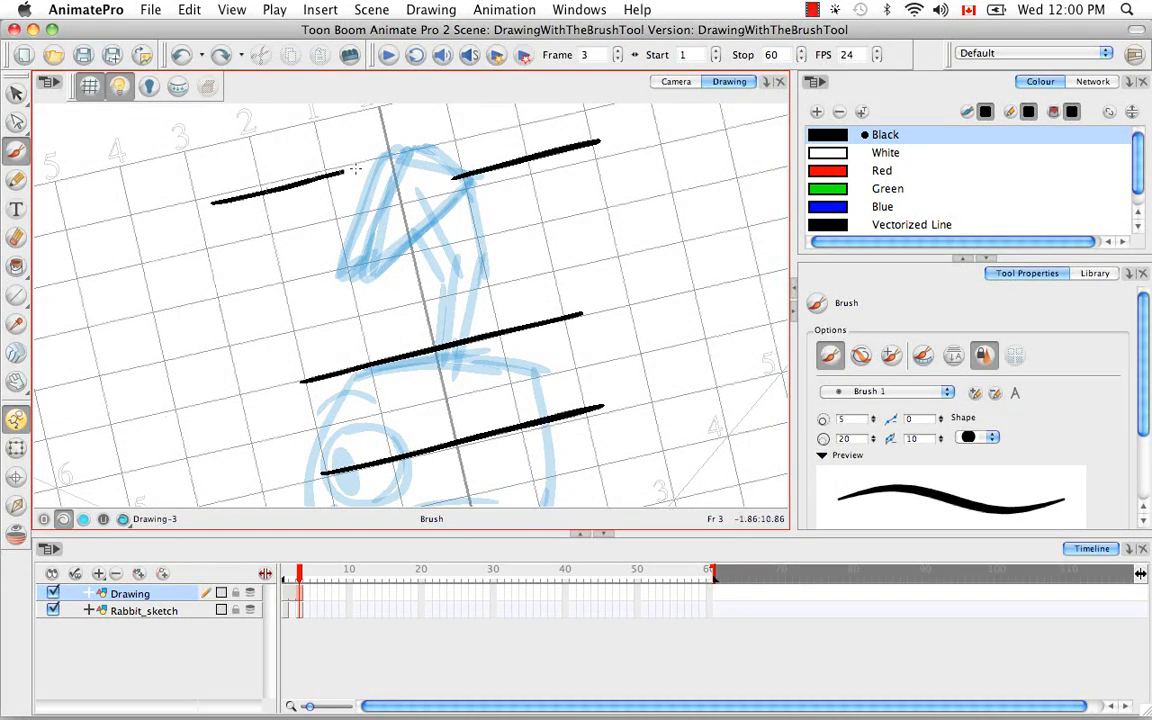
{"action": "left_click_drag", "start_coordinate": [360, 180], "coordinate": [540, 120]}
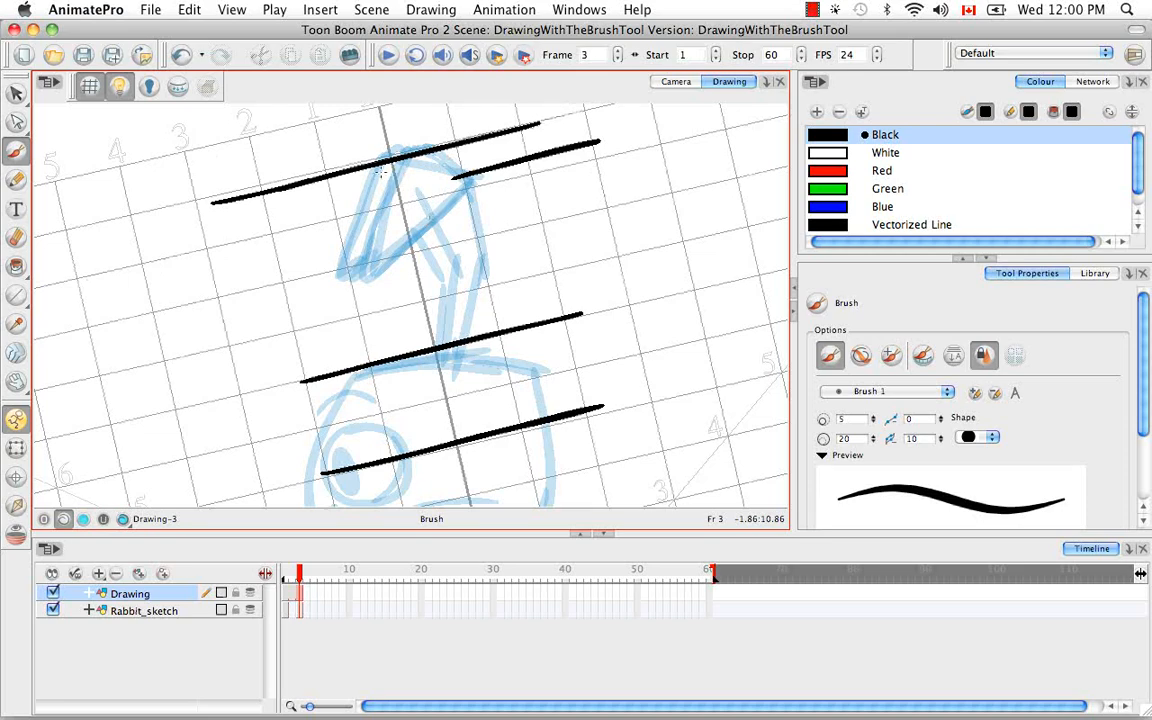
{"action": "key", "text": "space"}
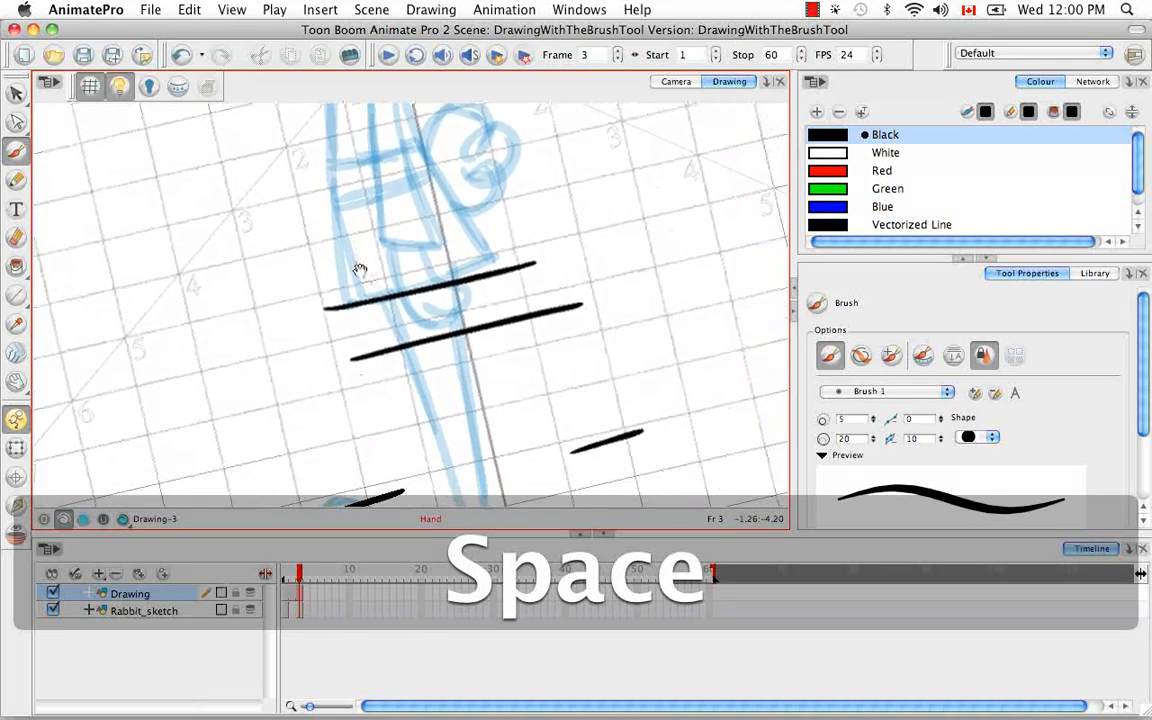
{"action": "key", "text": "space"}
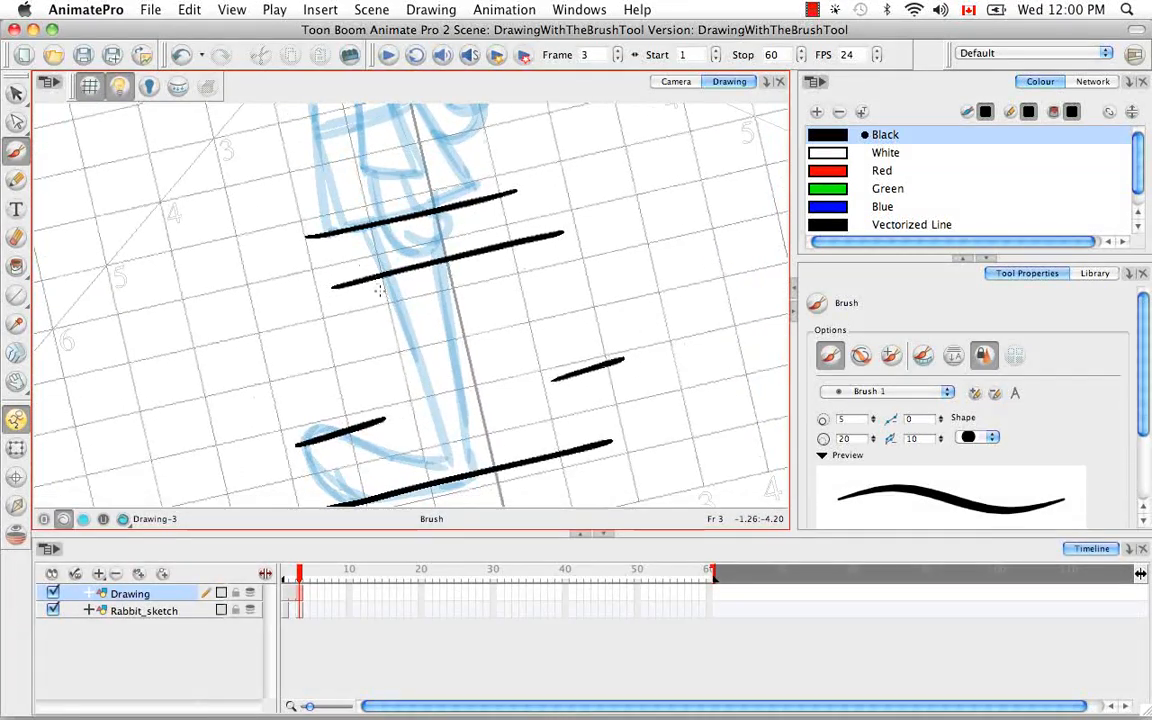
{"action": "key", "text": "space"}
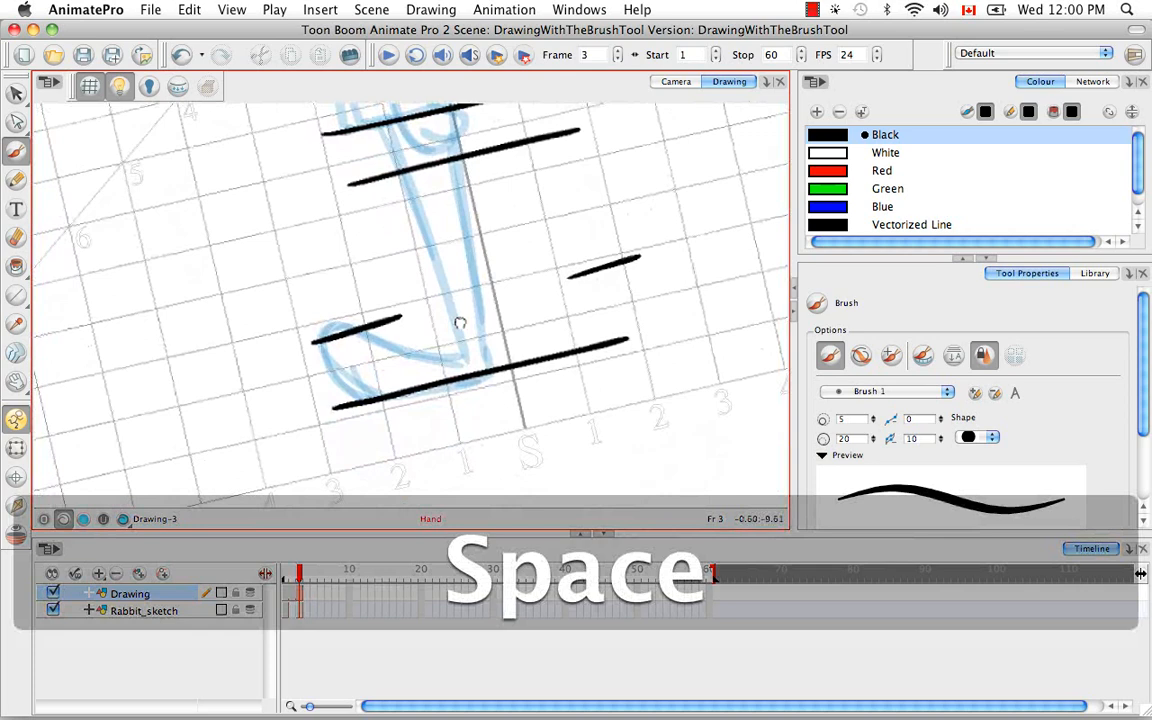
{"action": "key", "text": "space"}
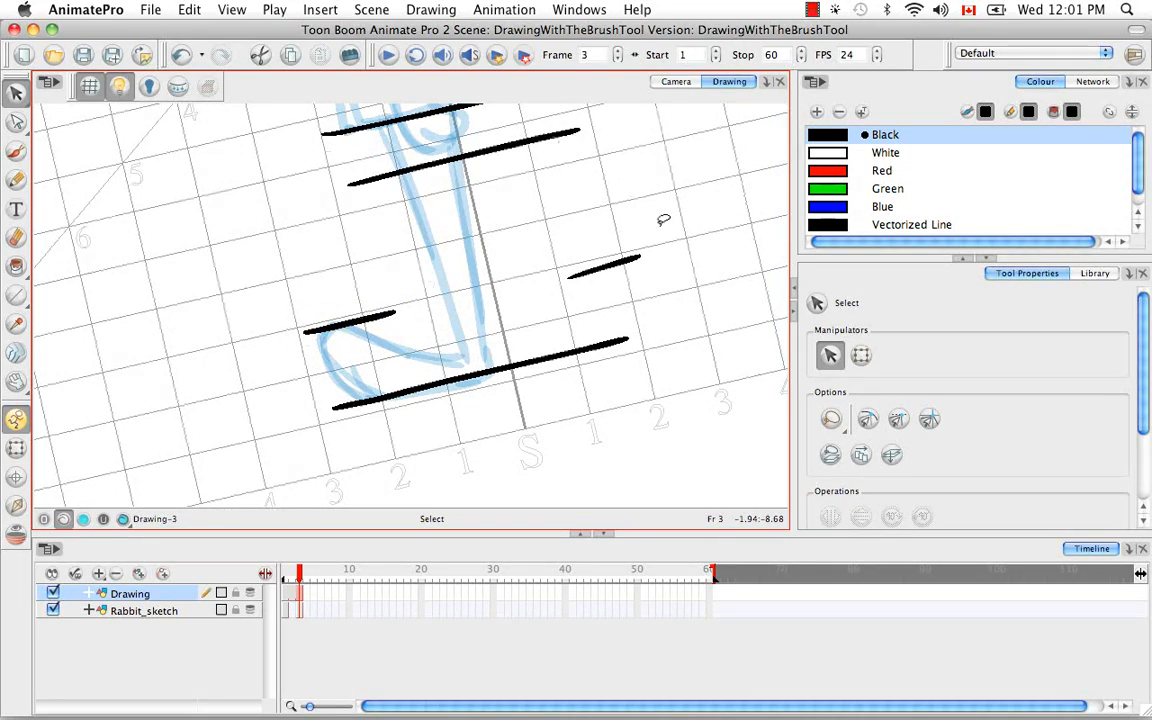
Fit the view, rename the Drawing layer 'guide', move it under Rabbit_sketch, and select Rabbit_sketch.
{"action": "key", "text": "space"}
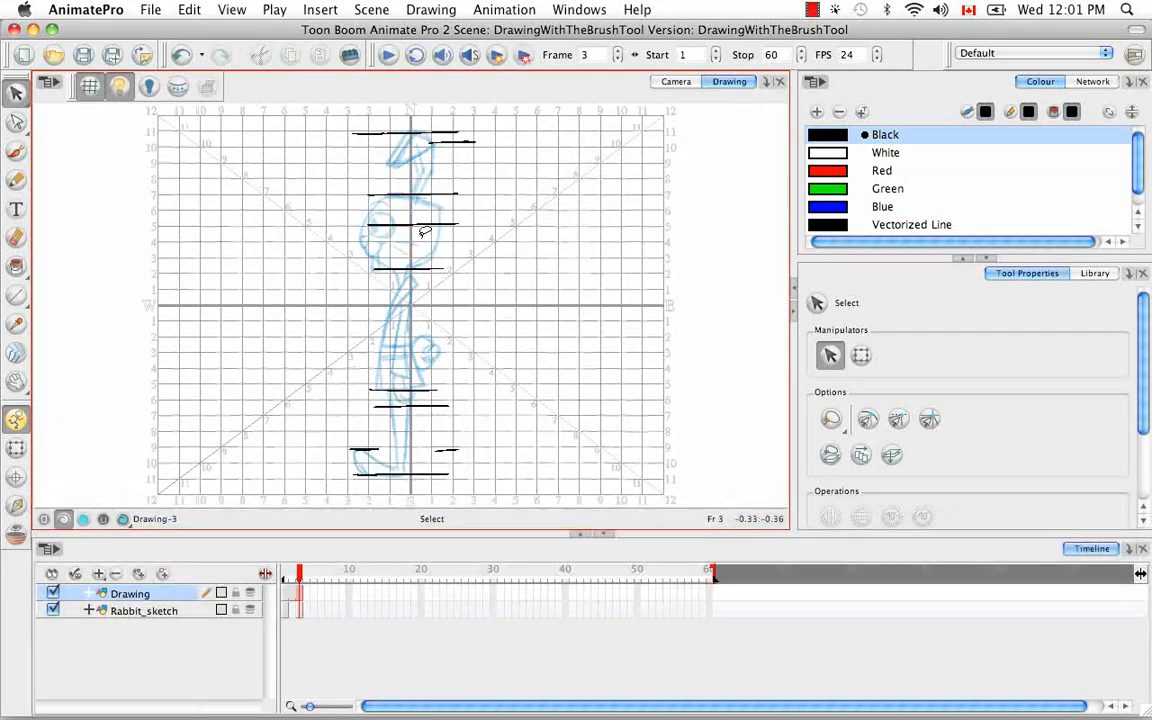
{"action": "left_click", "coordinate": [128, 593]}
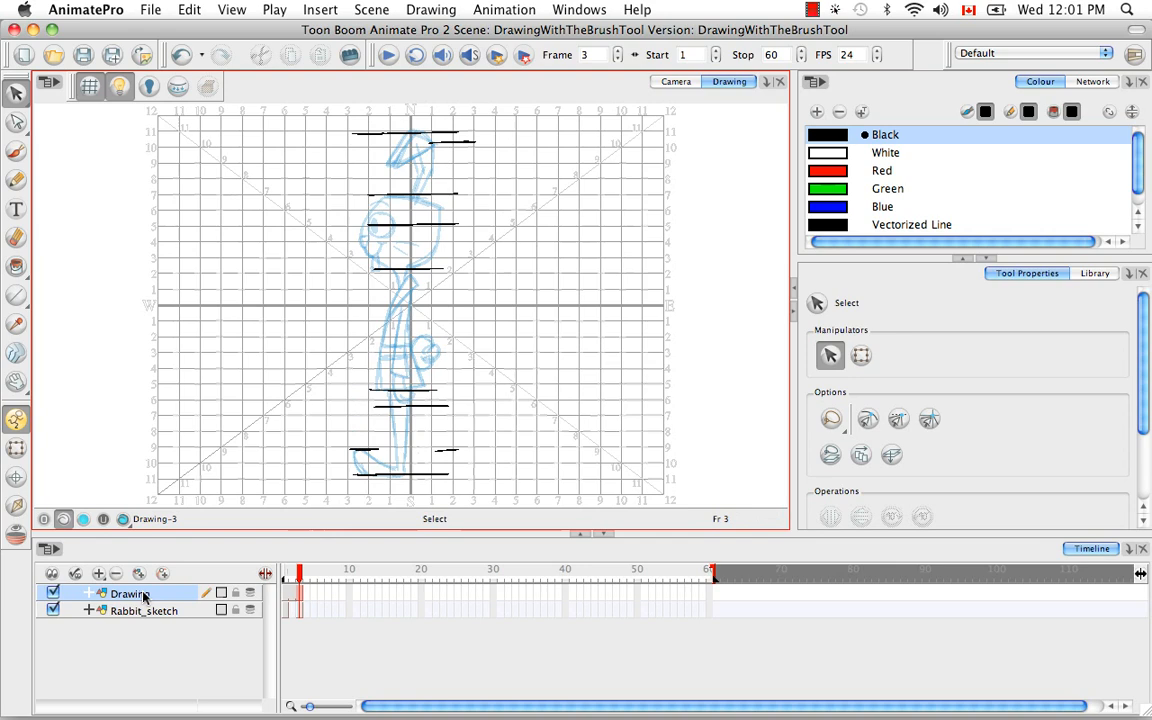
{"action": "double_click", "coordinate": [128, 593]}
{"action": "type", "text": "guide"}
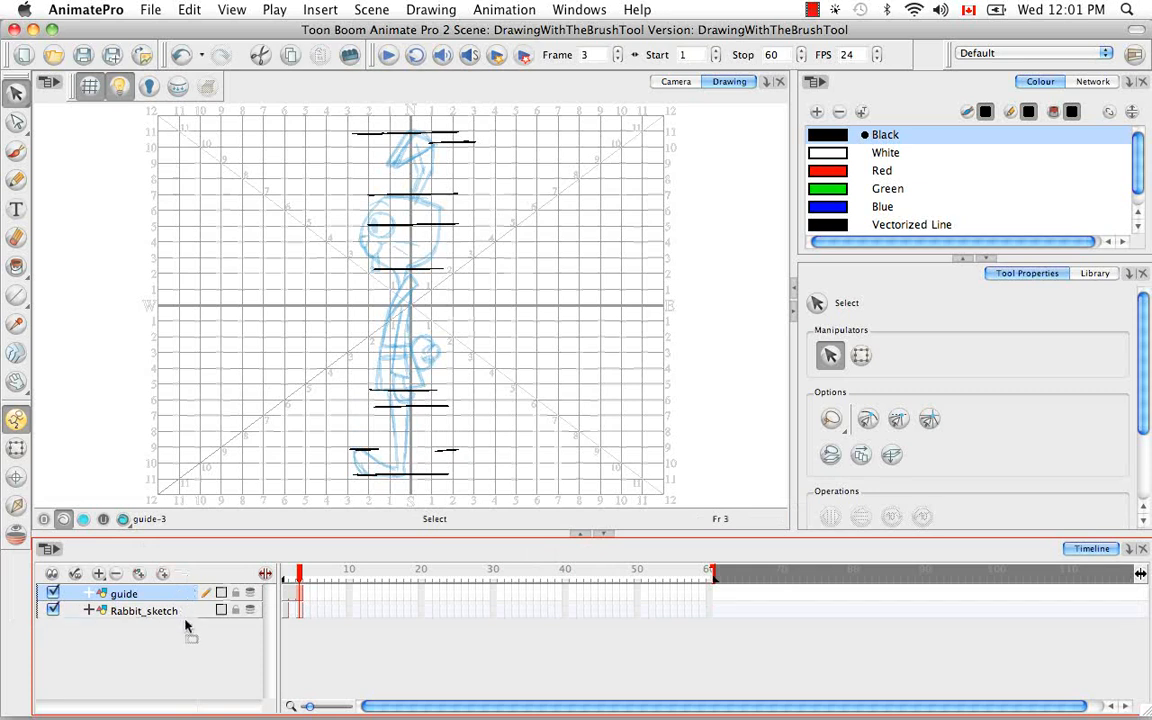
{"action": "left_click_drag", "start_coordinate": [143, 611], "coordinate": [143, 593]}
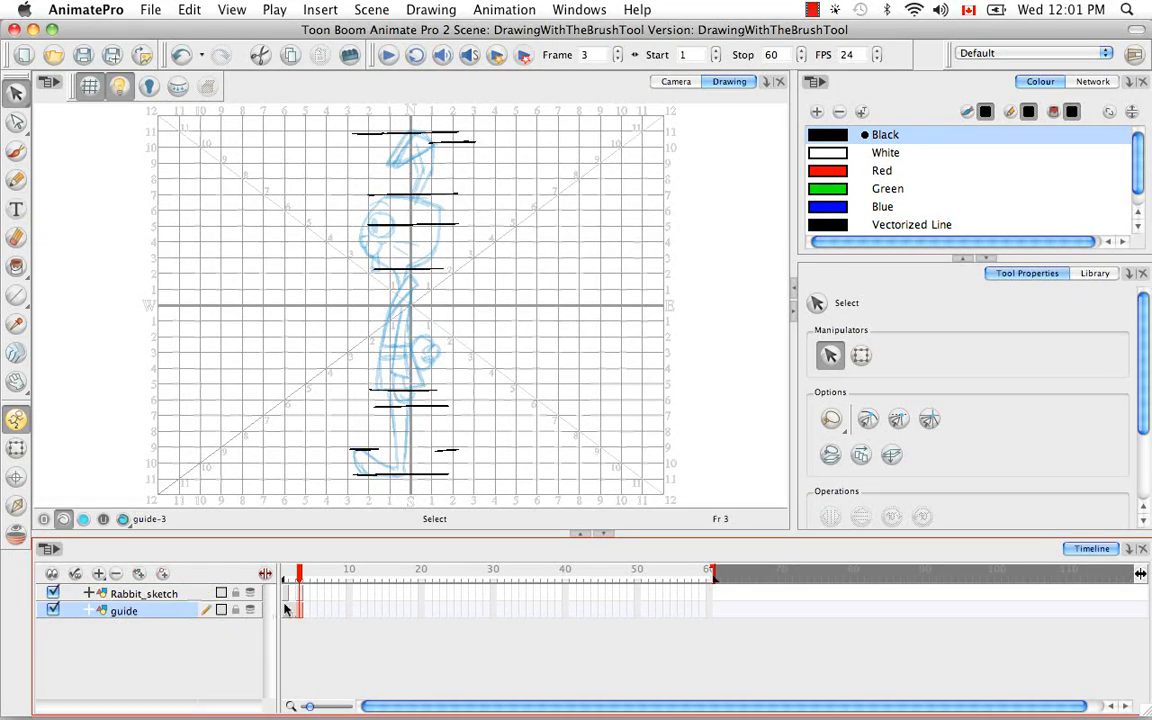
{"action": "left_click", "coordinate": [291, 577]}
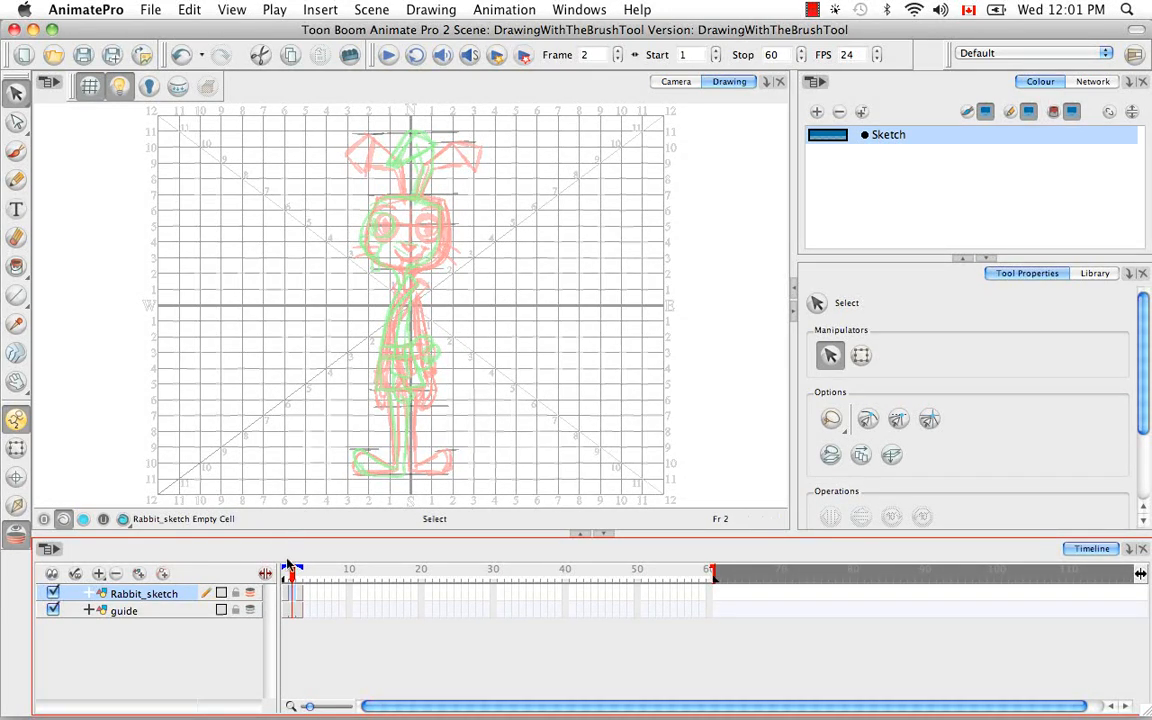
{"action": "mouse_move", "coordinate": [290, 585]}
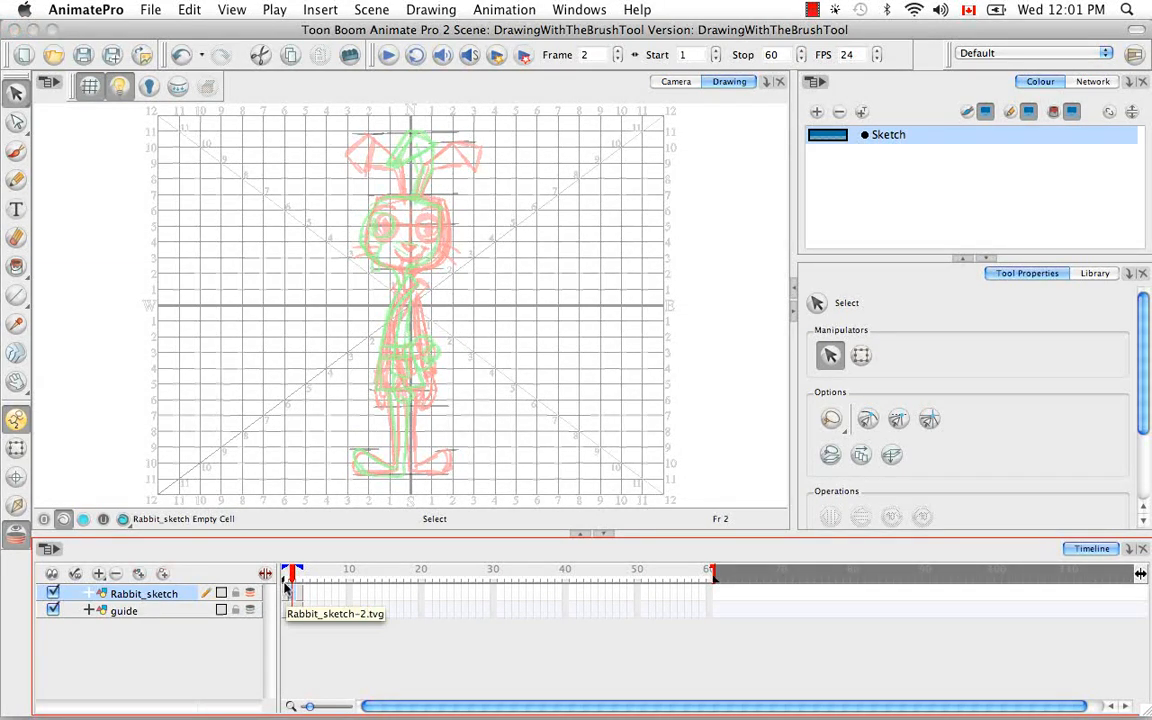
{"action": "mouse_move", "coordinate": [475, 217]}
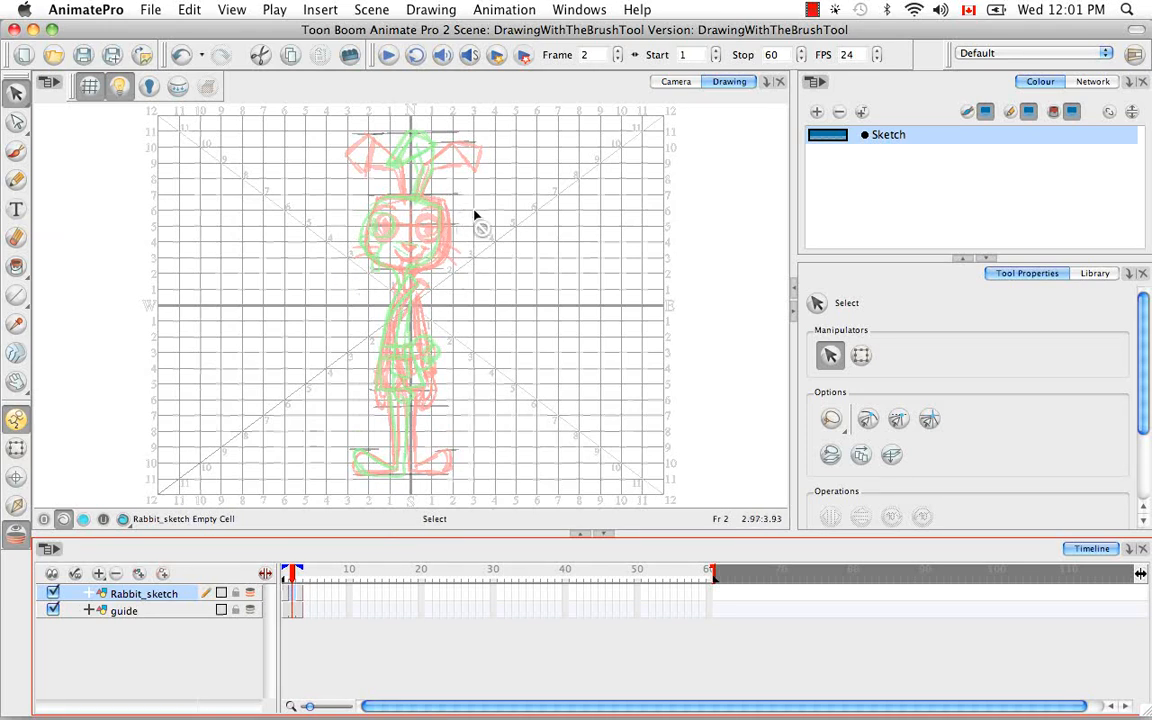
{"action": "mouse_move", "coordinate": [435, 235]}
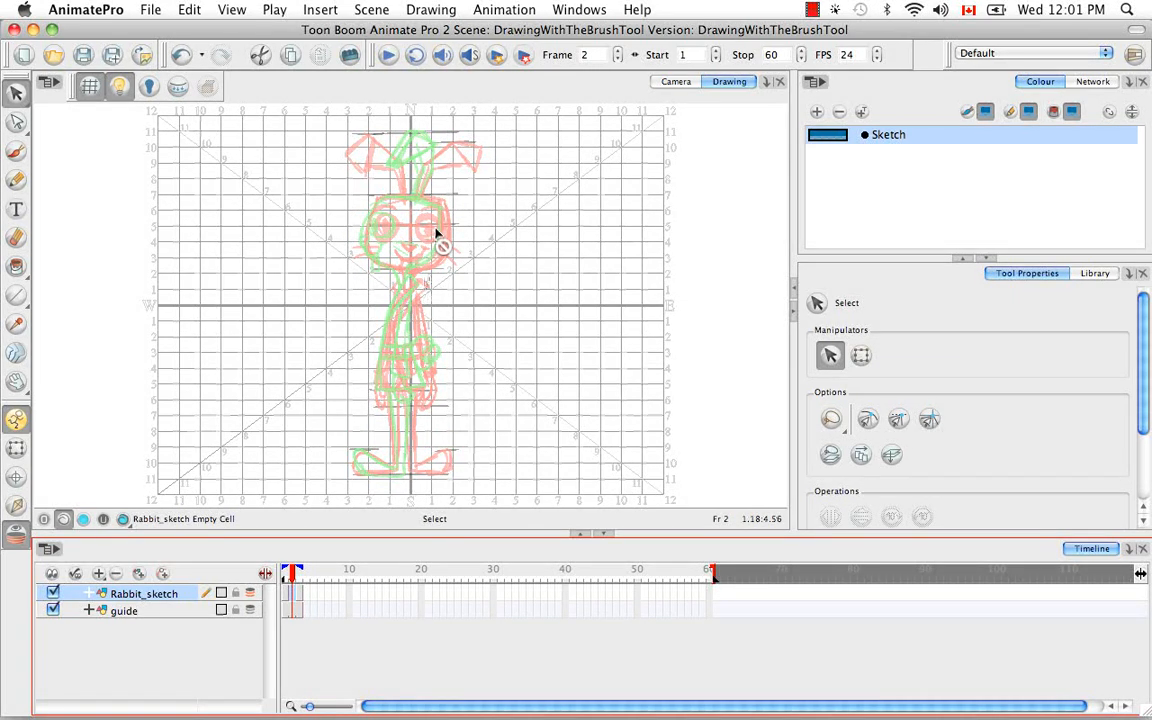
{"action": "mouse_move", "coordinate": [448, 287]}
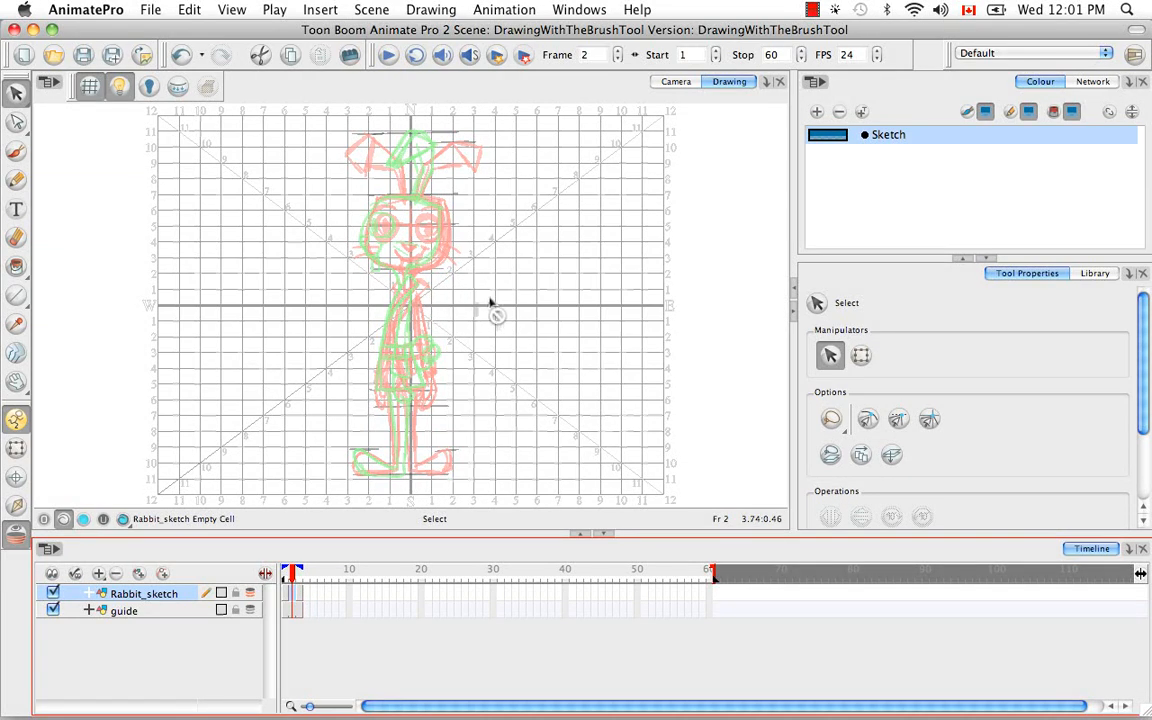
{"action": "mouse_move", "coordinate": [413, 355]}
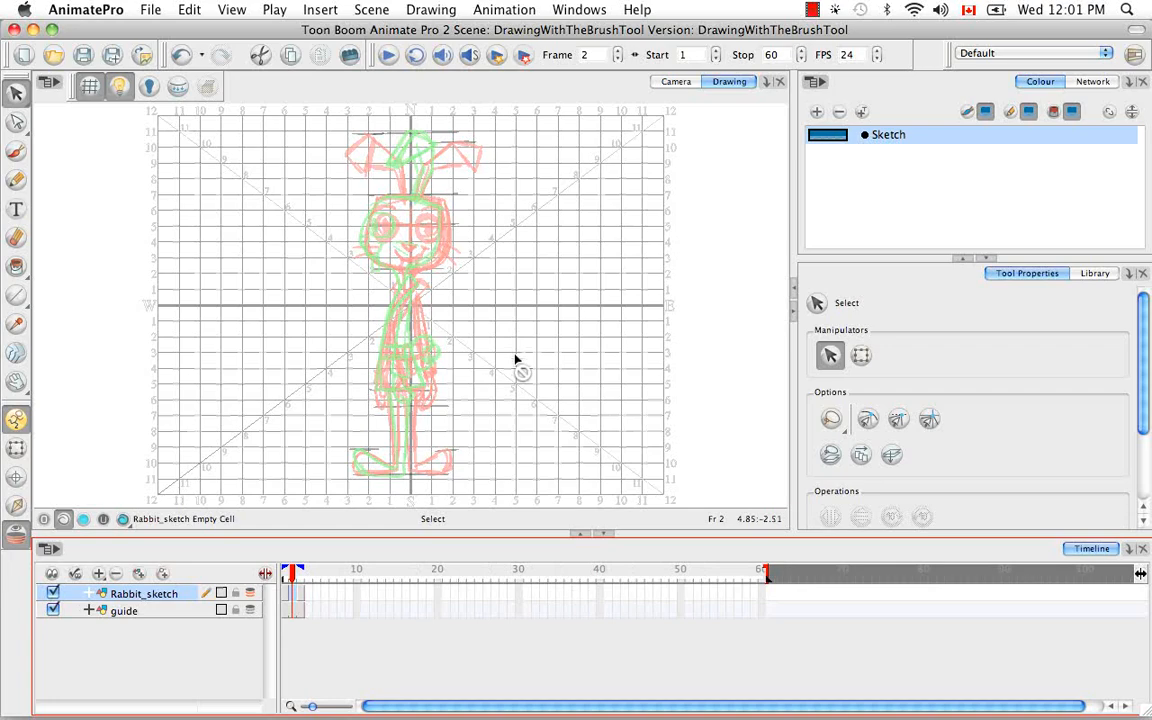
{"action": "key", "text": "space"}
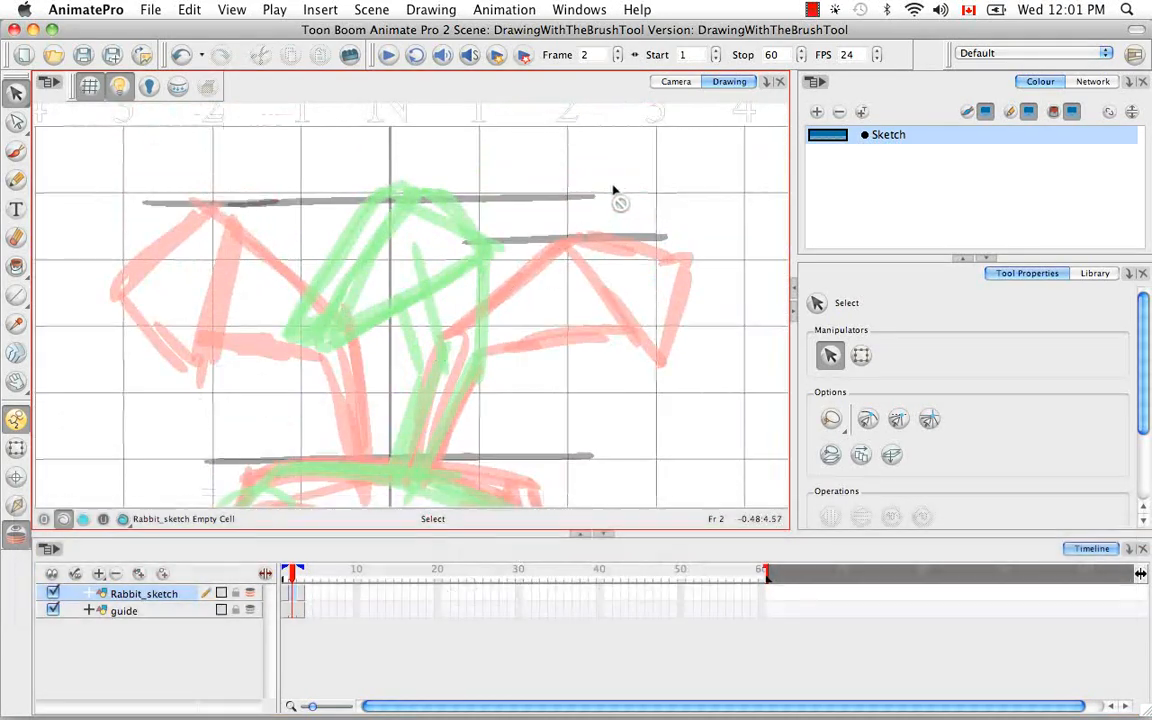
{"action": "left_click", "coordinate": [675, 81]}
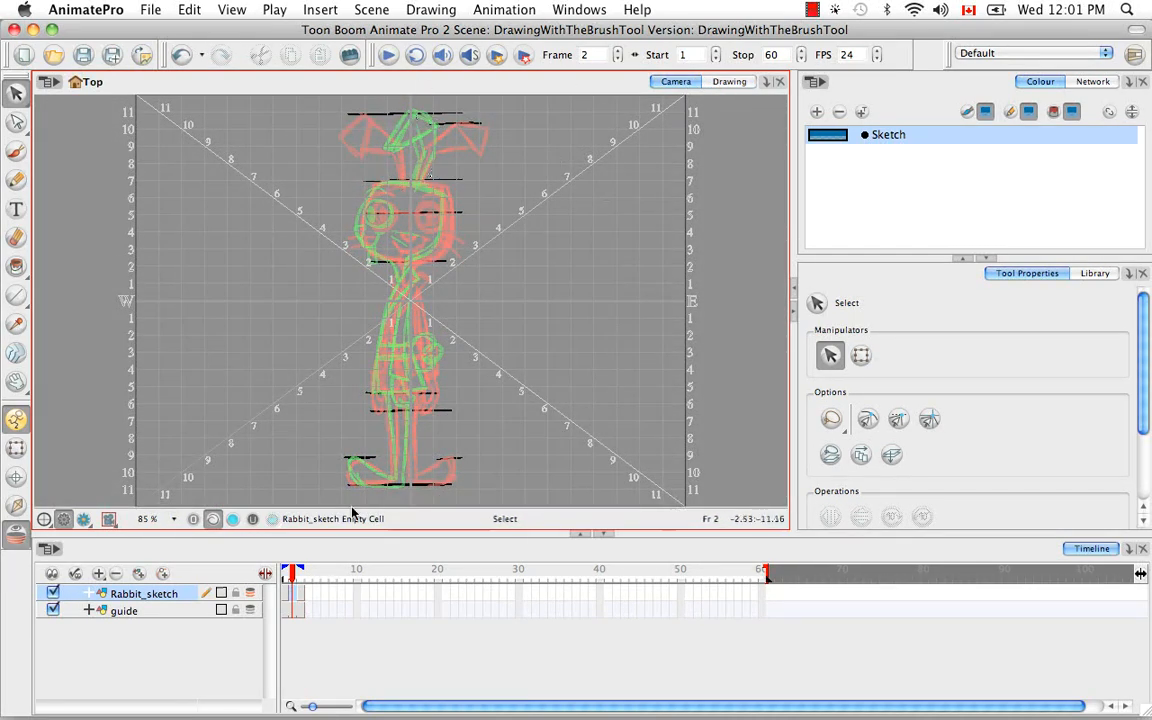
{"action": "mouse_move", "coordinate": [565, 231]}
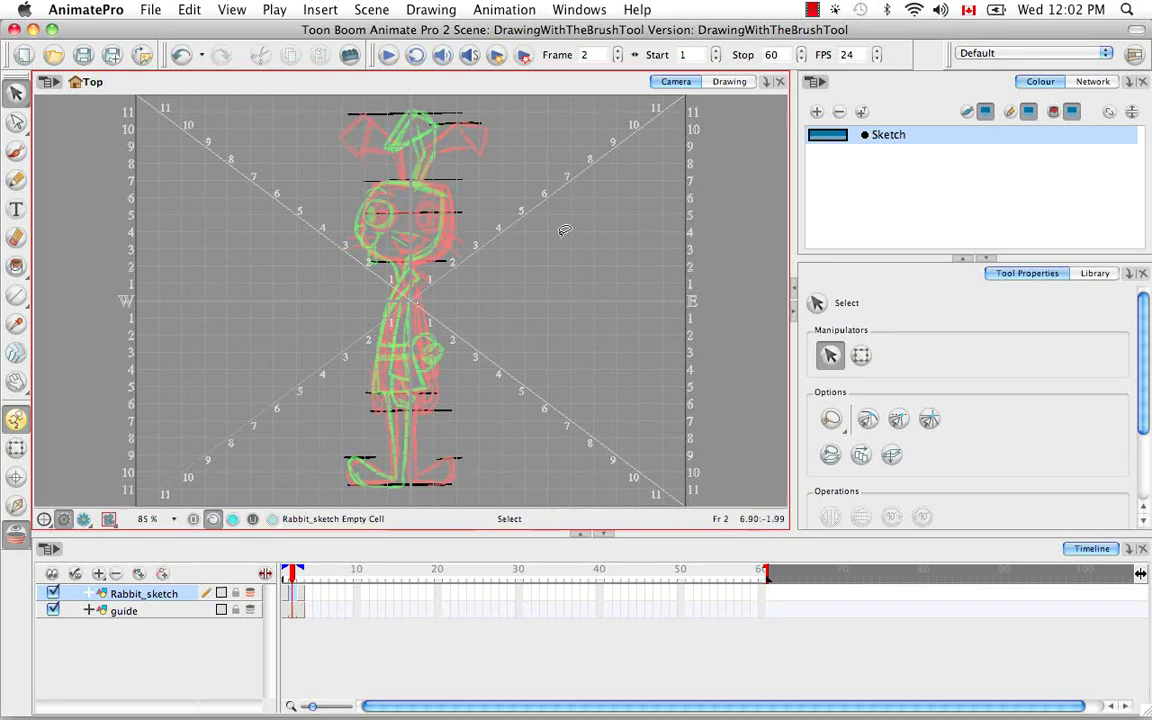
{"action": "left_click", "coordinate": [729, 81]}
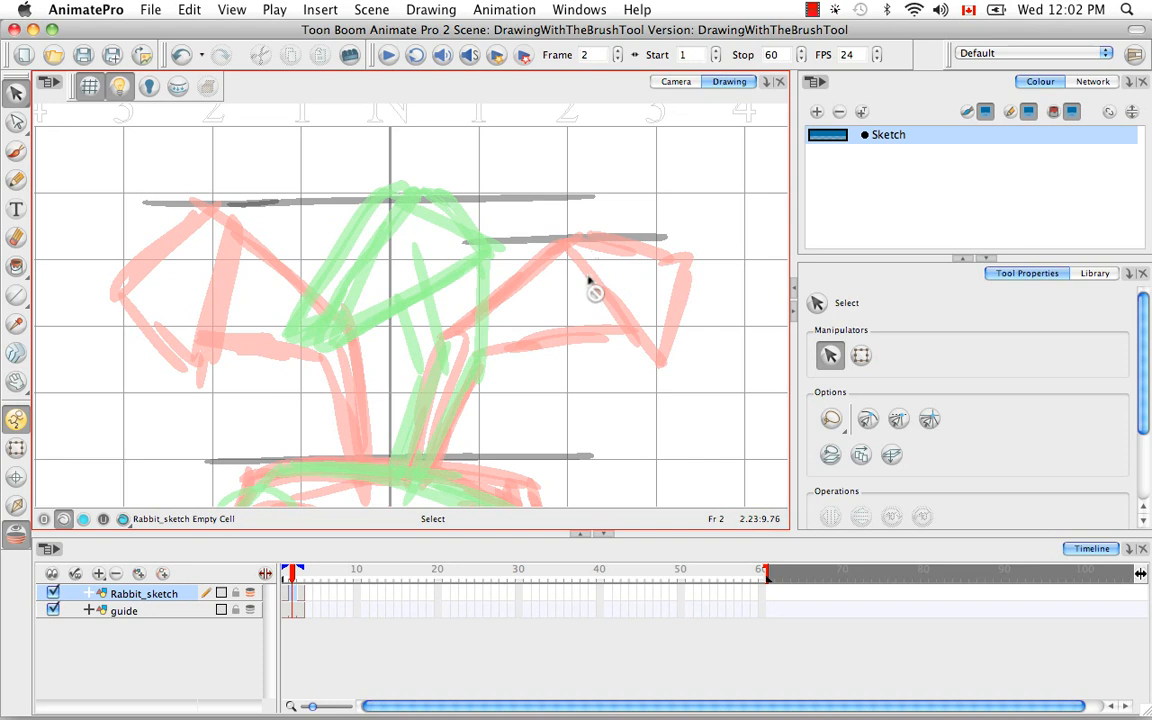
Ink the rabbit's head outline, face, eyes and ear in blue, rotating the view as needed.
{"action": "left_click", "coordinate": [16, 150]}
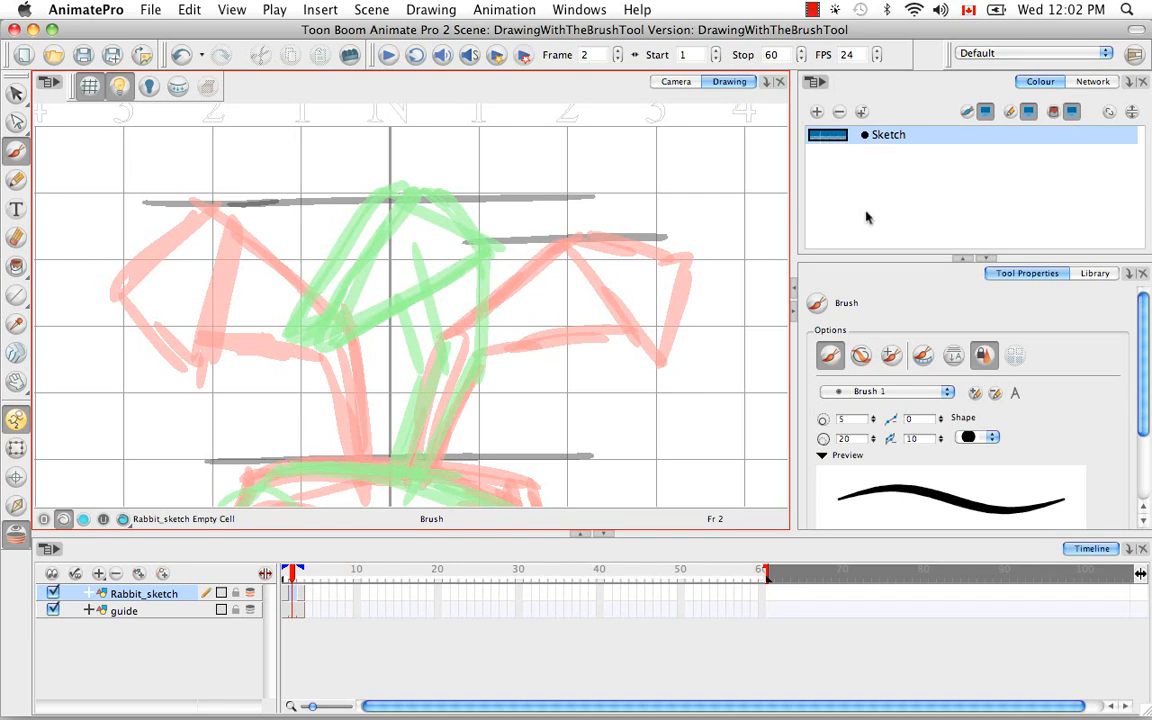
{"action": "mouse_move", "coordinate": [449, 347]}
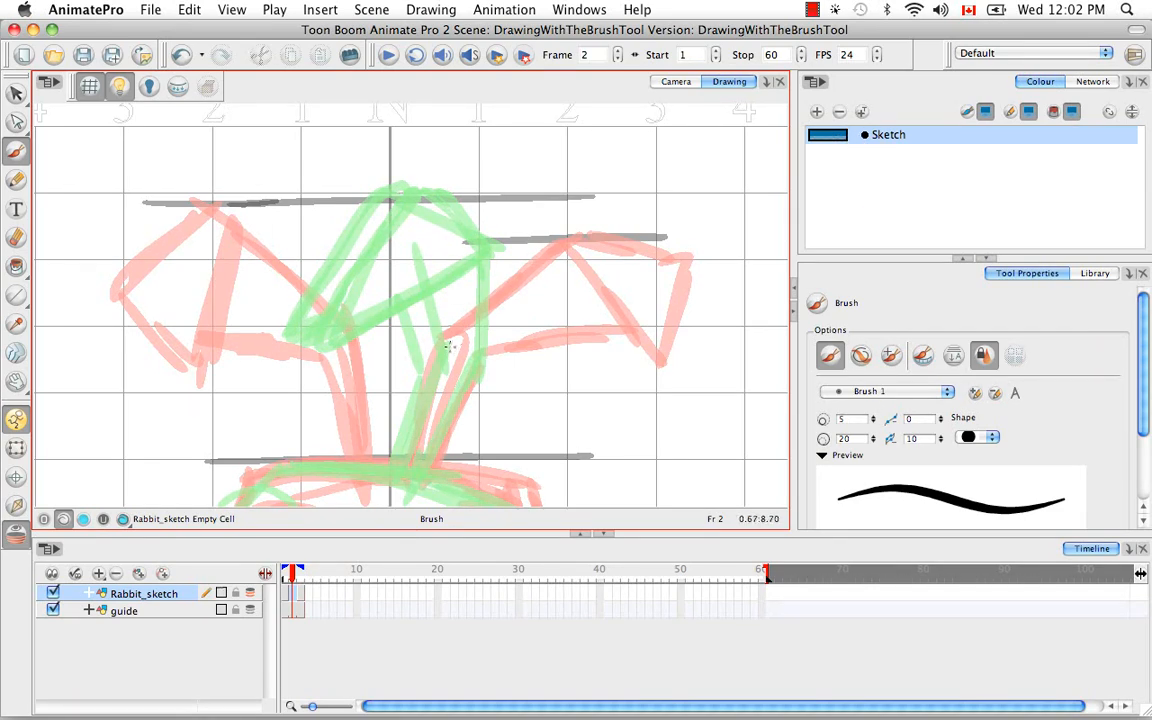
{"action": "key", "text": "space"}
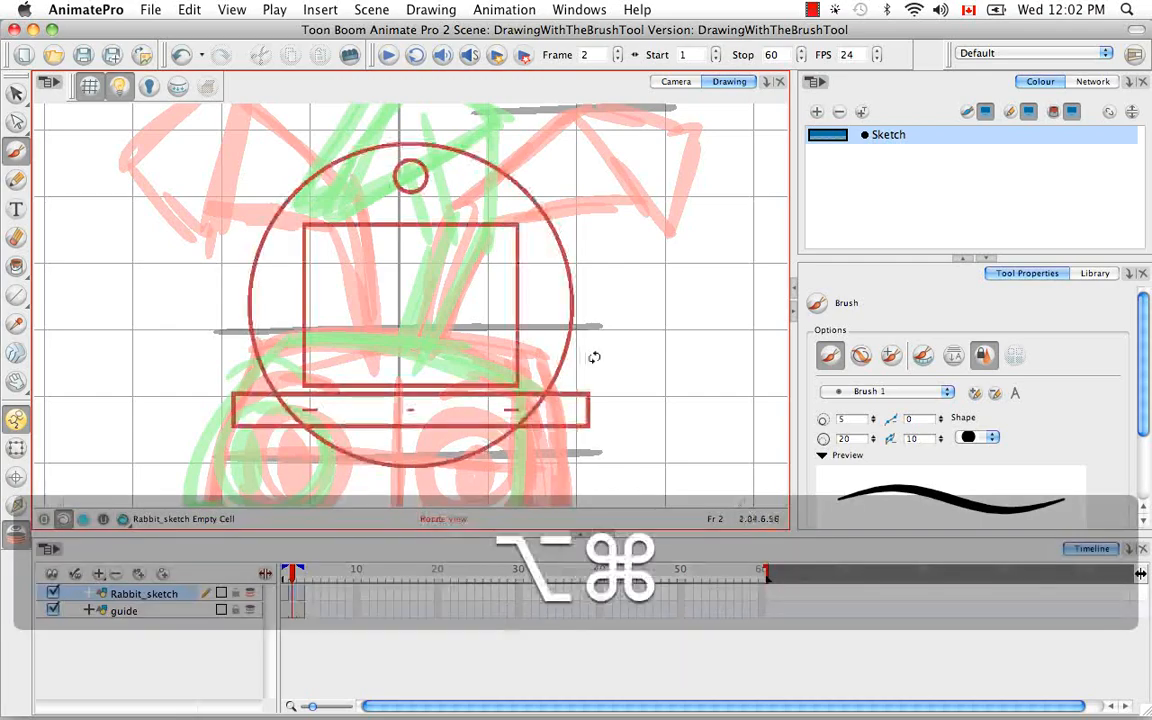
{"action": "left_click_drag", "start_coordinate": [595, 357], "coordinate": [637, 289]}
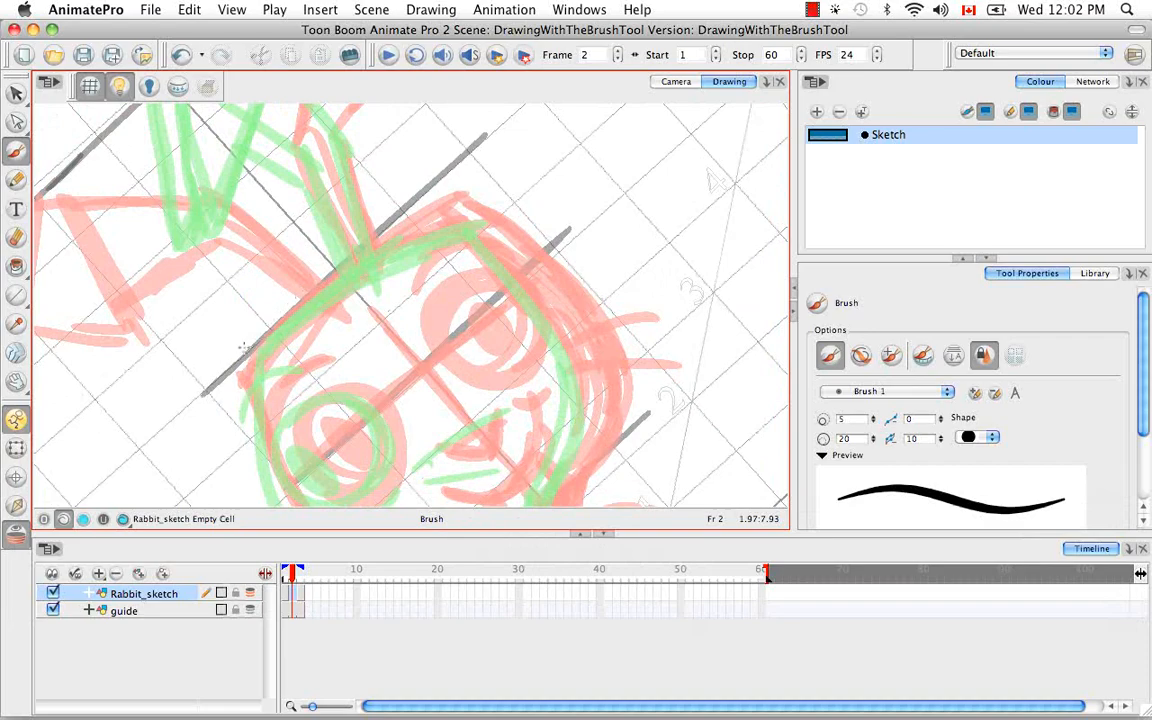
{"action": "left_click_drag", "start_coordinate": [230, 350], "coordinate": [487, 220]}
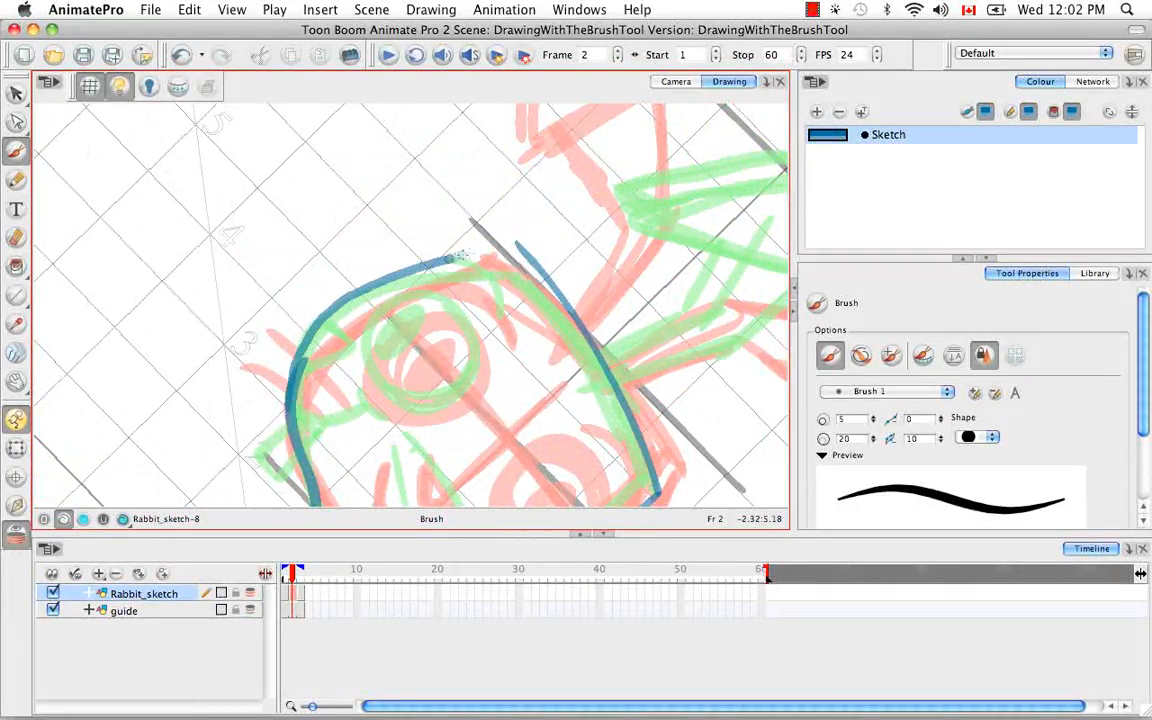
{"action": "key", "text": "space"}
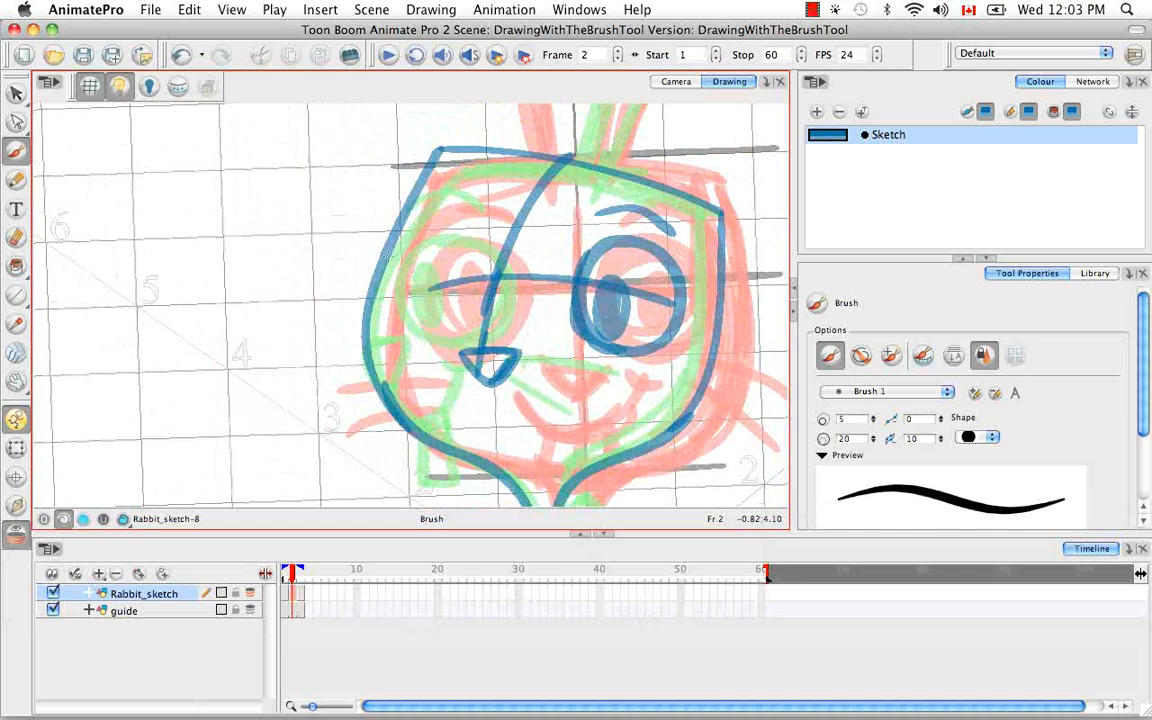
{"action": "left_click_drag", "start_coordinate": [400, 230], "coordinate": [440, 300]}
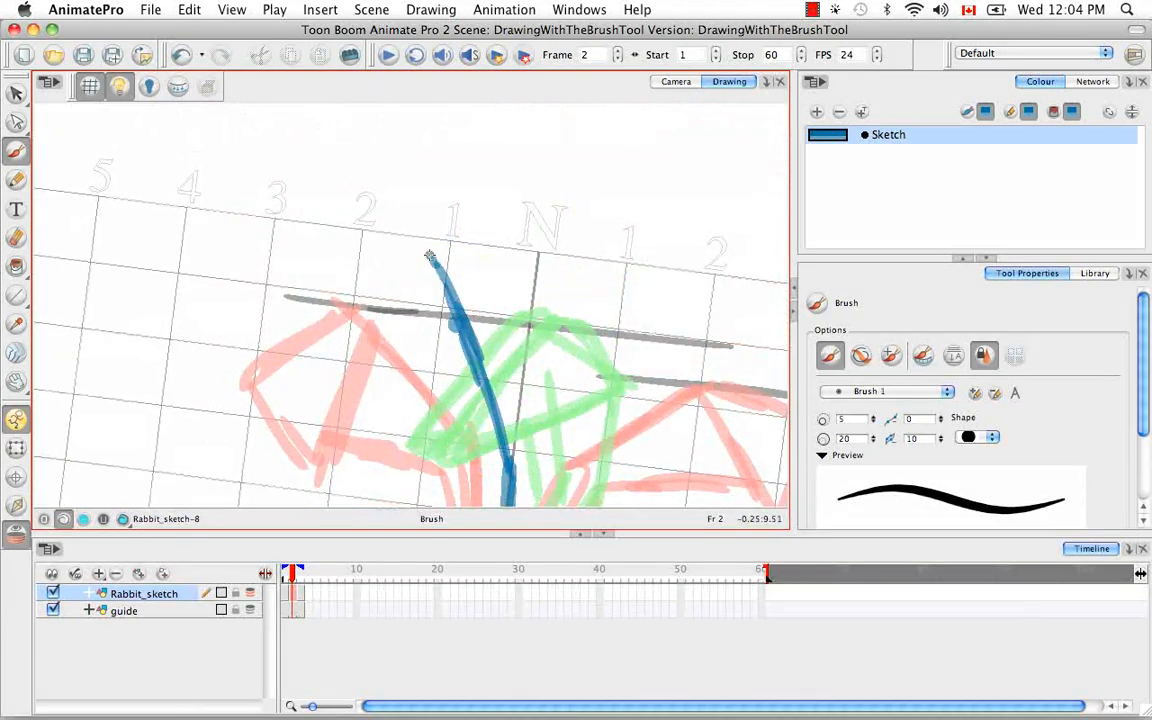
{"action": "left_click_drag", "start_coordinate": [430, 255], "coordinate": [340, 410]}
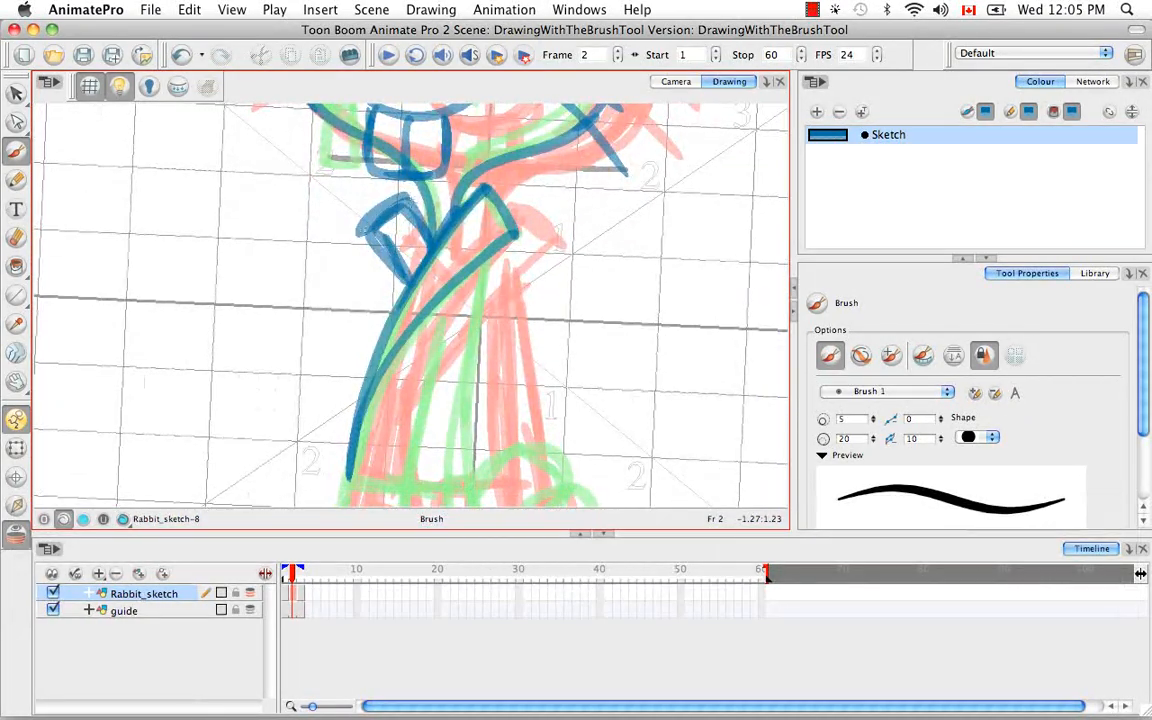
Brush blue clean lines over the arm, lower jacket and both feet, tilting the view for each.
{"action": "key", "text": "space"}
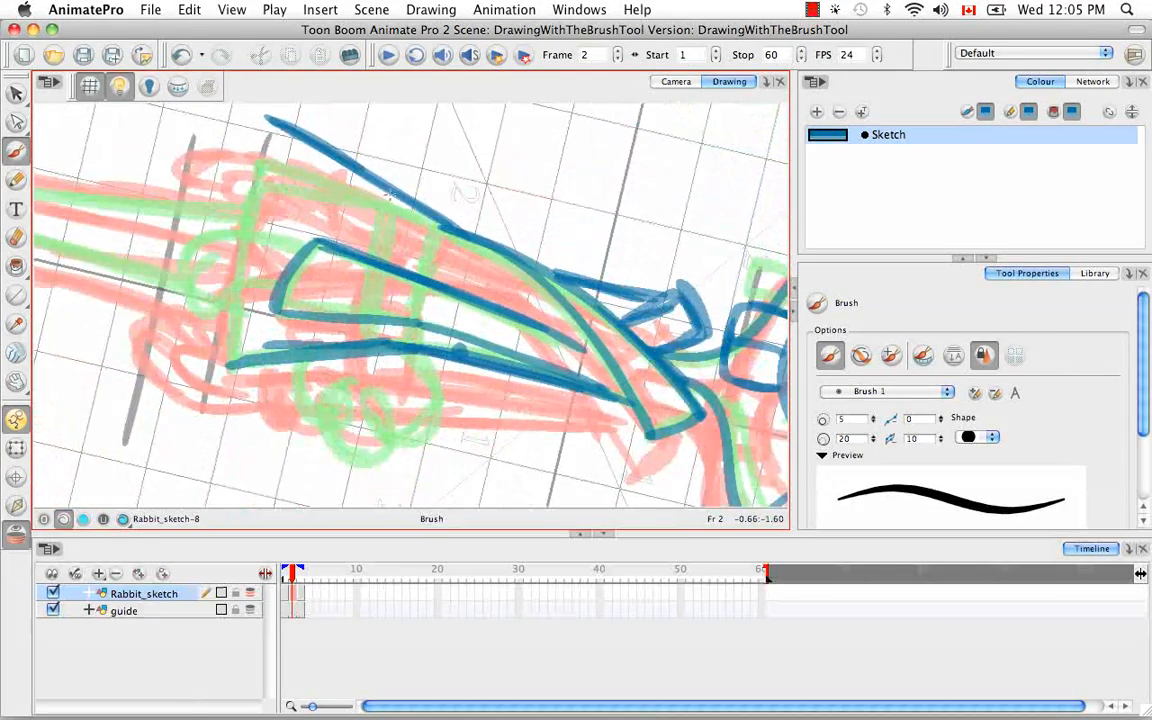
{"action": "key", "text": "space"}
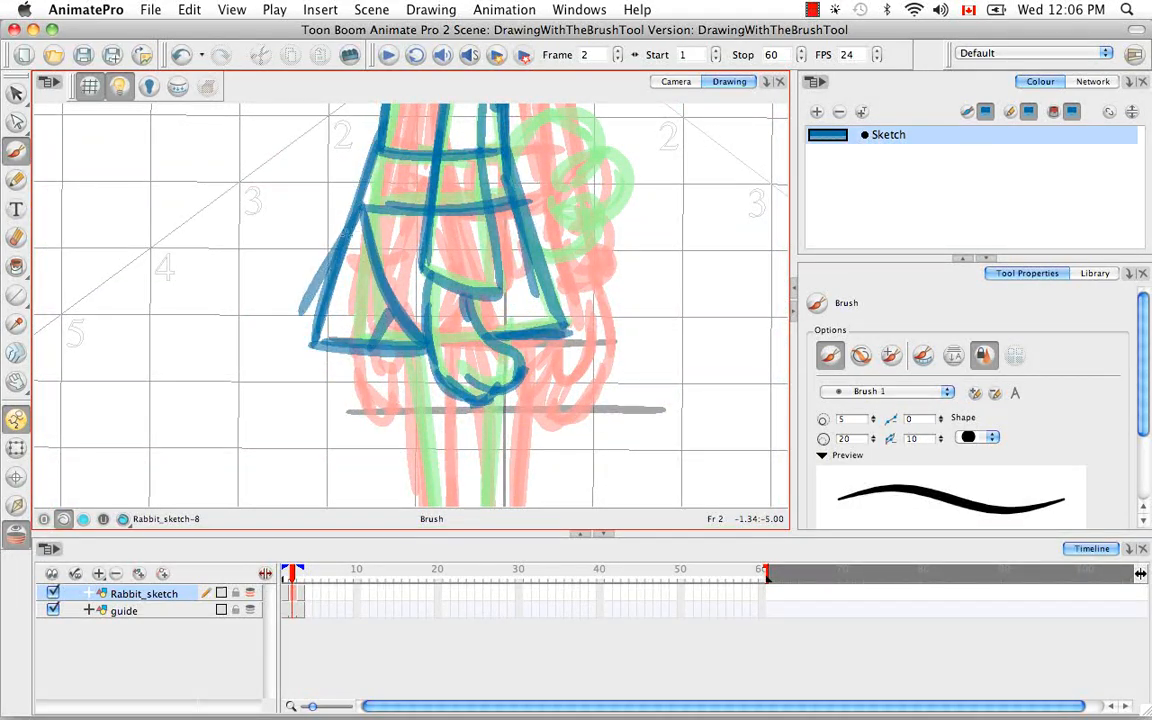
{"action": "key", "text": "space"}
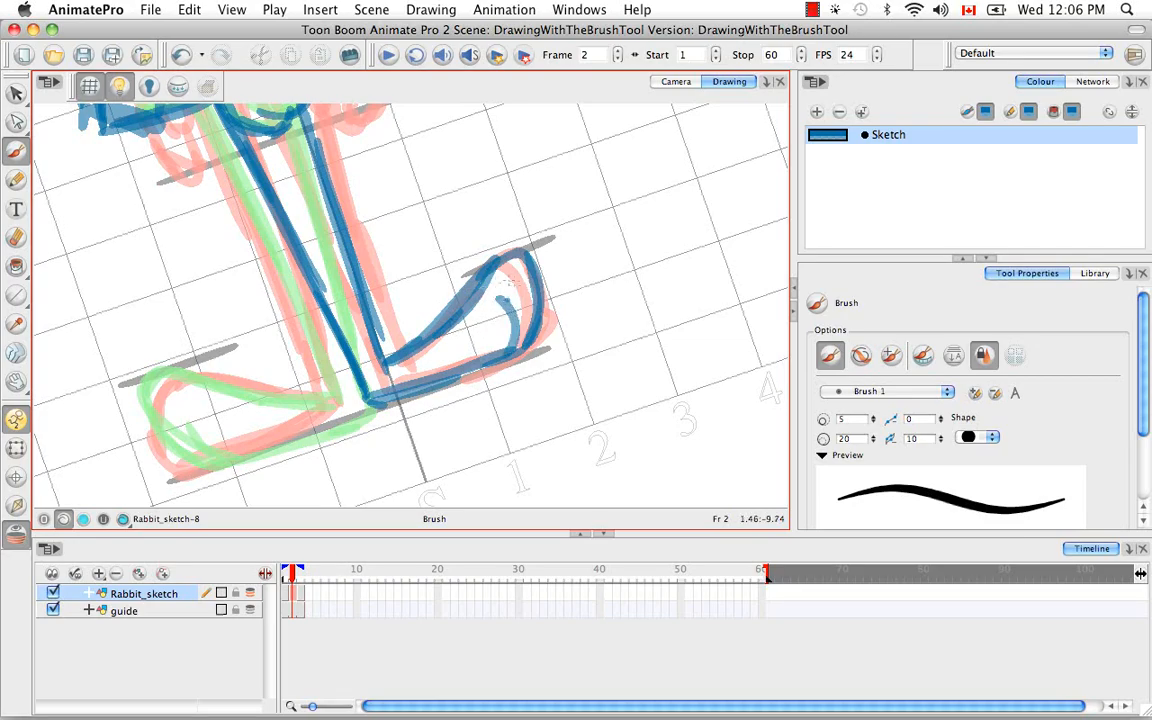
{"action": "key", "text": "space"}
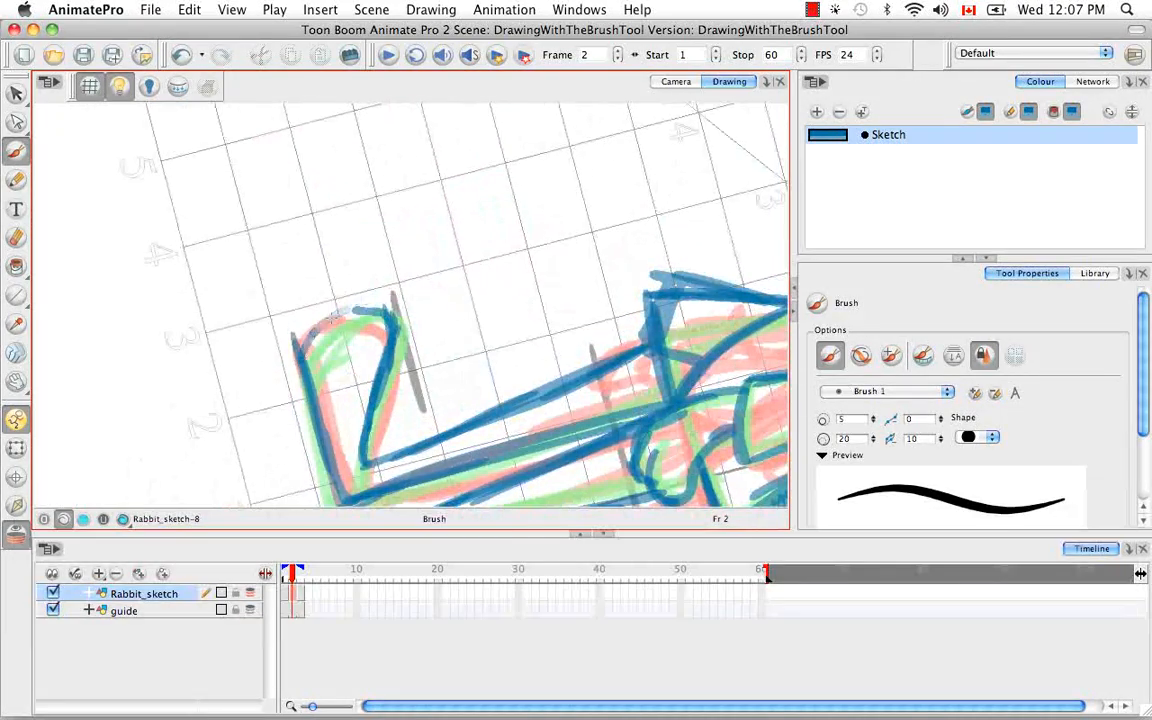
{"action": "key", "text": "space"}
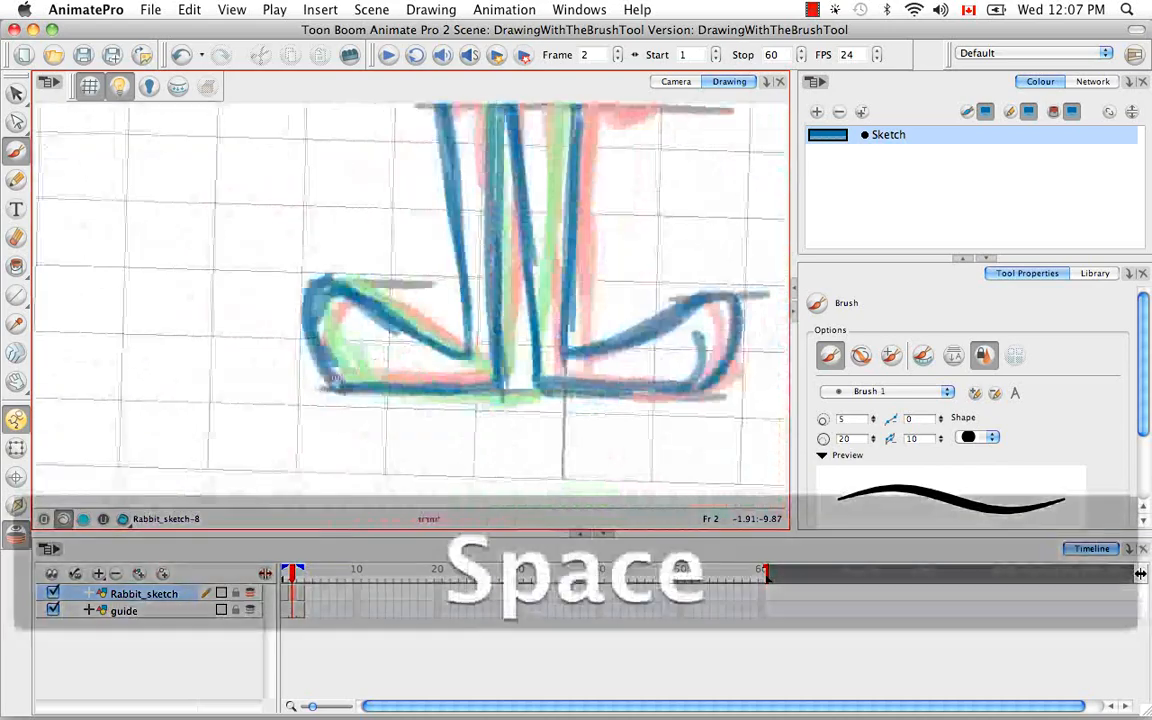
Pan across the drawing to finish the blue clean-line rabbit.
{"action": "key", "text": "space"}
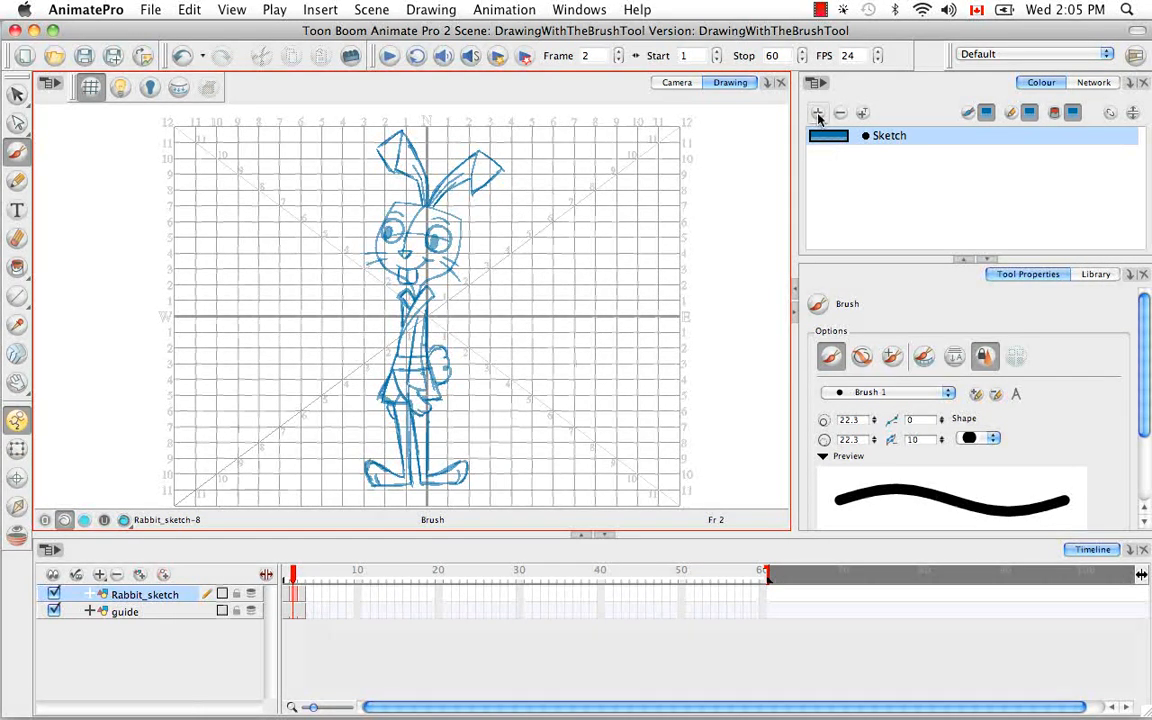
Add a new palette swatch, set it to mid grey, and name it 'Shading'.
{"action": "left_click", "coordinate": [818, 113]}
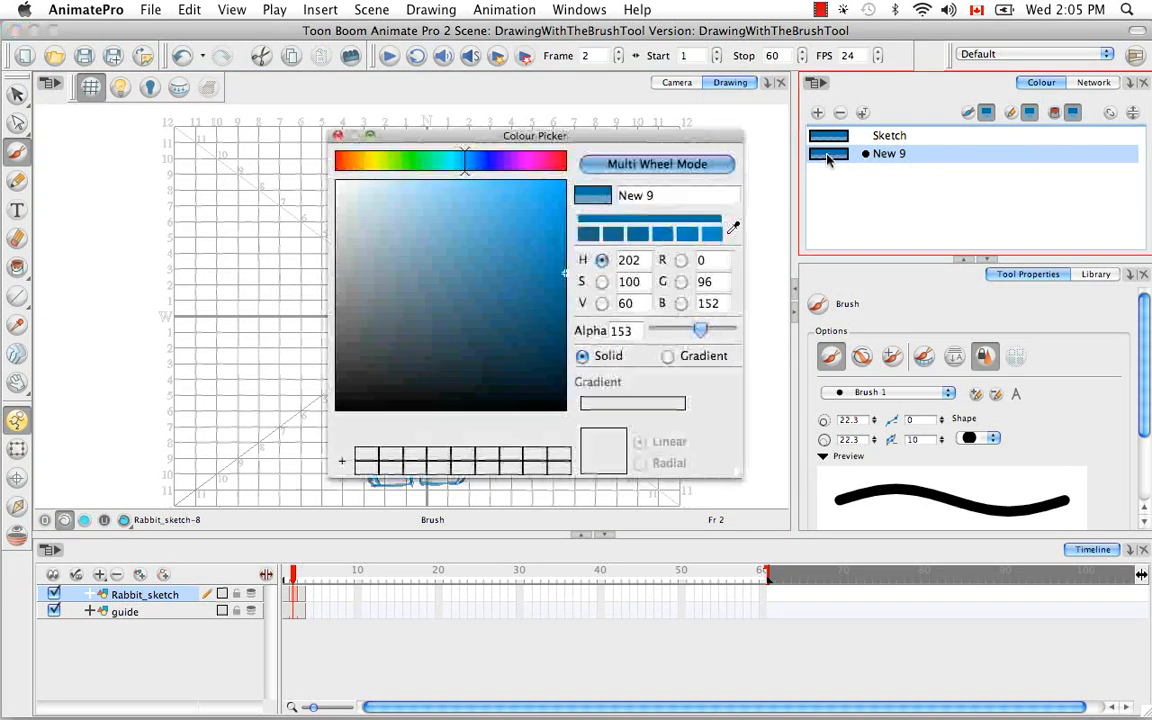
{"action": "left_click", "coordinate": [353, 360]}
{"action": "type", "text": "Dark Lines"}
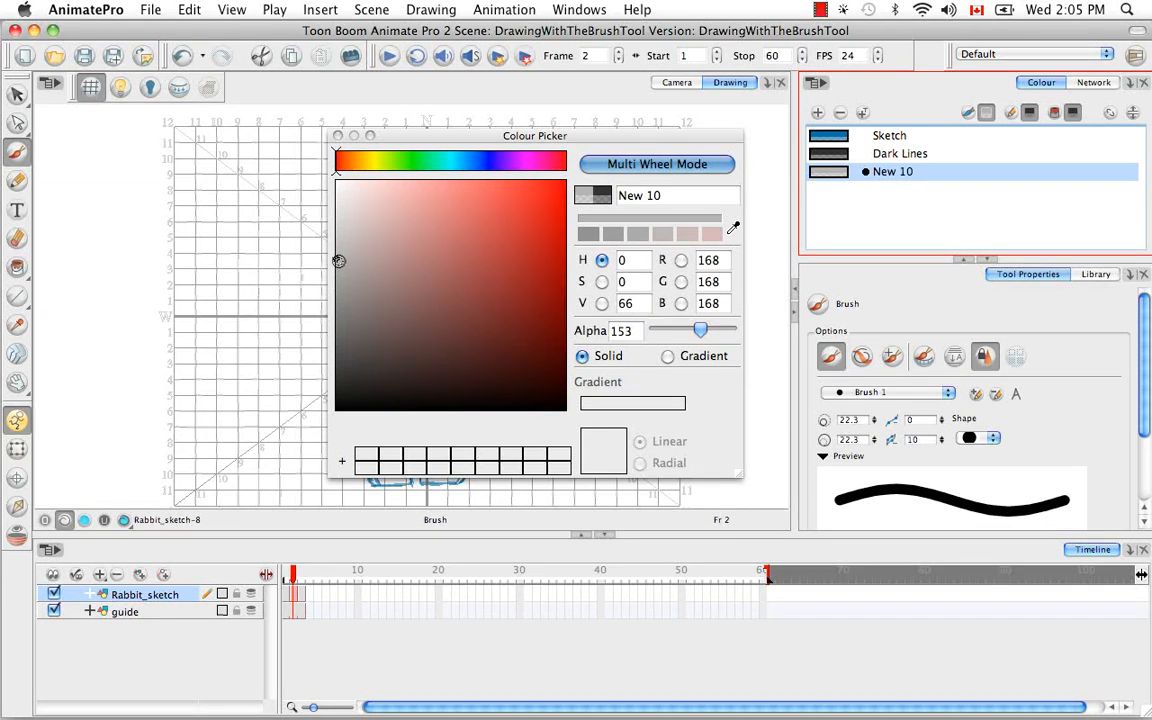
{"action": "left_click_drag", "start_coordinate": [338, 261], "coordinate": [333, 271]}
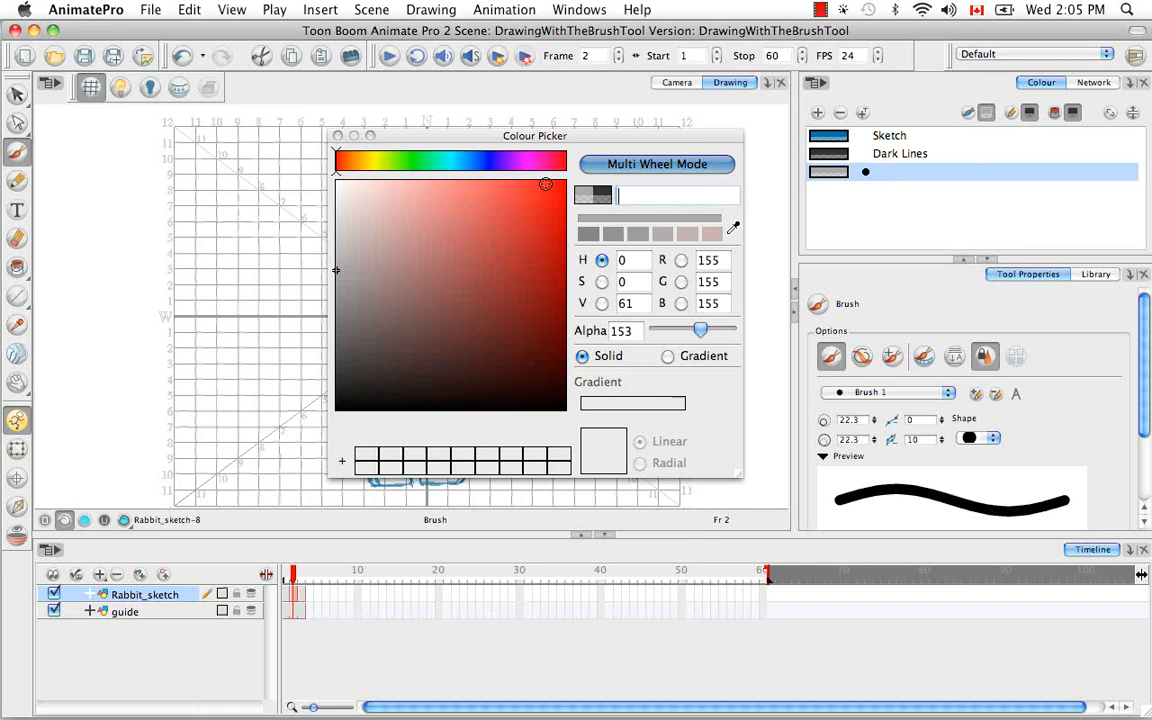
{"action": "type", "text": "Shading"}
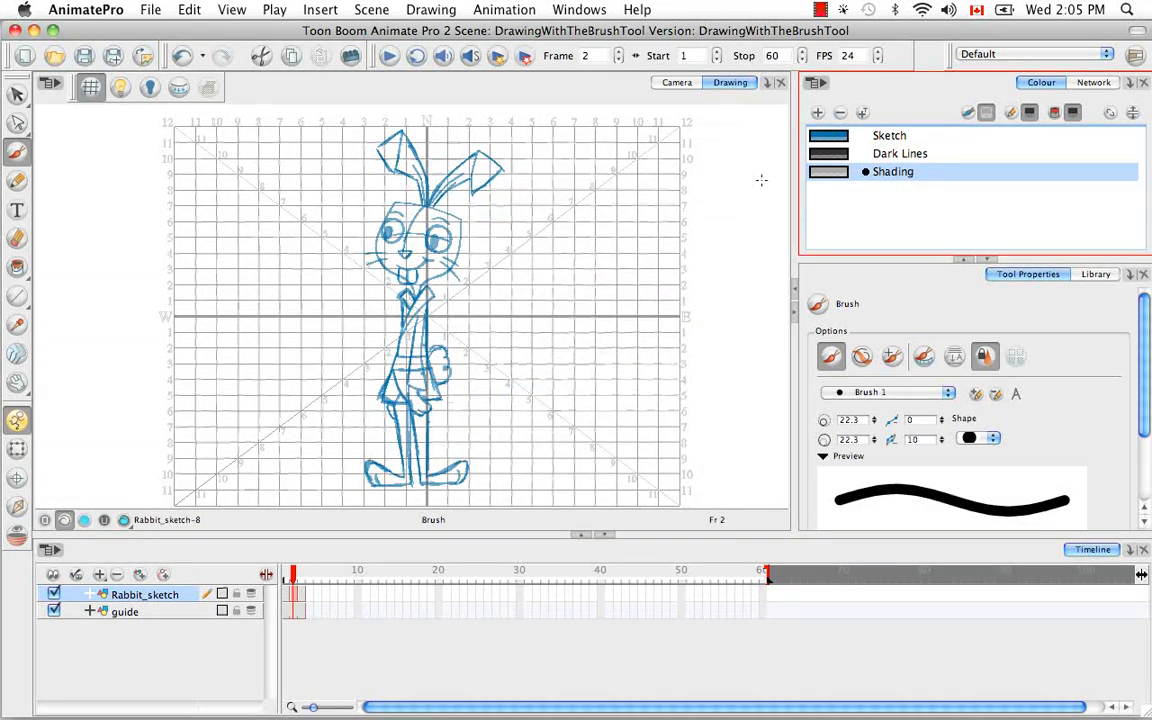
{"action": "left_click", "coordinate": [18, 94]}
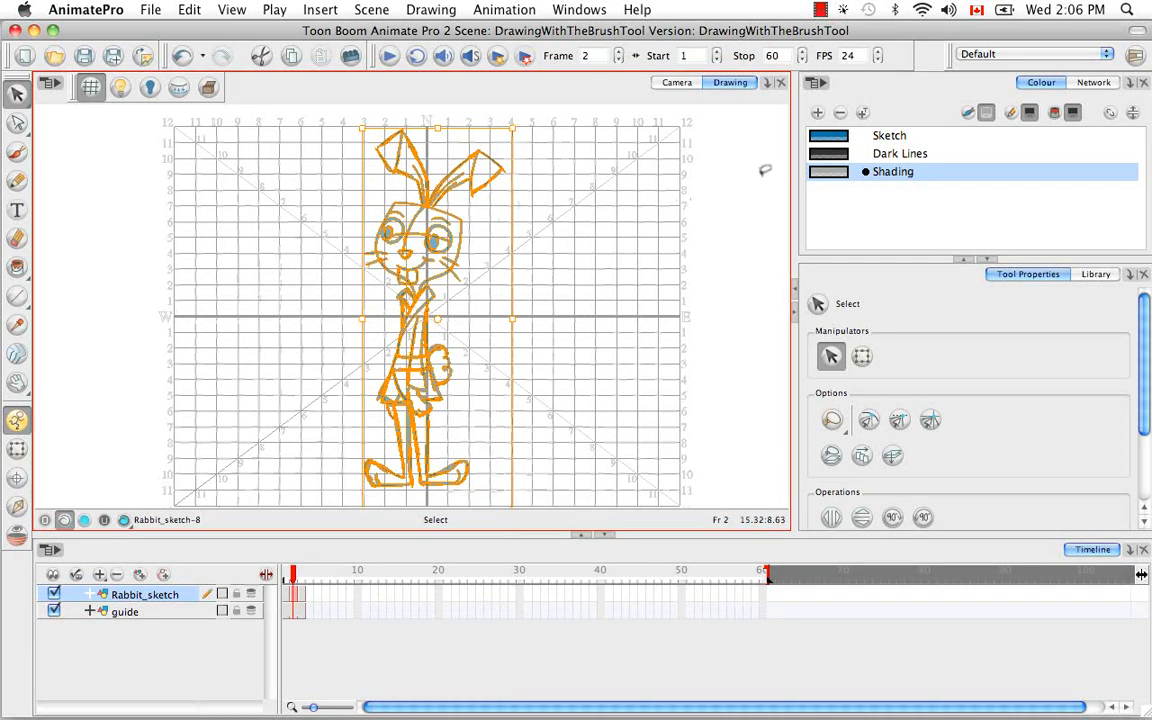
Recolour the selected lines with Dark Lines, hide the grid, and make Shading current.
{"action": "left_click", "coordinate": [899, 153]}
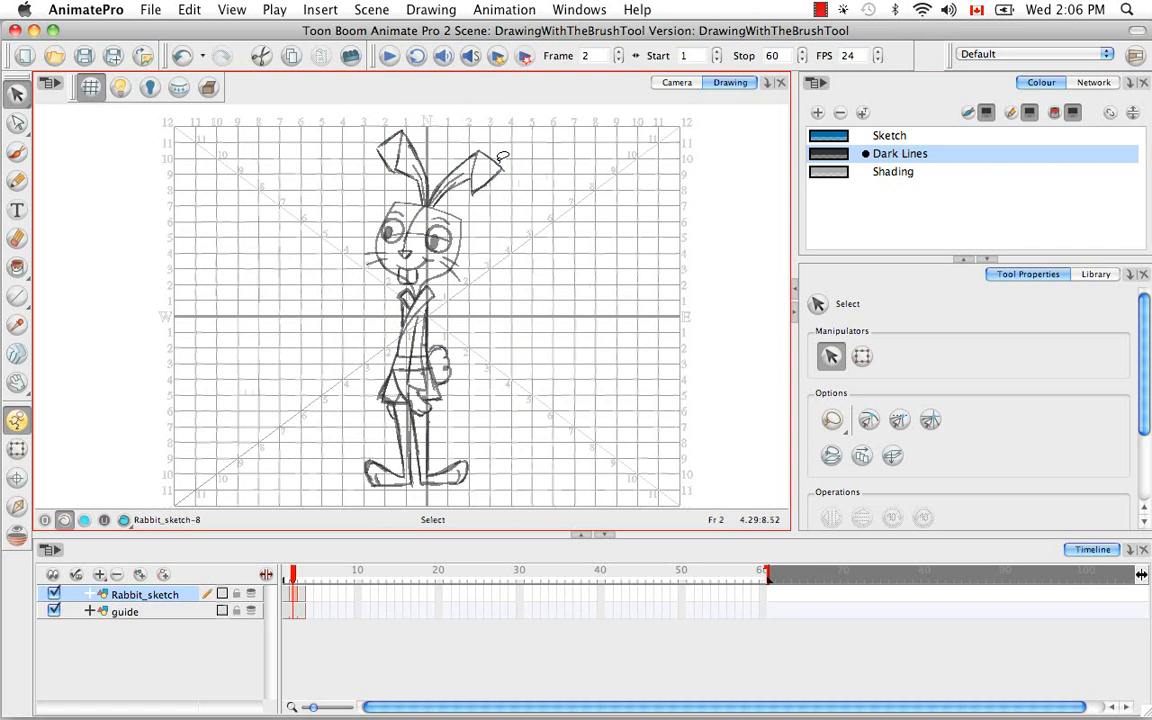
{"action": "left_click", "coordinate": [89, 88]}
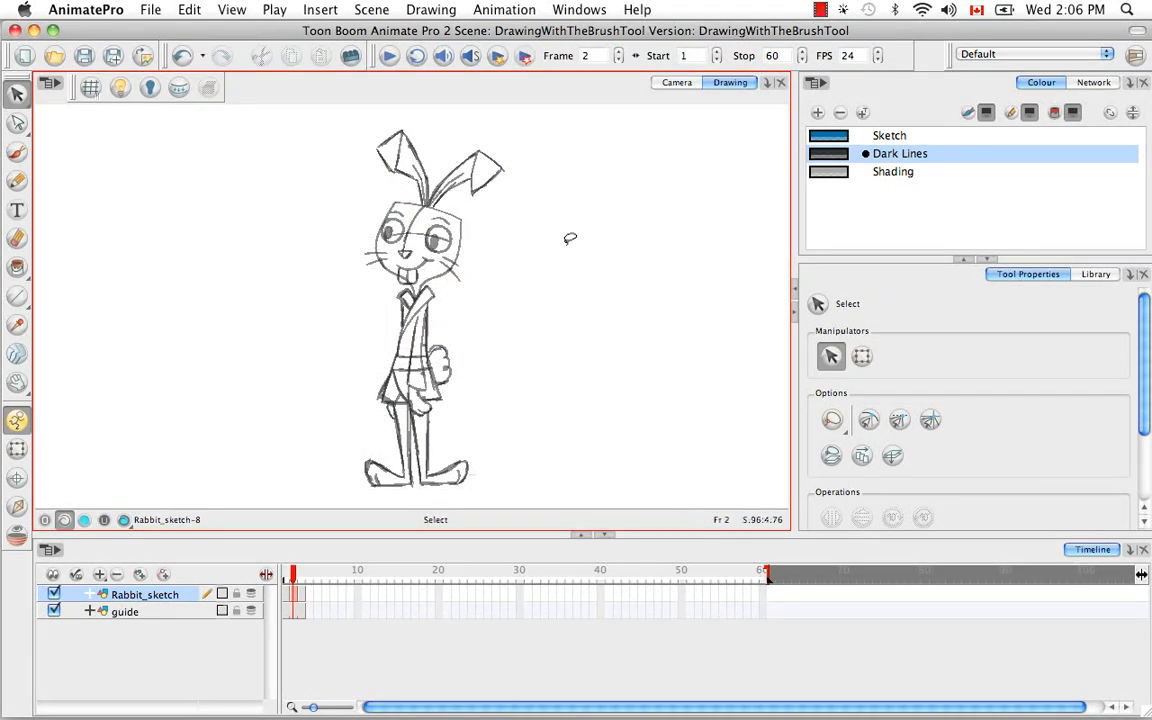
{"action": "left_click", "coordinate": [893, 171]}
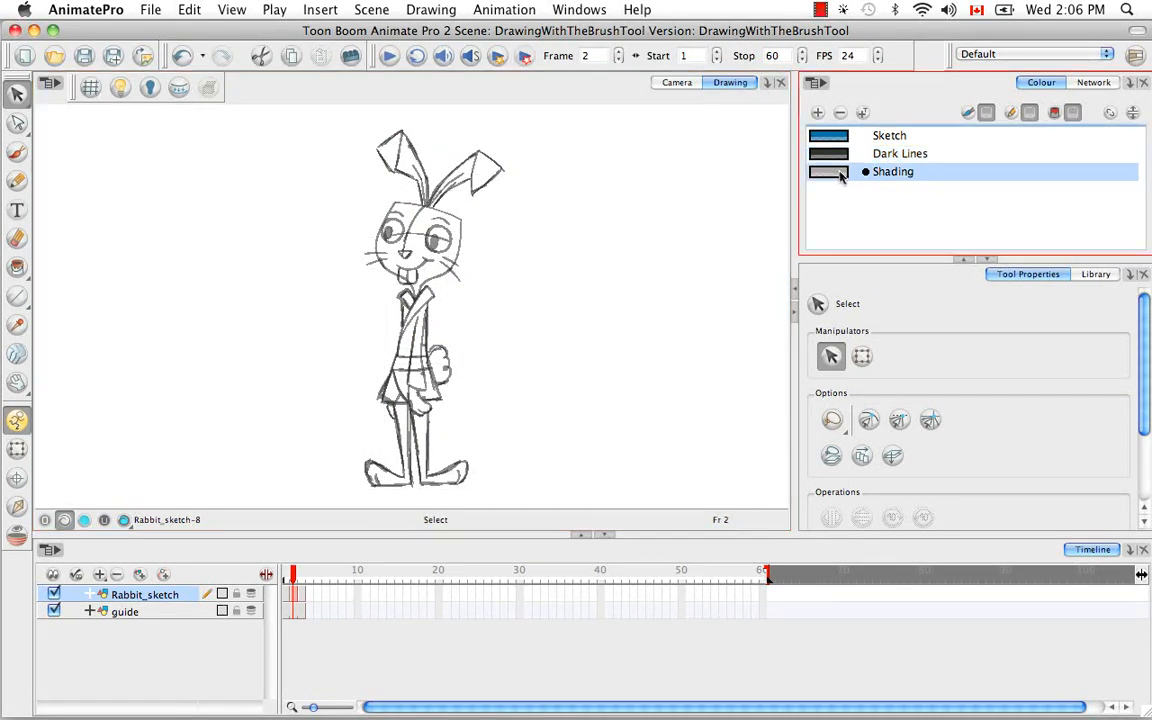
{"action": "mouse_move", "coordinate": [517, 267]}
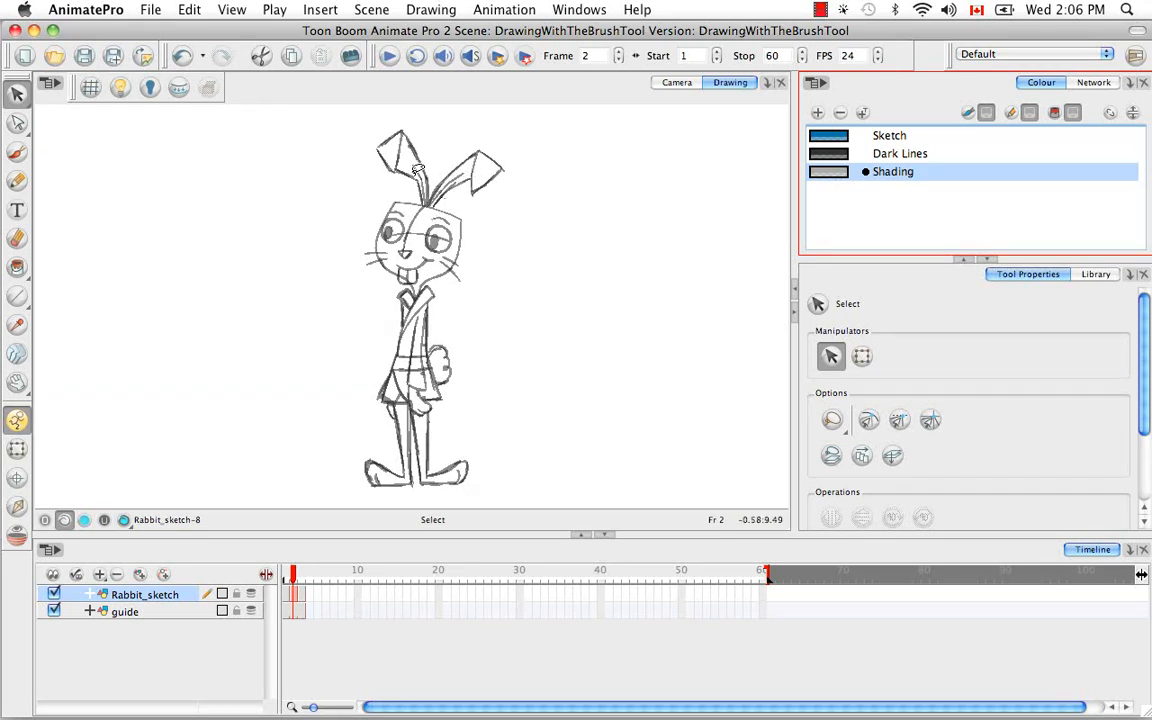
{"action": "mouse_move", "coordinate": [522, 310]}
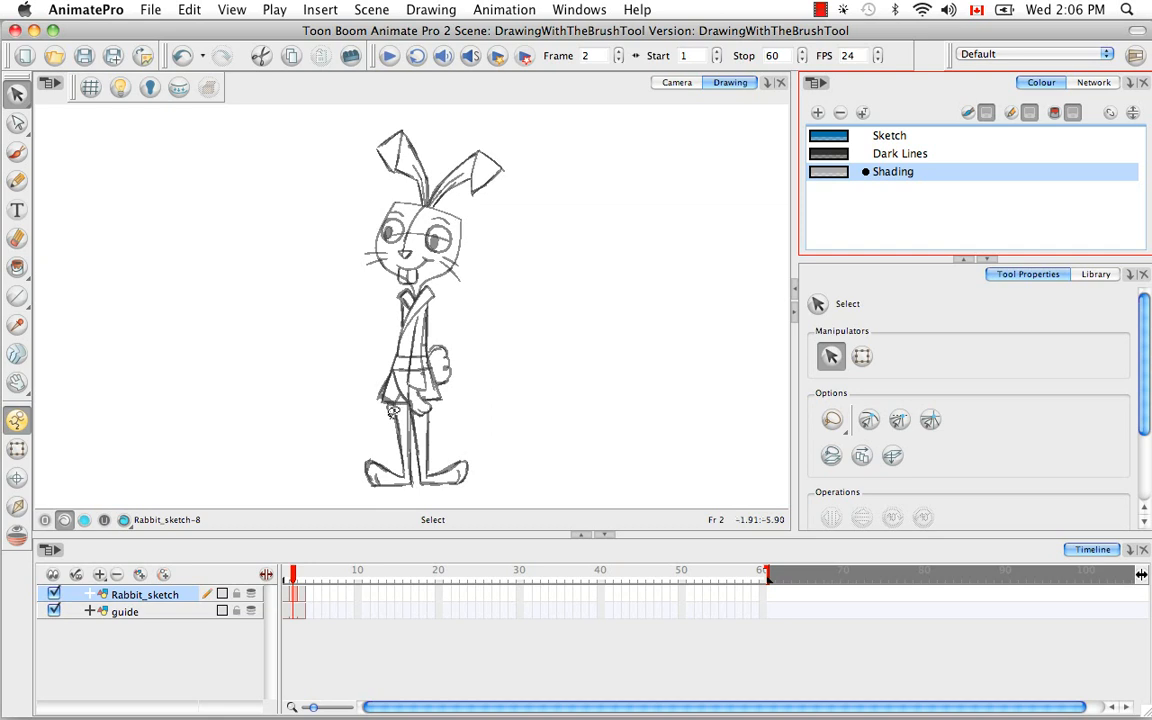
{"action": "mouse_move", "coordinate": [534, 361]}
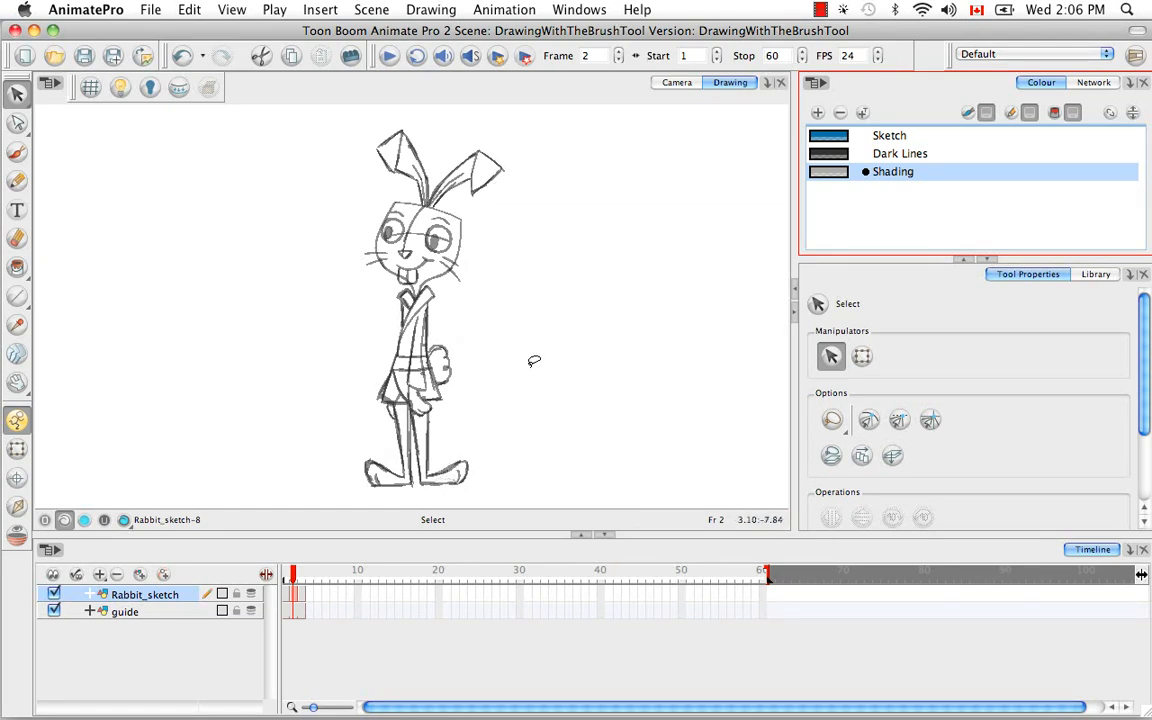
{"action": "mouse_move", "coordinate": [248, 151]}
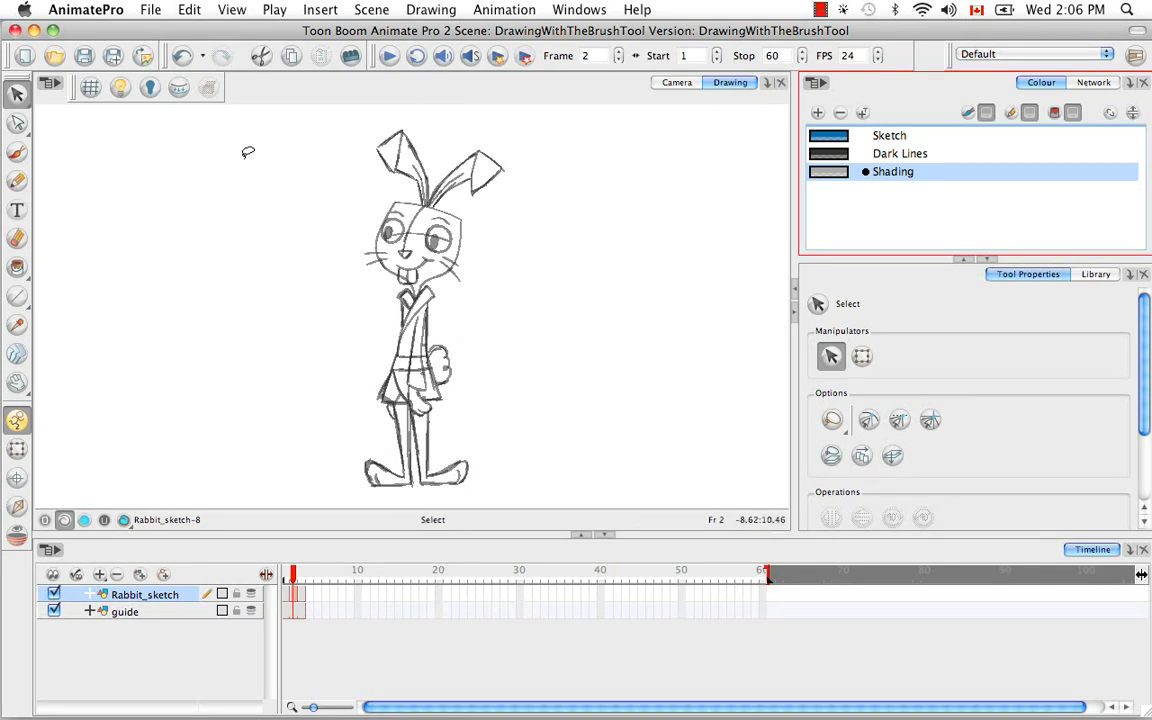
{"action": "mouse_move", "coordinate": [507, 316]}
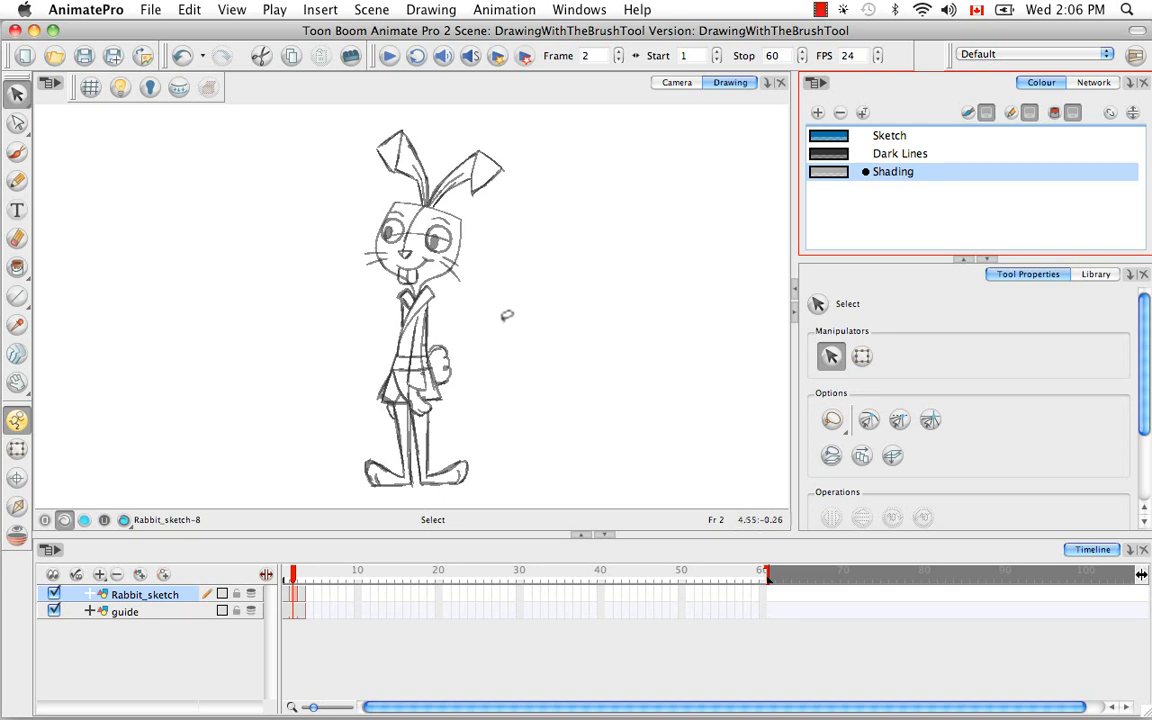
Set the brush to Draw Behind mode, then paint and delete a test cross beside the rabbit.
{"action": "left_click", "coordinate": [17, 153]}
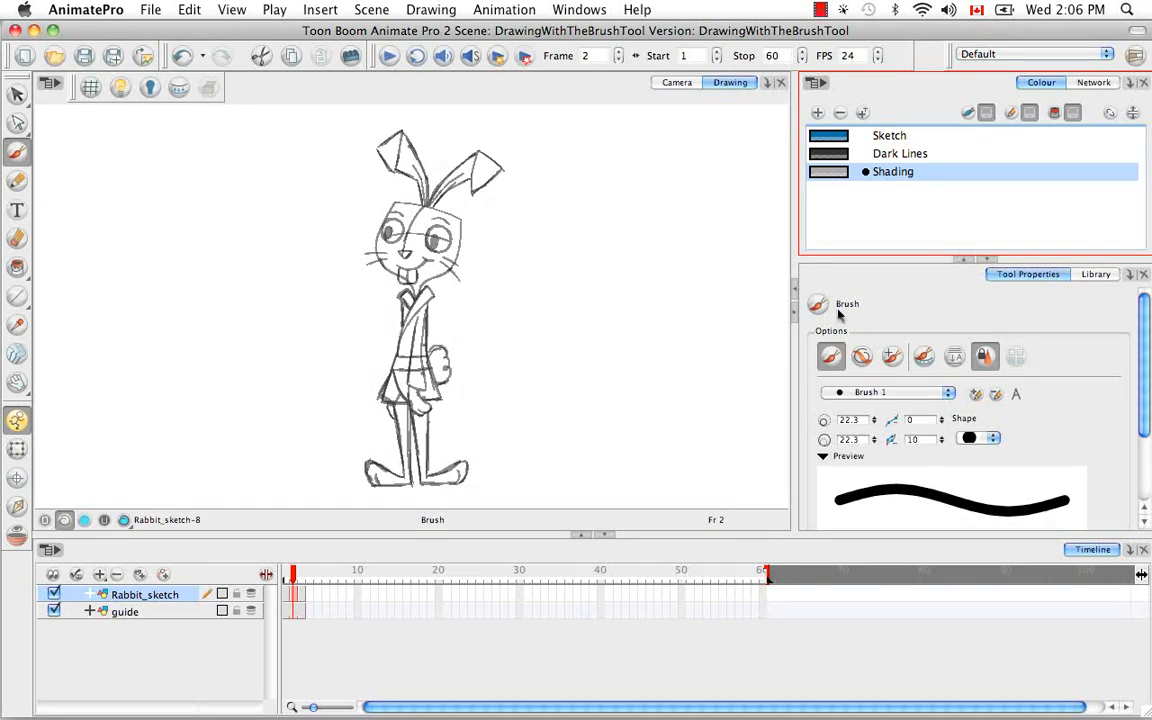
{"action": "mouse_move", "coordinate": [831, 356]}
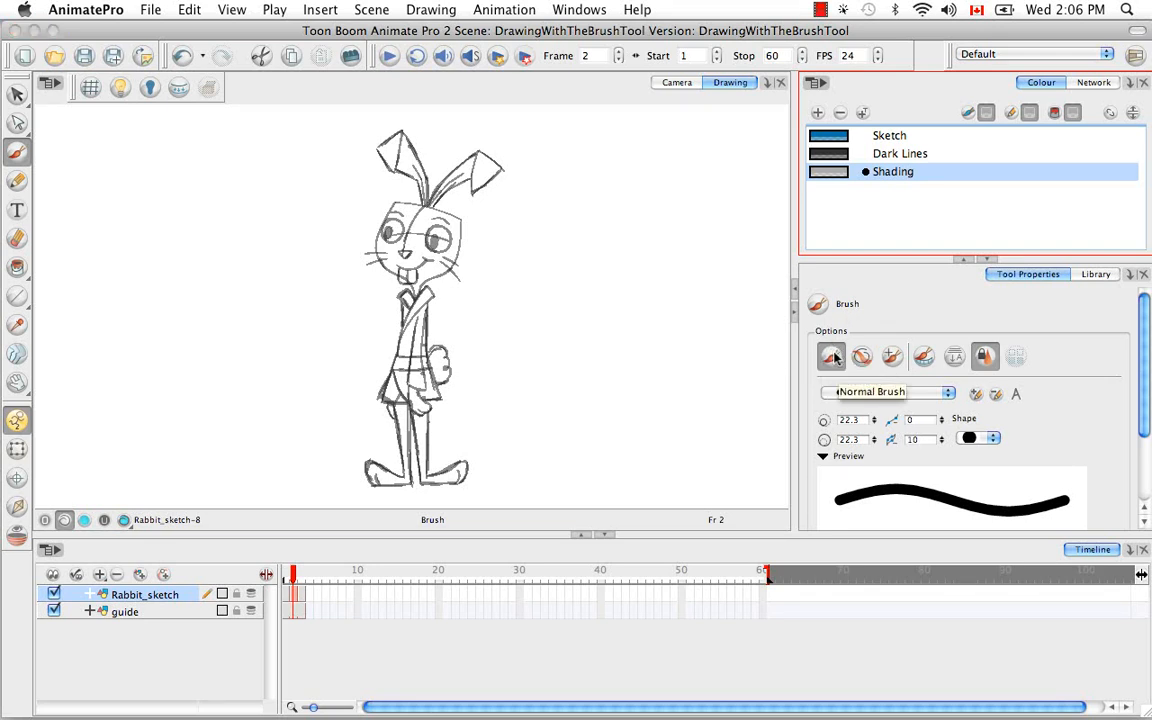
{"action": "left_click", "coordinate": [886, 391]}
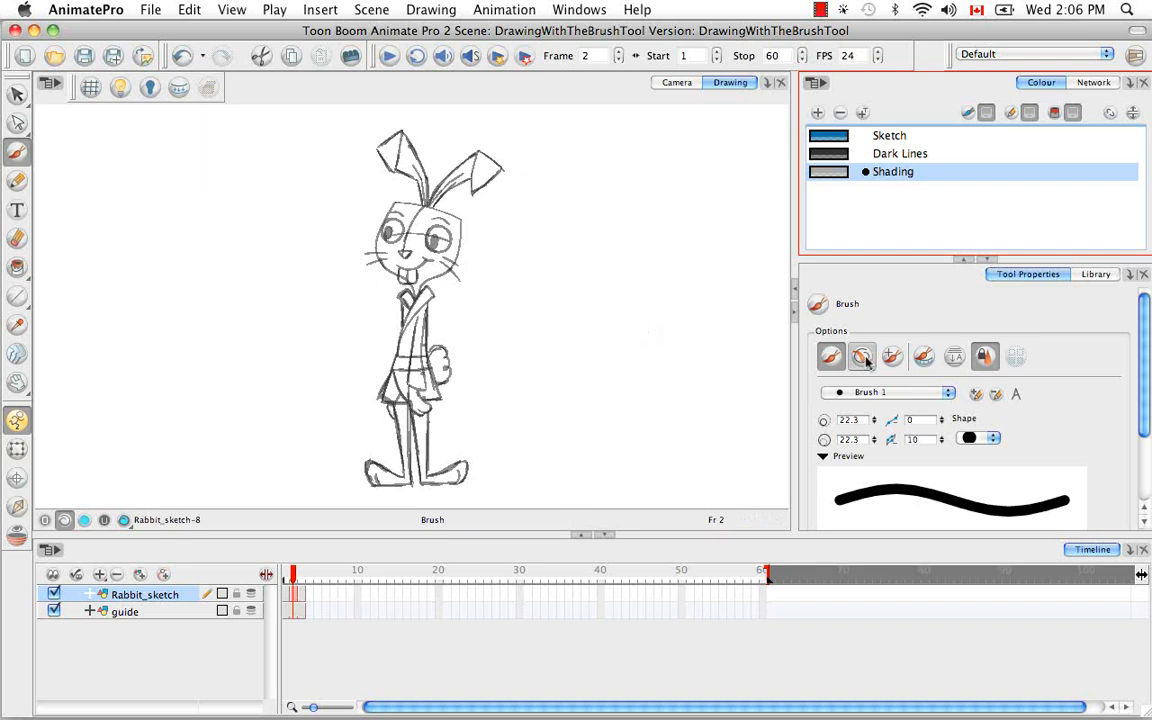
{"action": "mouse_move", "coordinate": [862, 357]}
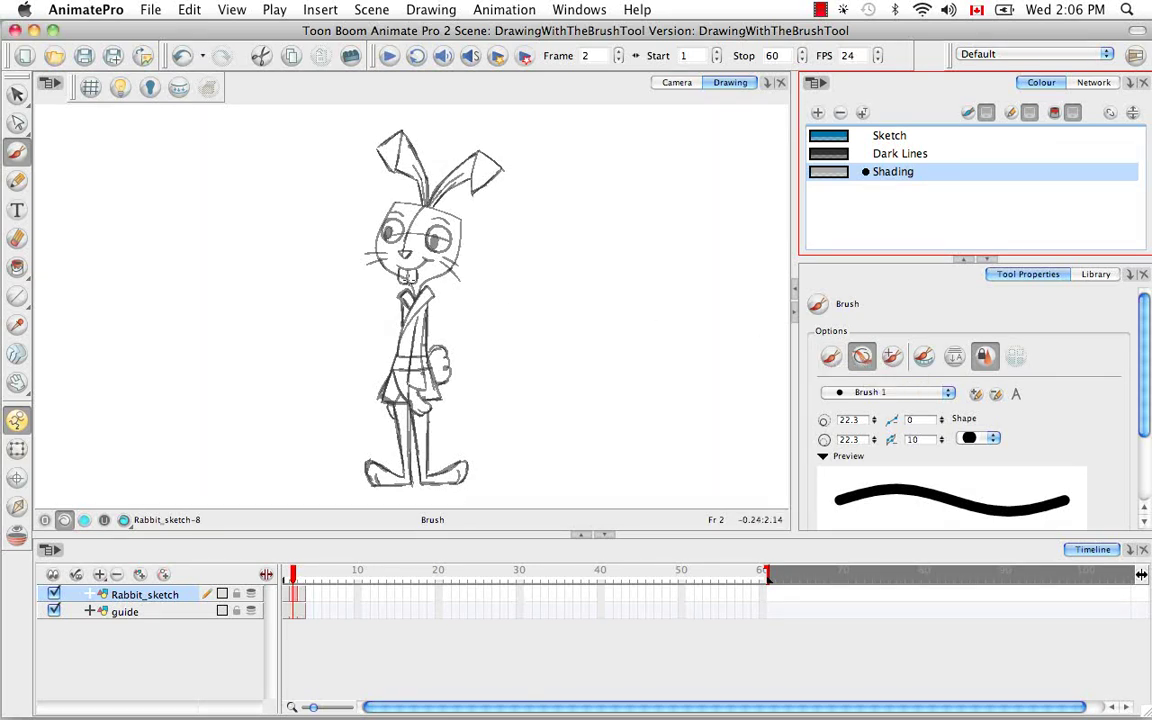
{"action": "mouse_move", "coordinate": [557, 318]}
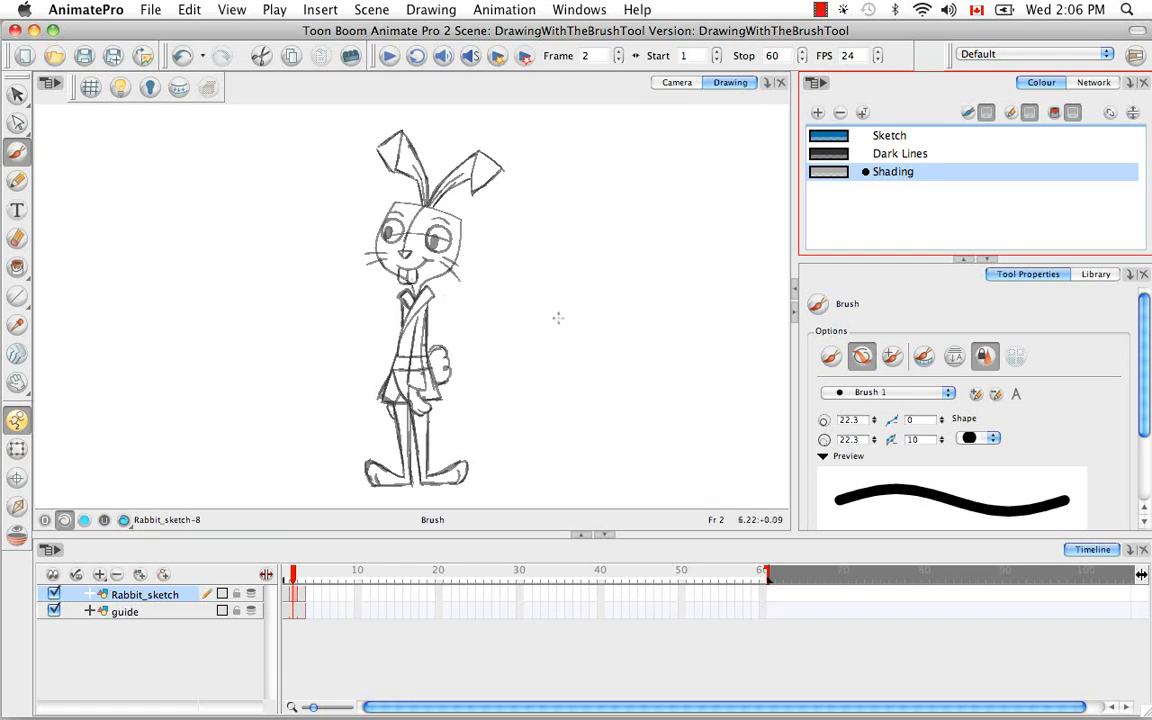
{"action": "mouse_move", "coordinate": [459, 350]}
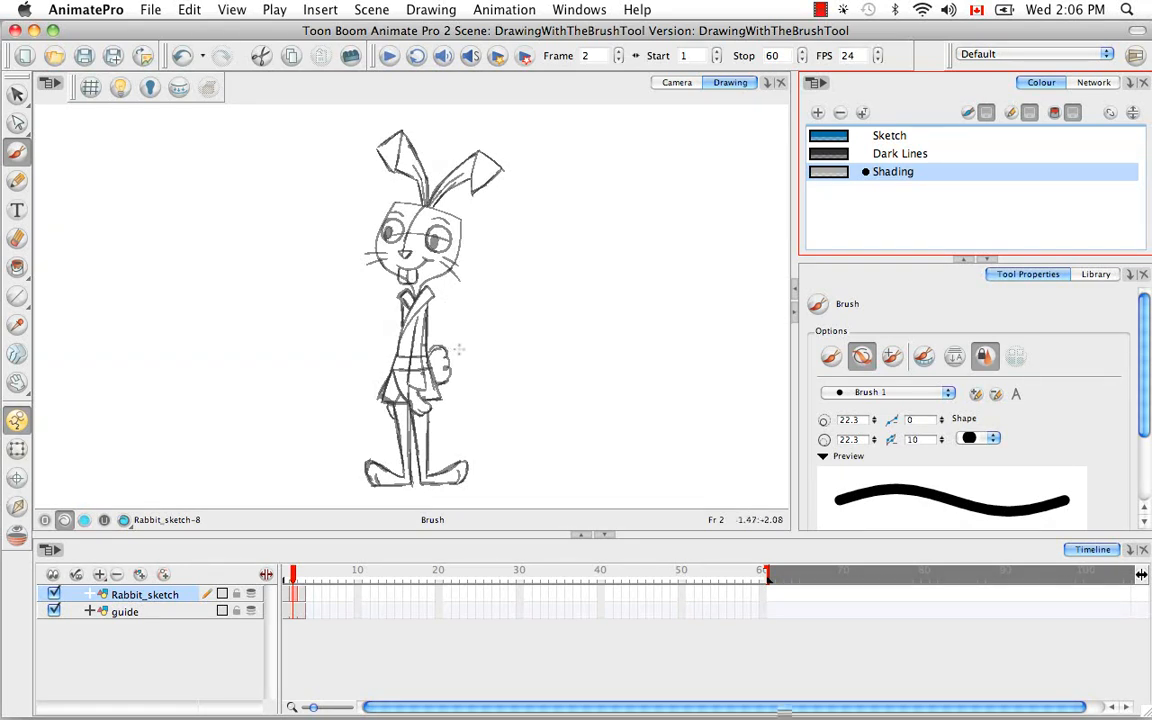
{"action": "left_click_drag", "start_coordinate": [502, 343], "coordinate": [578, 318]}
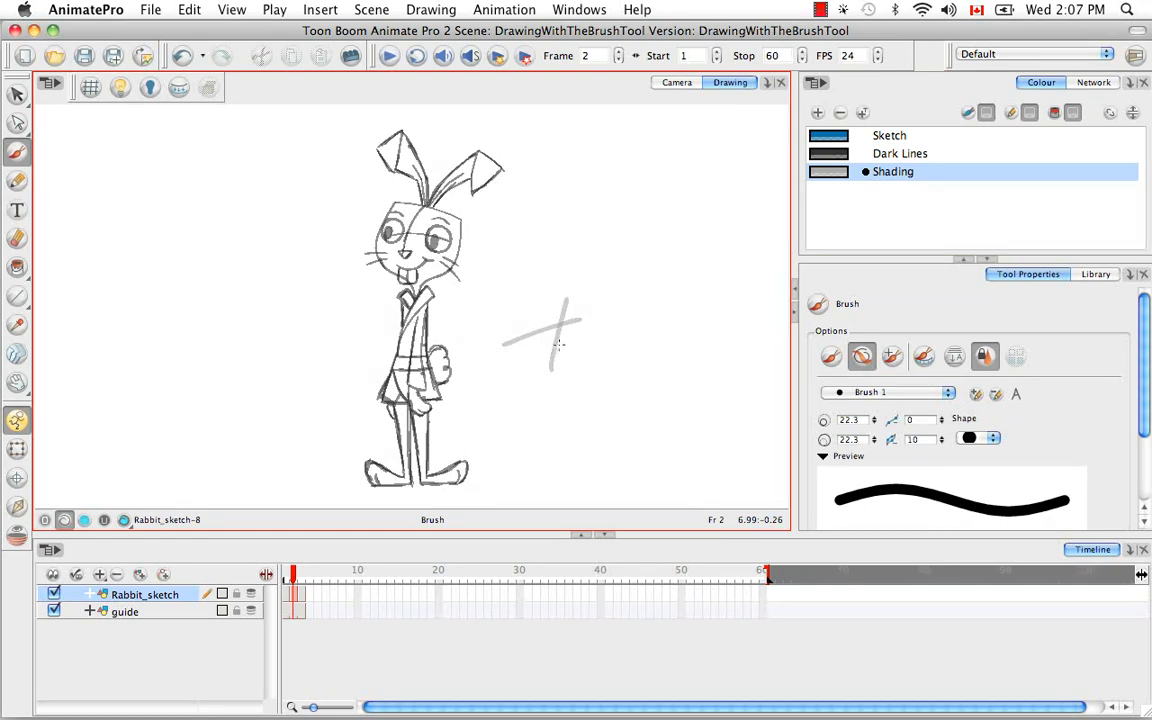
{"action": "mouse_move", "coordinate": [561, 343]}
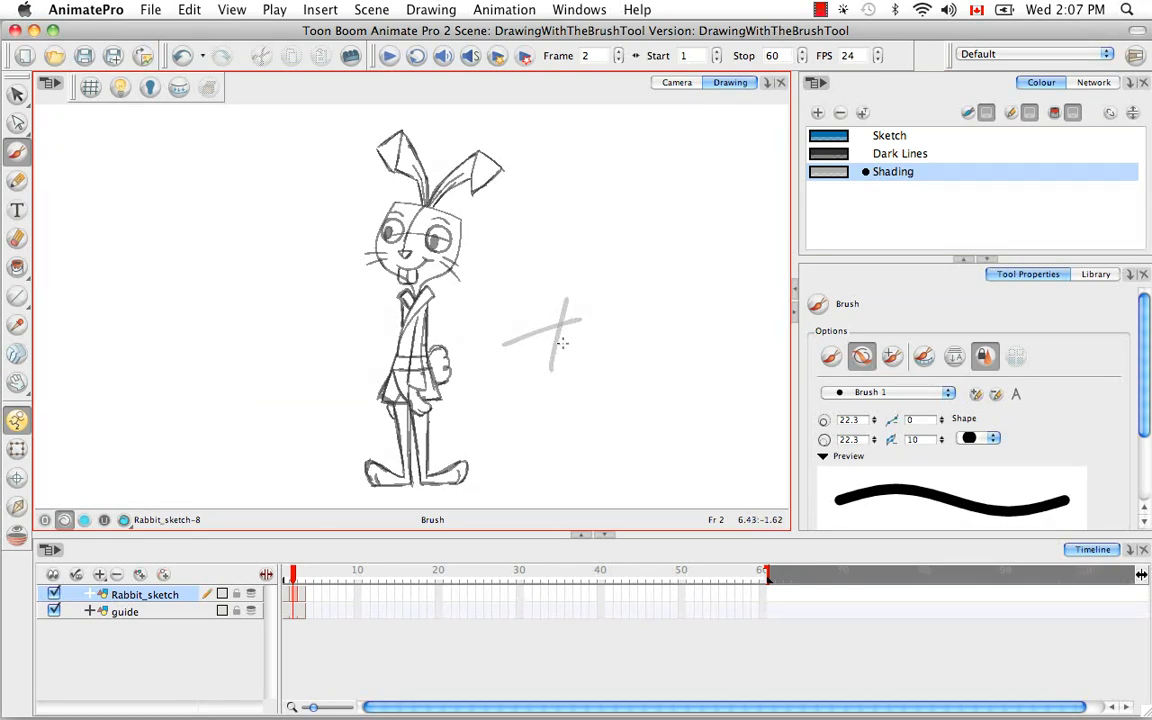
{"action": "left_click", "coordinate": [17, 94]}
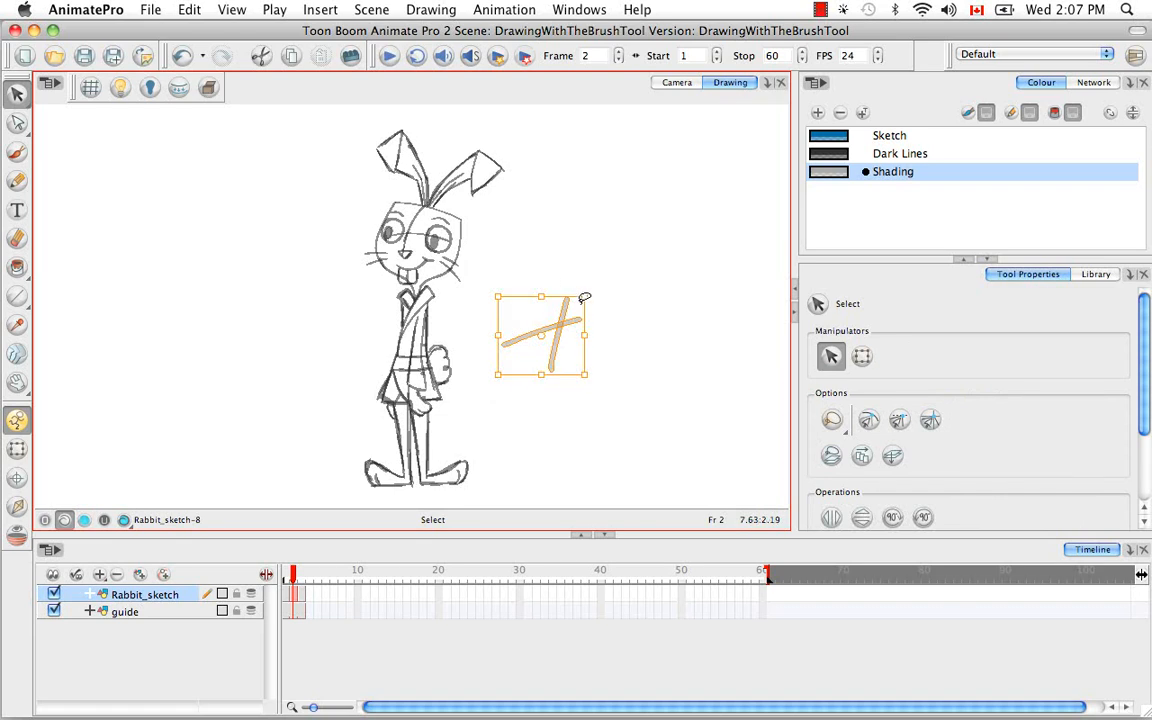
{"action": "key", "text": "Delete"}
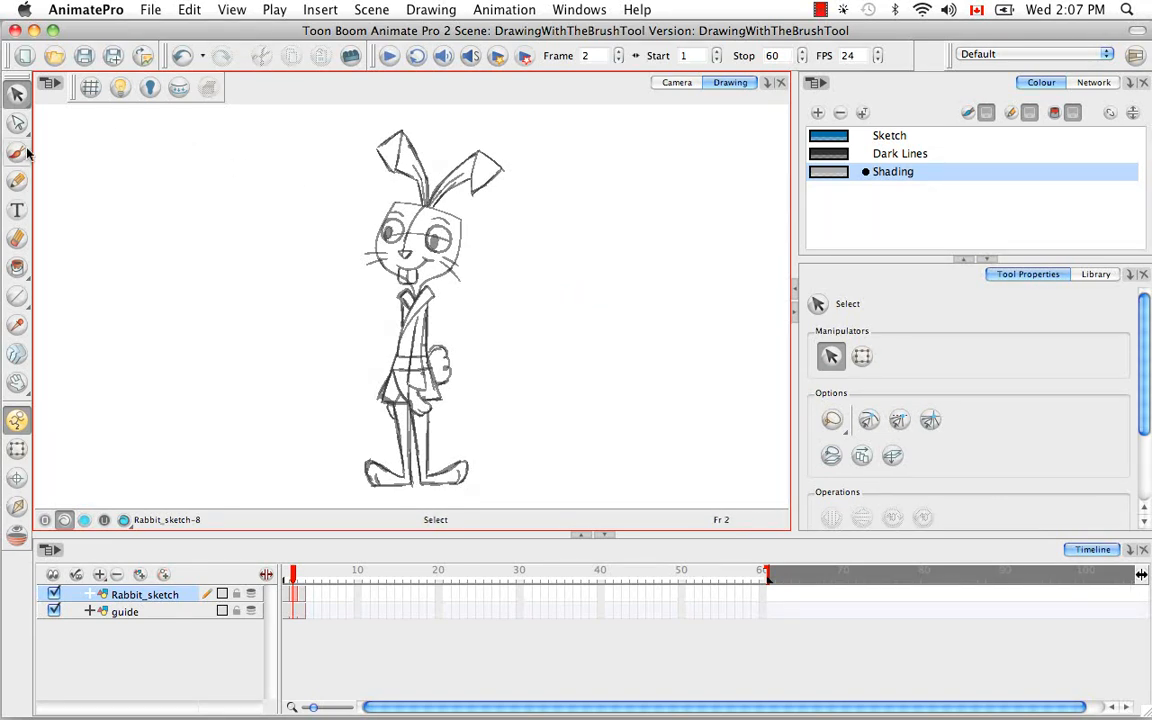
{"action": "left_click", "coordinate": [17, 153]}
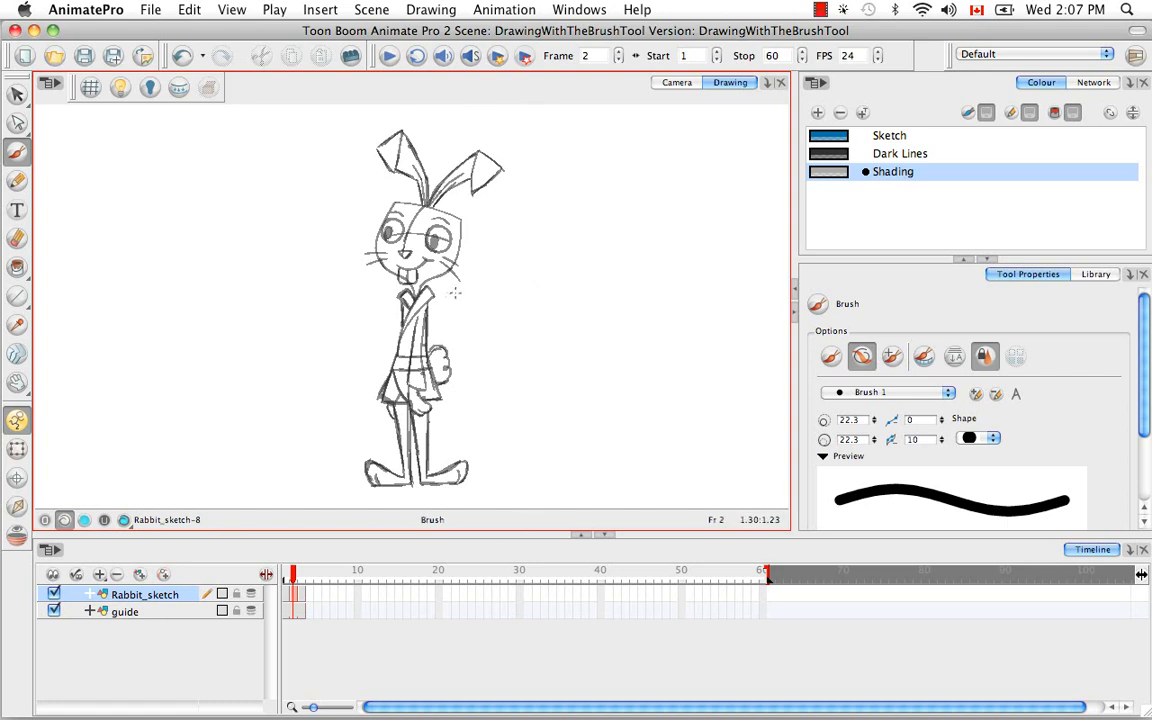
{"action": "key", "text": "cmd+="}
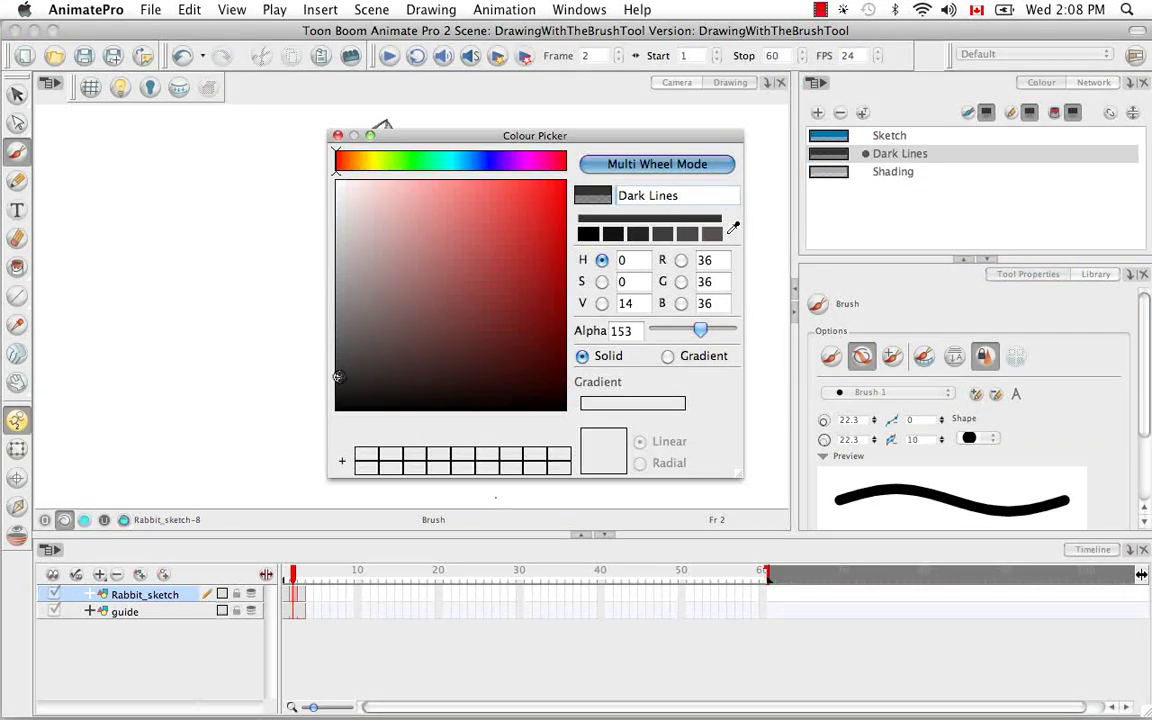
Move the windows aside to uncover the rabbit and close the Colour Picker.
{"action": "left_click_drag", "start_coordinate": [535, 135], "coordinate": [673, 109]}
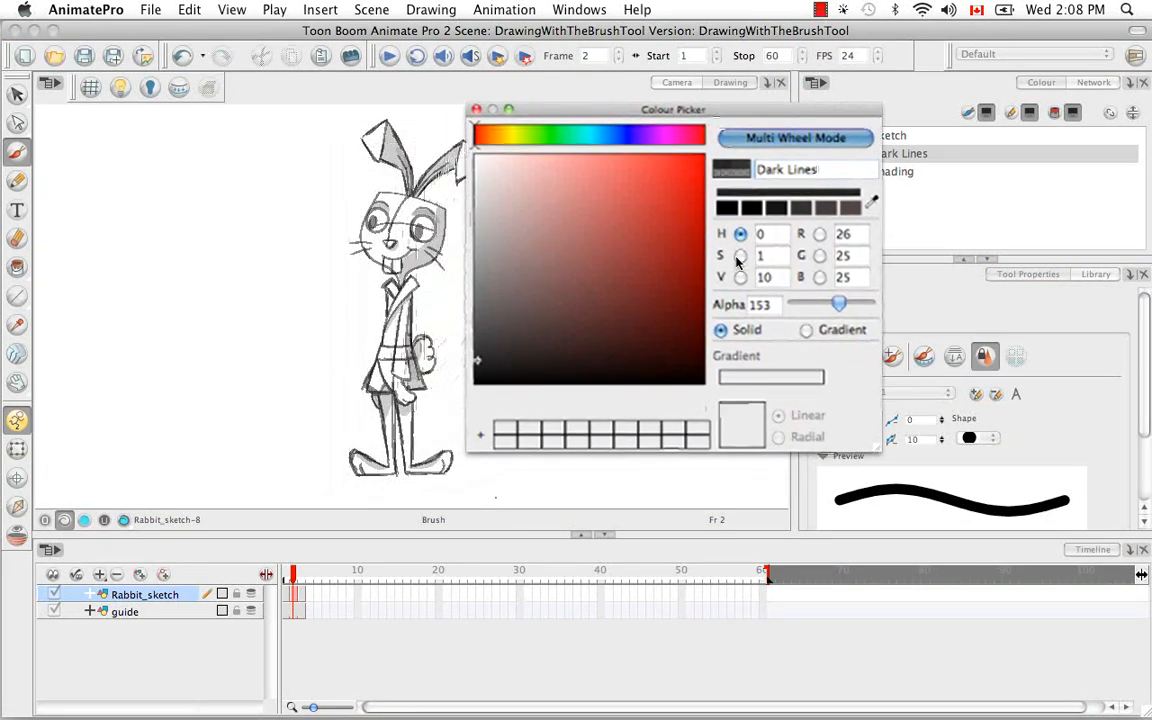
{"action": "left_click_drag", "start_coordinate": [838, 303], "coordinate": [855, 303]}
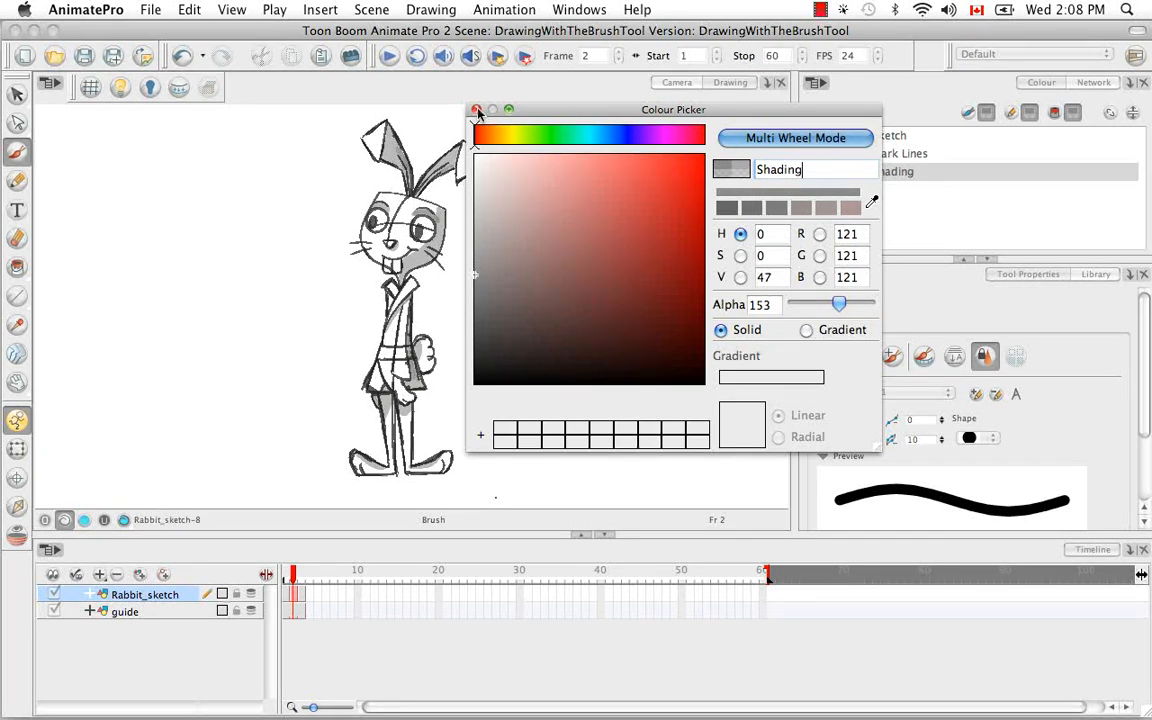
{"action": "left_click", "coordinate": [478, 109]}
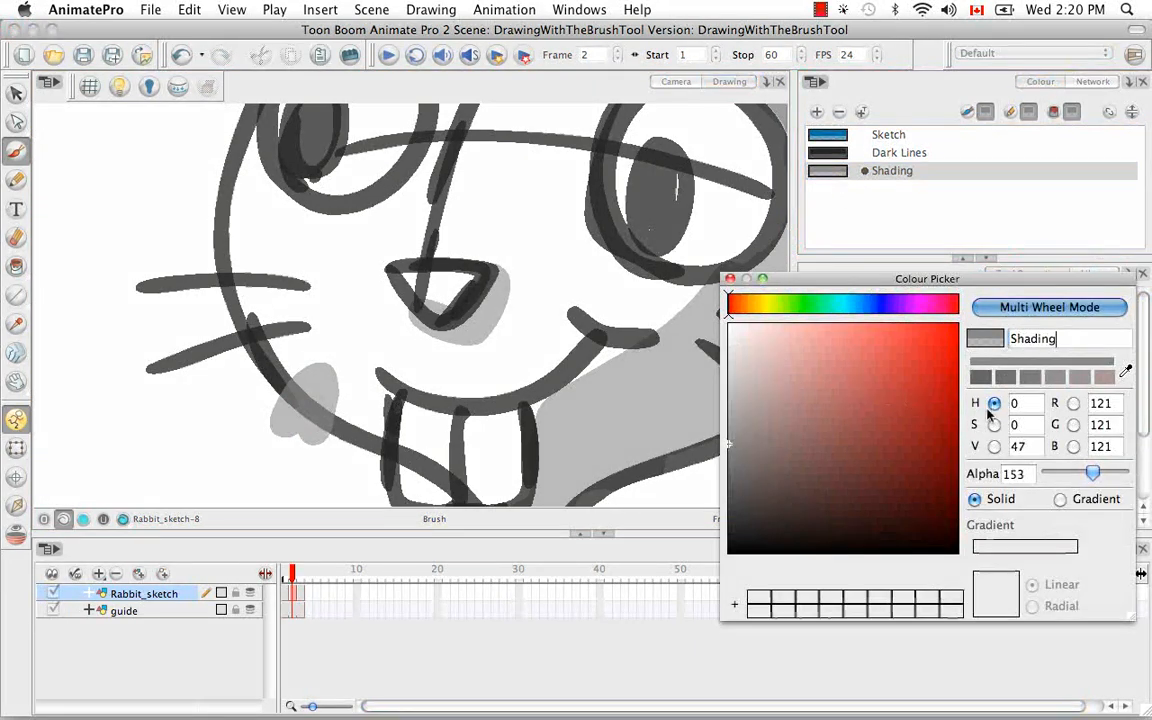
Paint grey shading behind the face, cheek and neck lines, undoing the extra stroke.
{"action": "left_click_drag", "start_coordinate": [1092, 473], "coordinate": [1120, 473]}
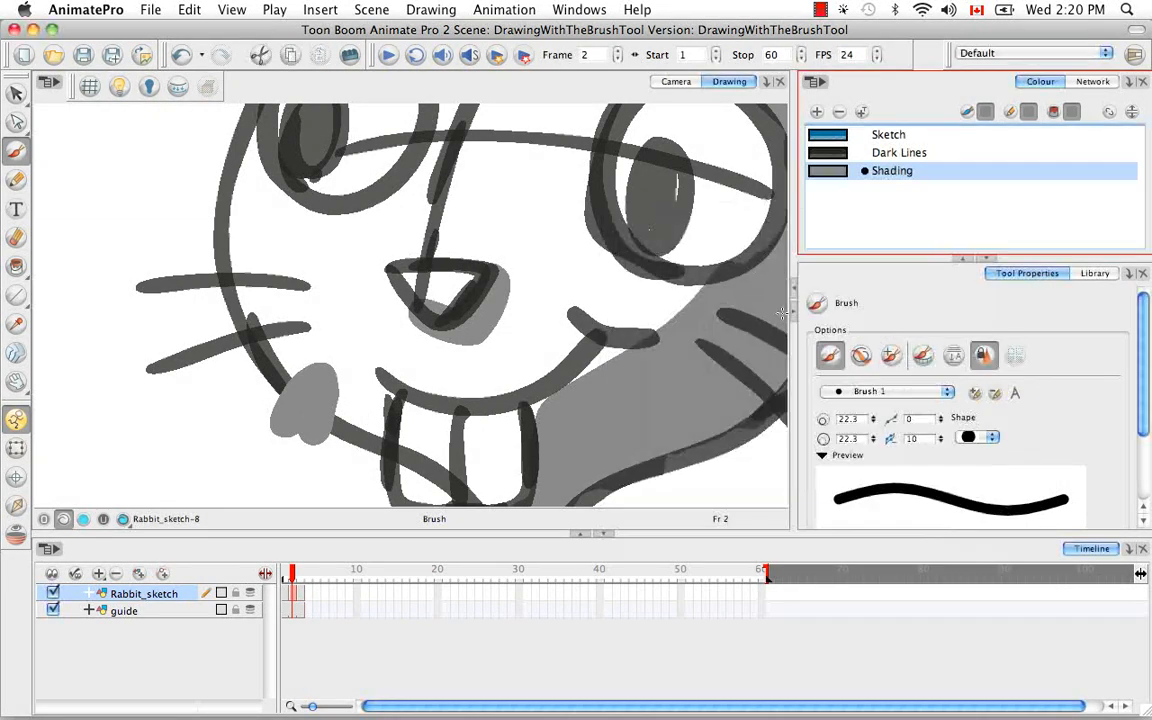
{"action": "left_click_drag", "start_coordinate": [360, 395], "coordinate": [340, 490]}
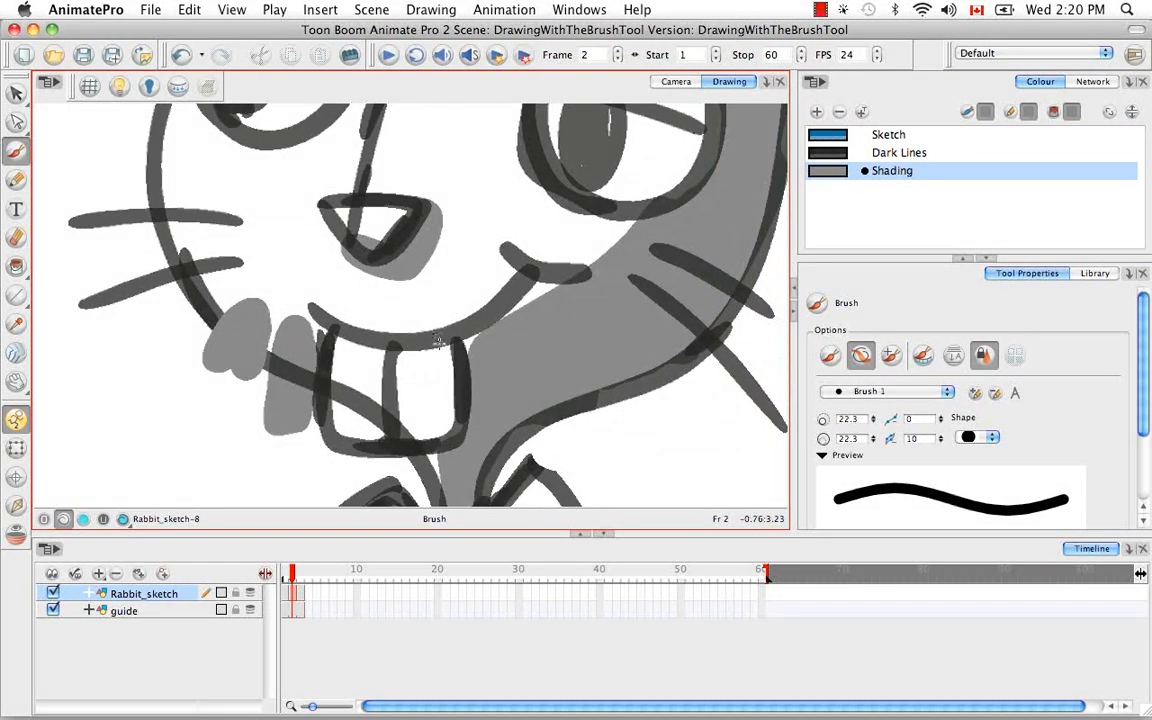
{"action": "key", "text": "cmd+z"}
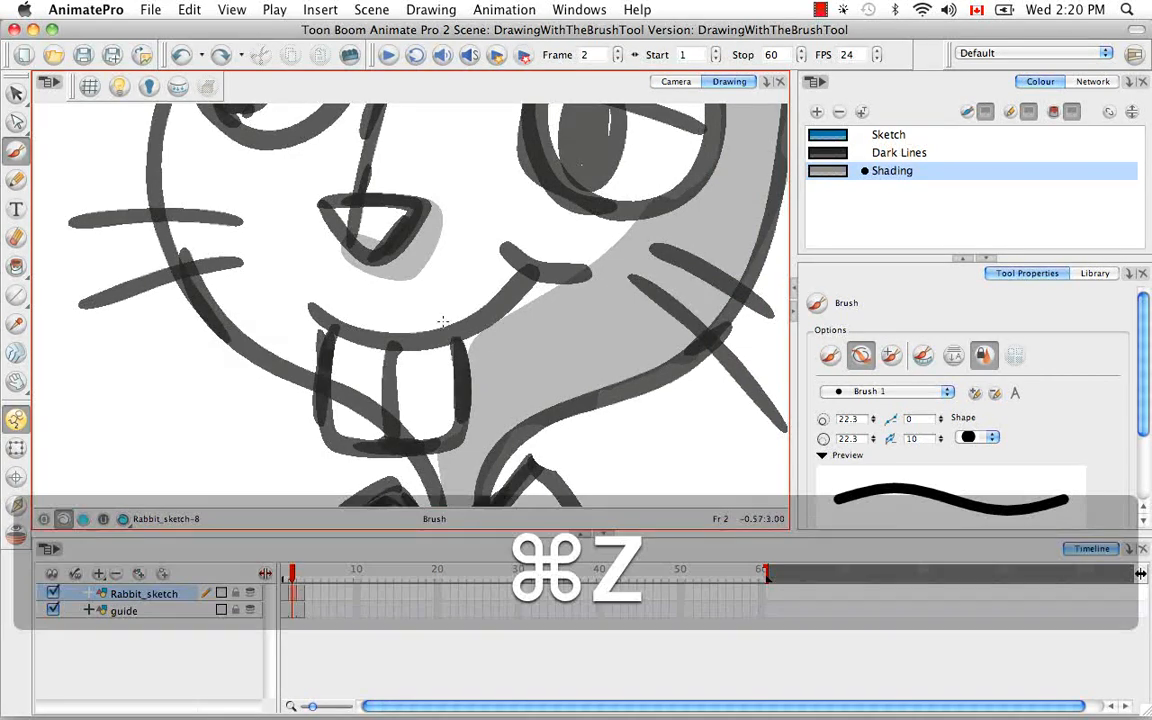
{"action": "key", "text": "cmd+z"}
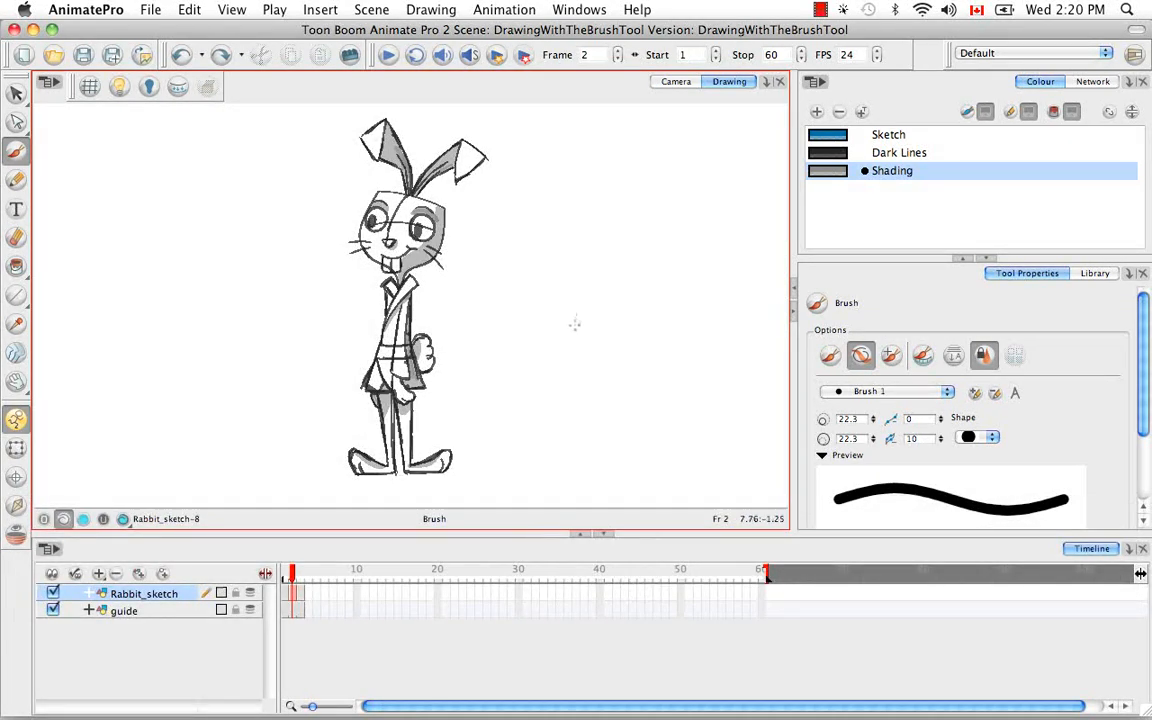
{"action": "mouse_move", "coordinate": [578, 332]}
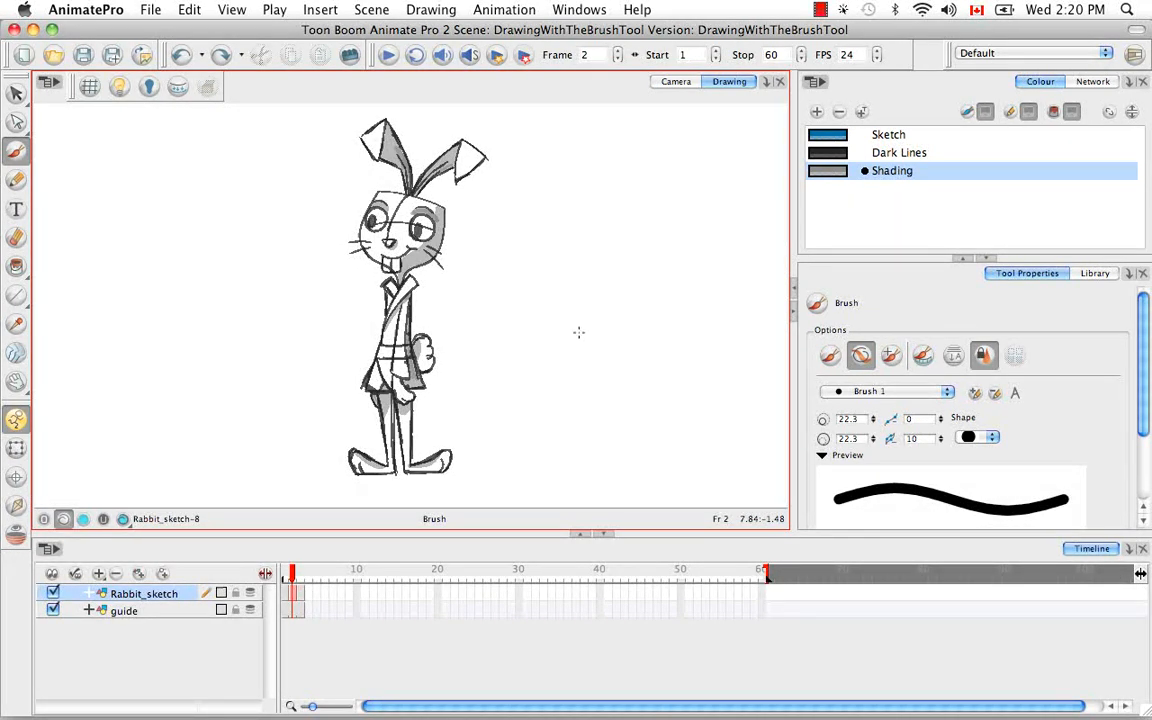